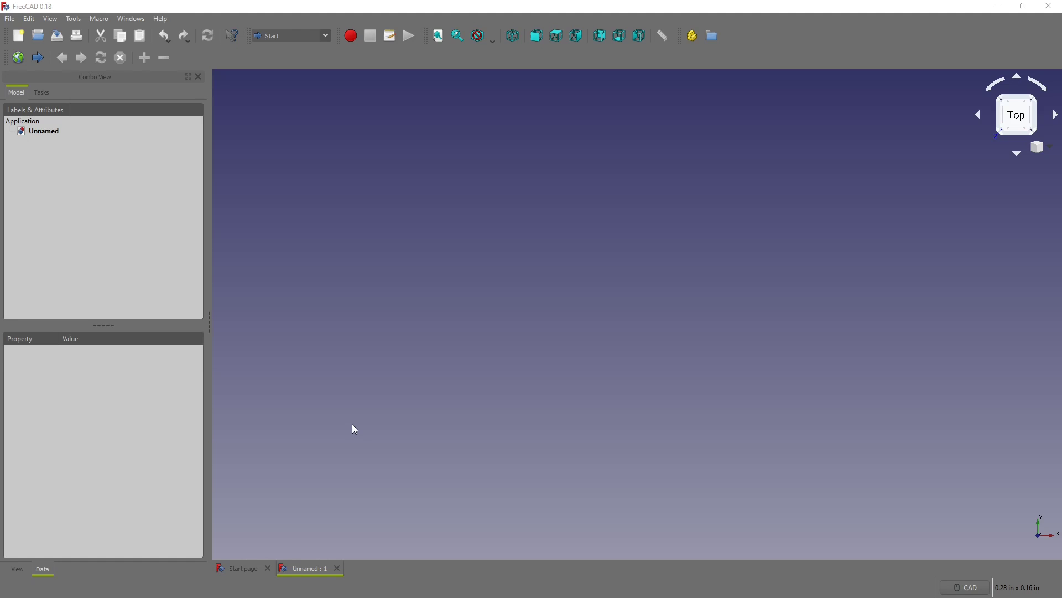
mouse_move(179, 337)
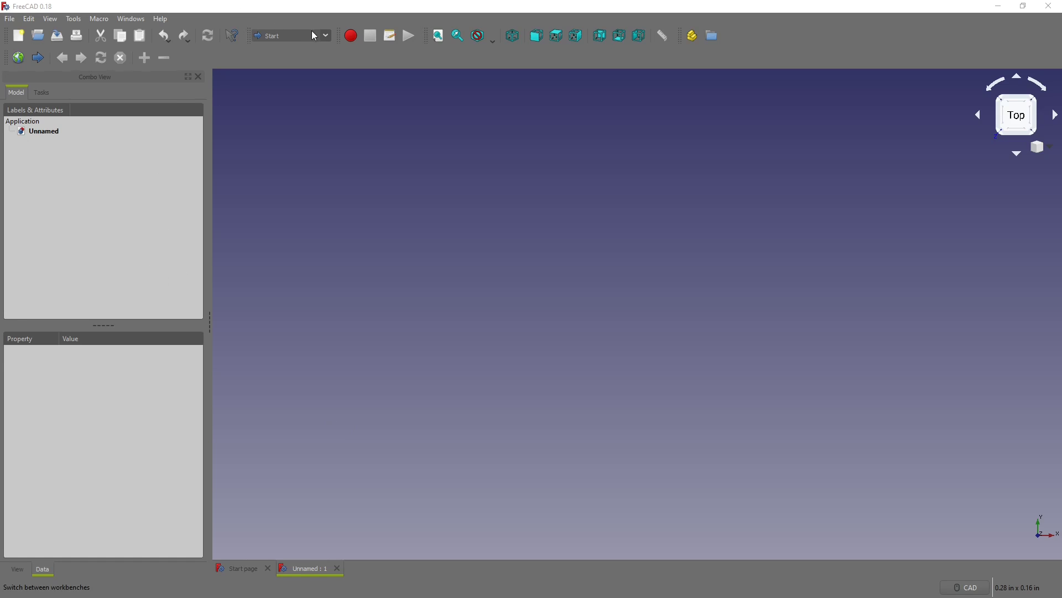
Step: Drop down the toolbar workbench selector to list the available workbenches
left_click(325, 36)
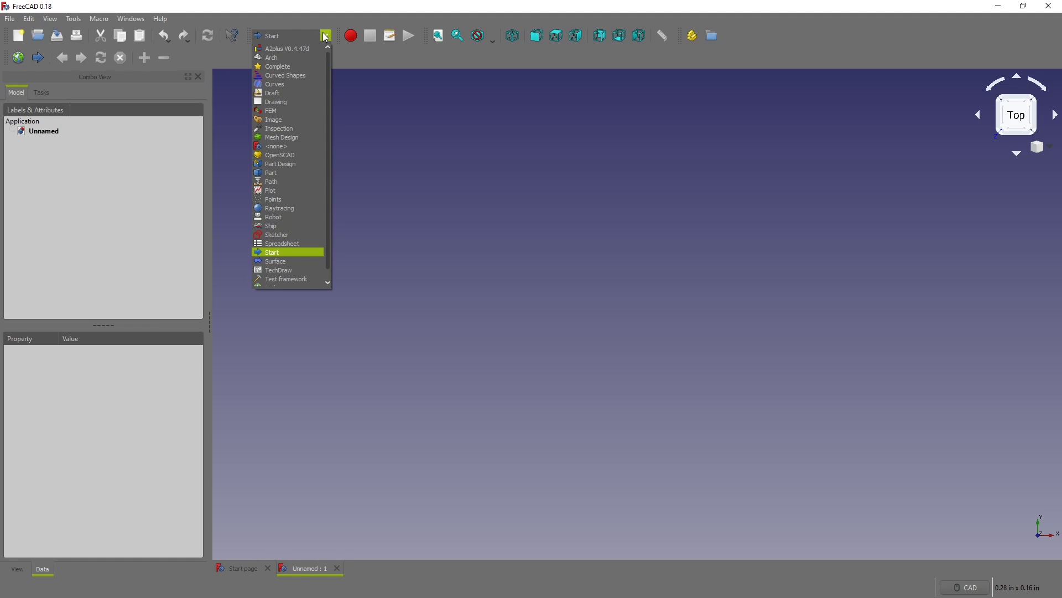
Step: Switch to the Spreadsheet workbench, add a new spreadsheet and open it as a grid
left_click(283, 243)
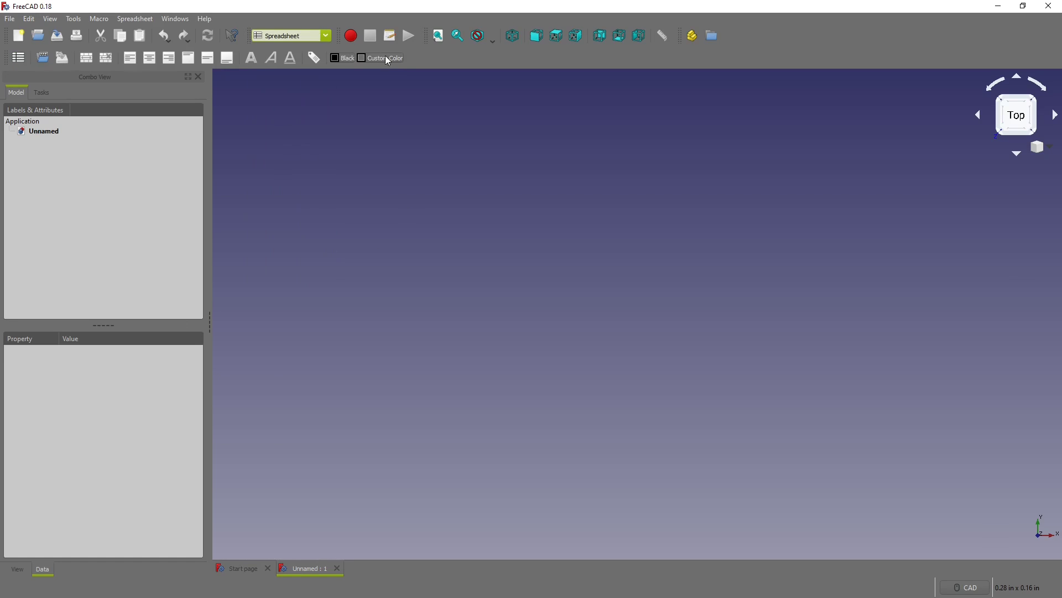
left_click(18, 57)
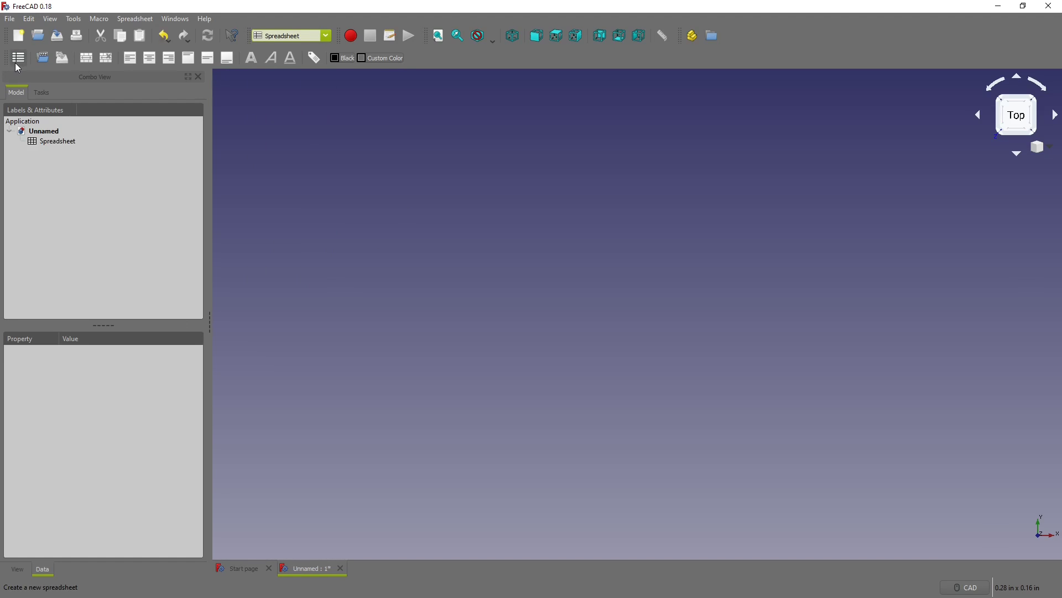
mouse_move(61, 57)
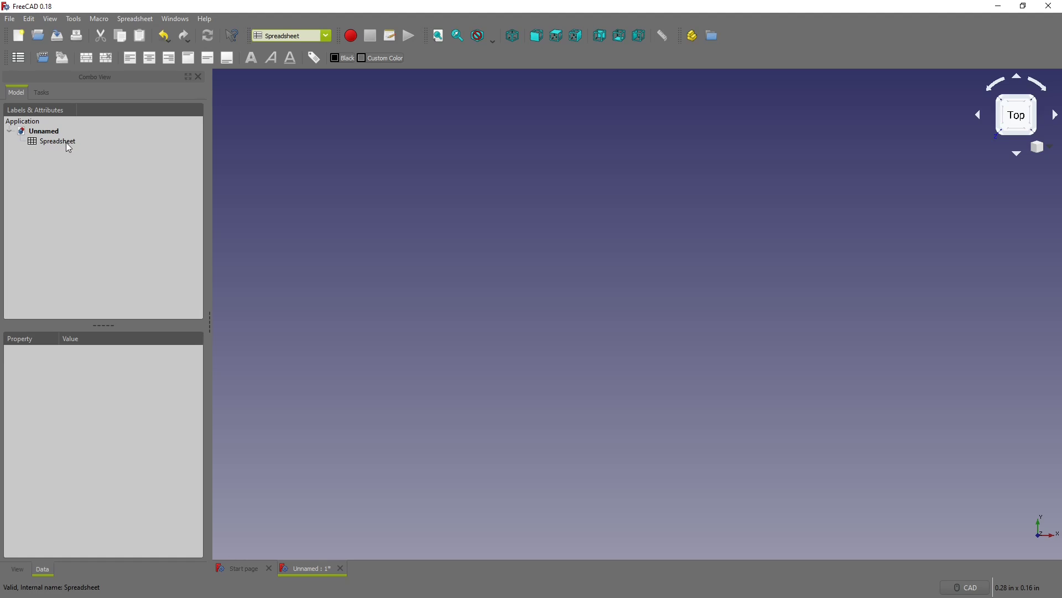
double_click(57, 141)
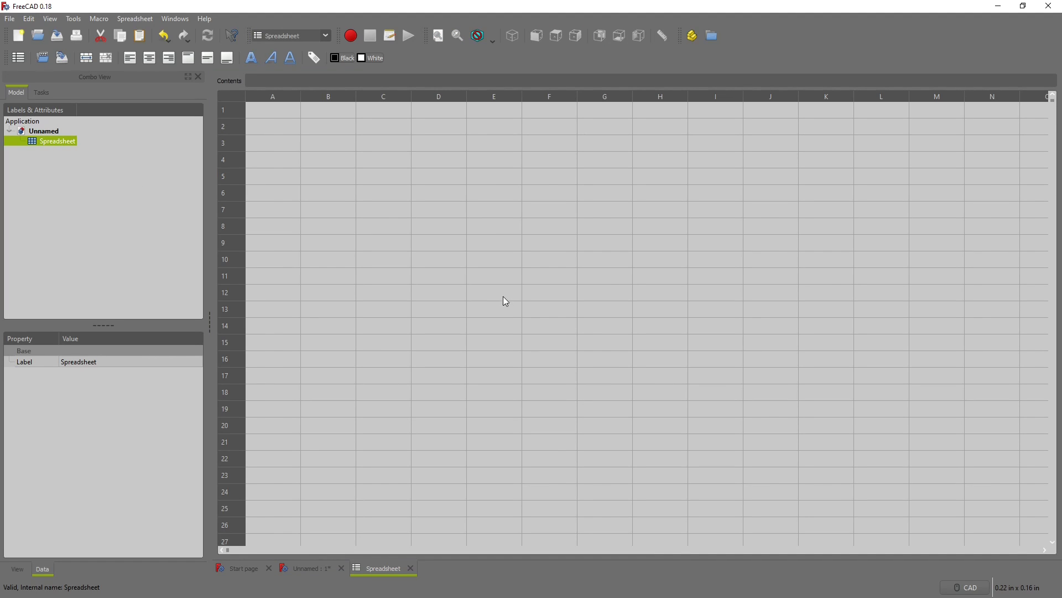
mouse_move(525, 318)
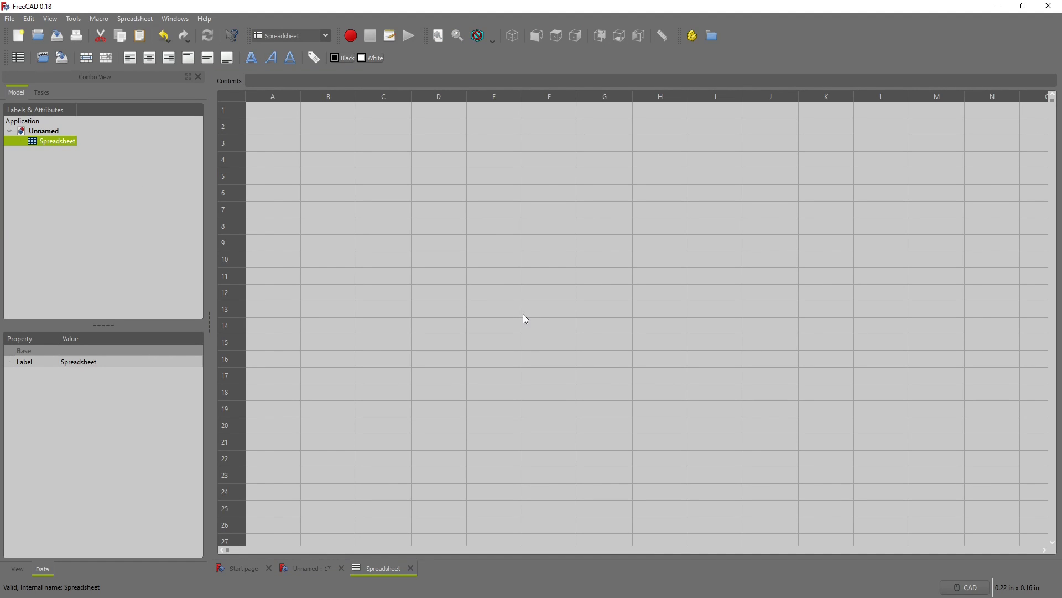
mouse_move(133, 218)
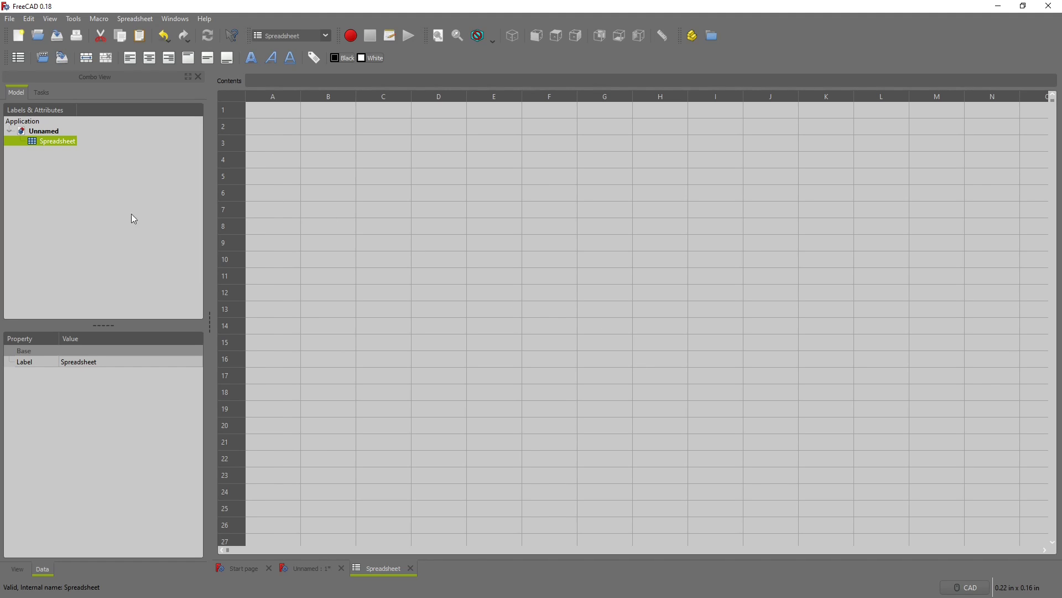
left_click(272, 209)
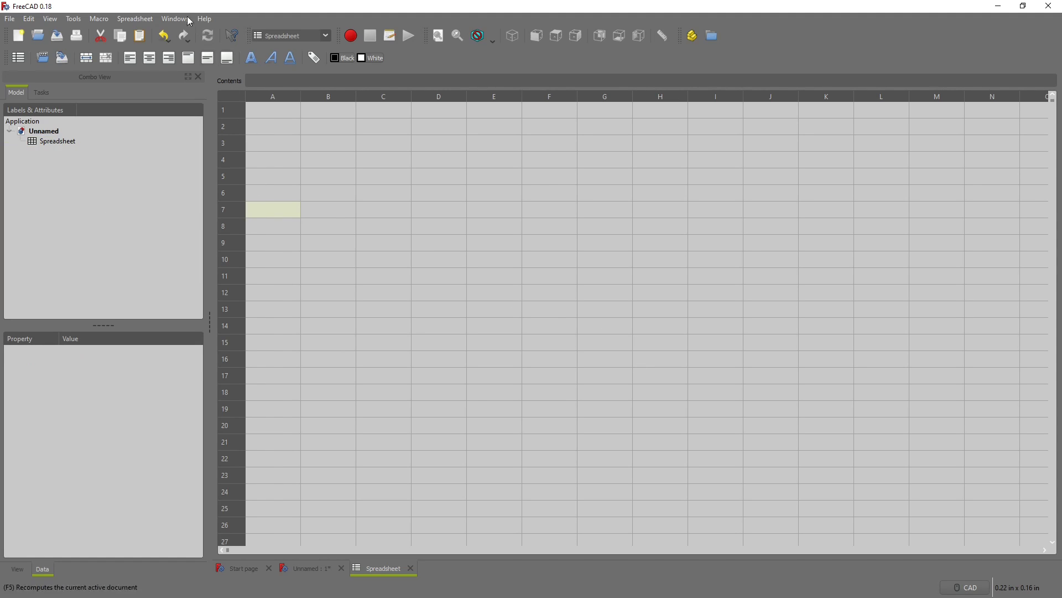
Step: Tile the spreadsheet and 3D view windows side by side
left_click(174, 18)
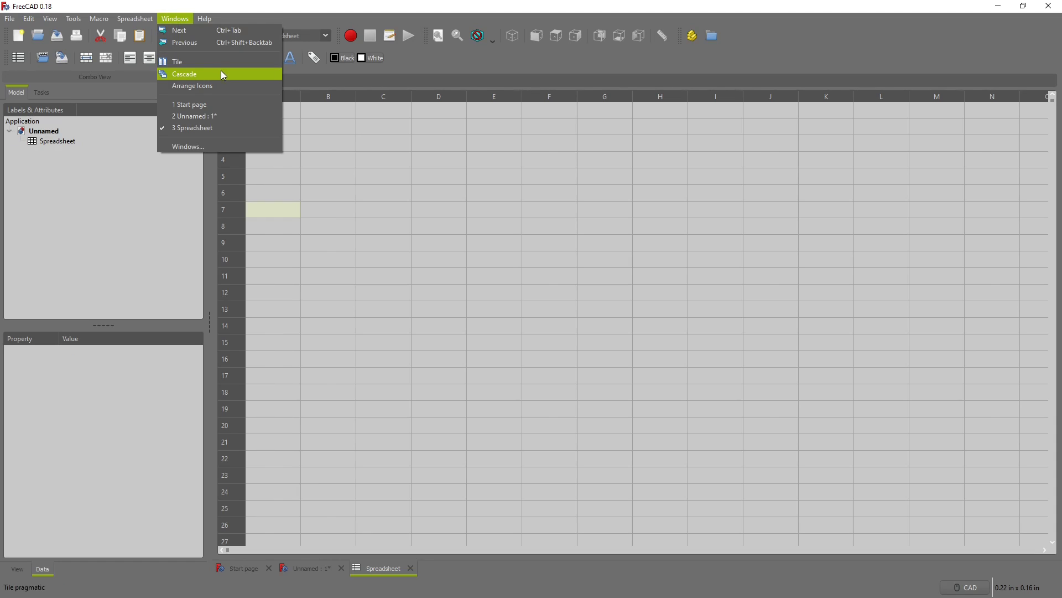
left_click(178, 61)
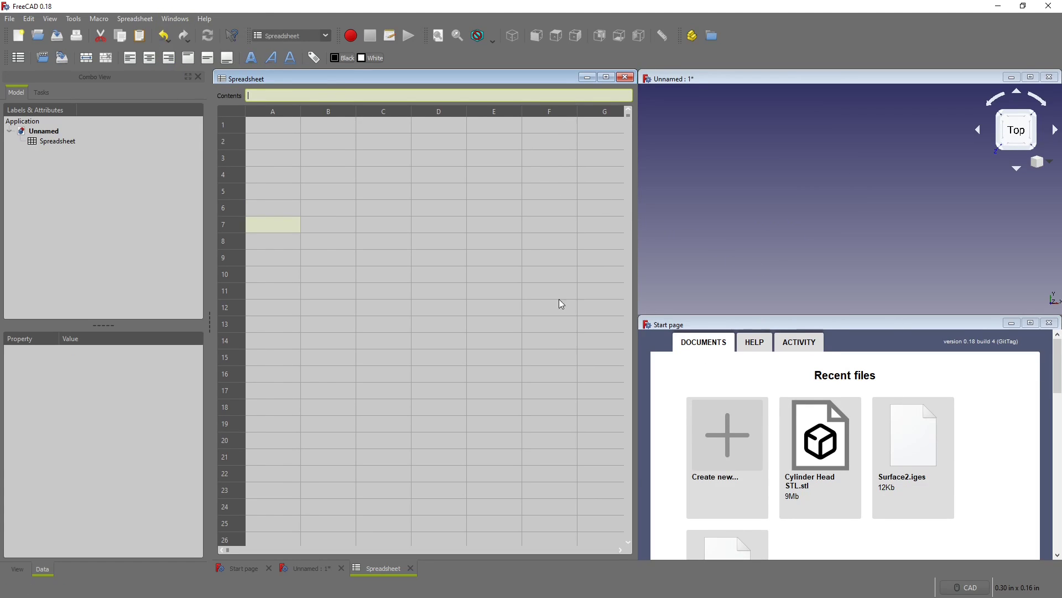
mouse_move(1038, 356)
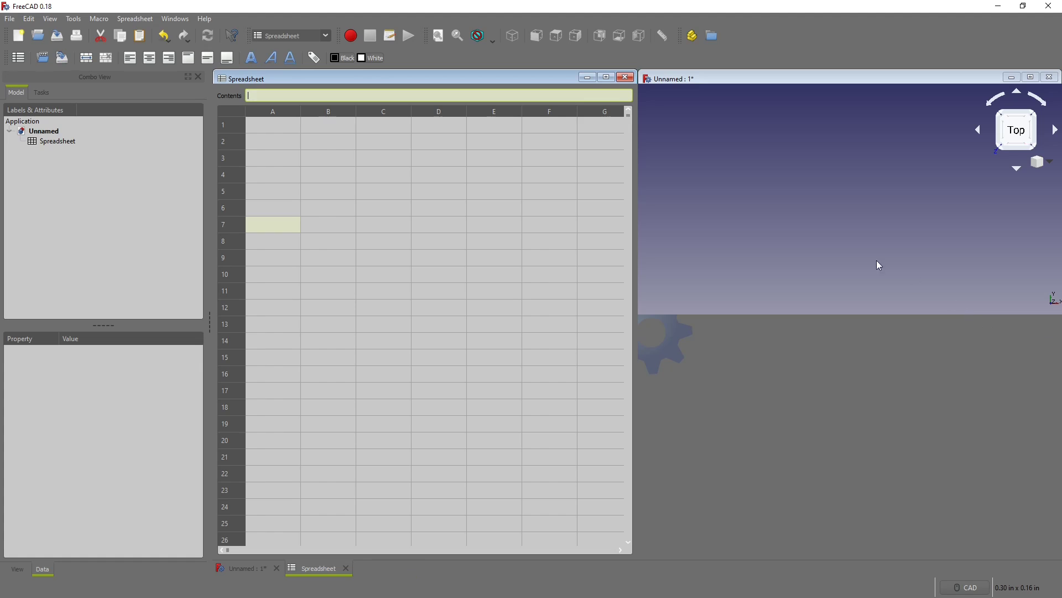
mouse_move(656, 329)
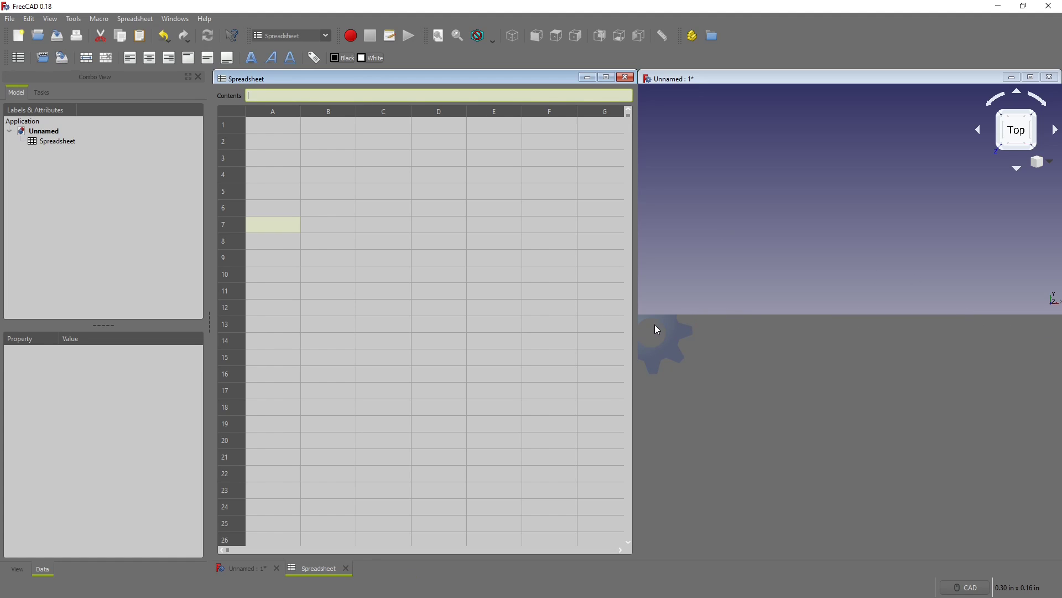
mouse_move(636, 333)
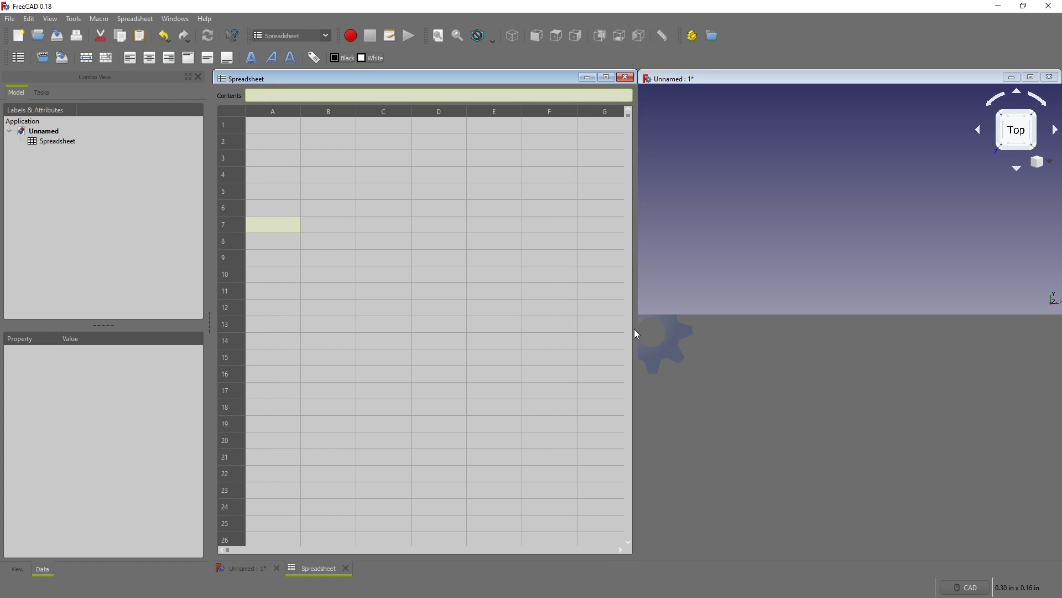
mouse_move(613, 330)
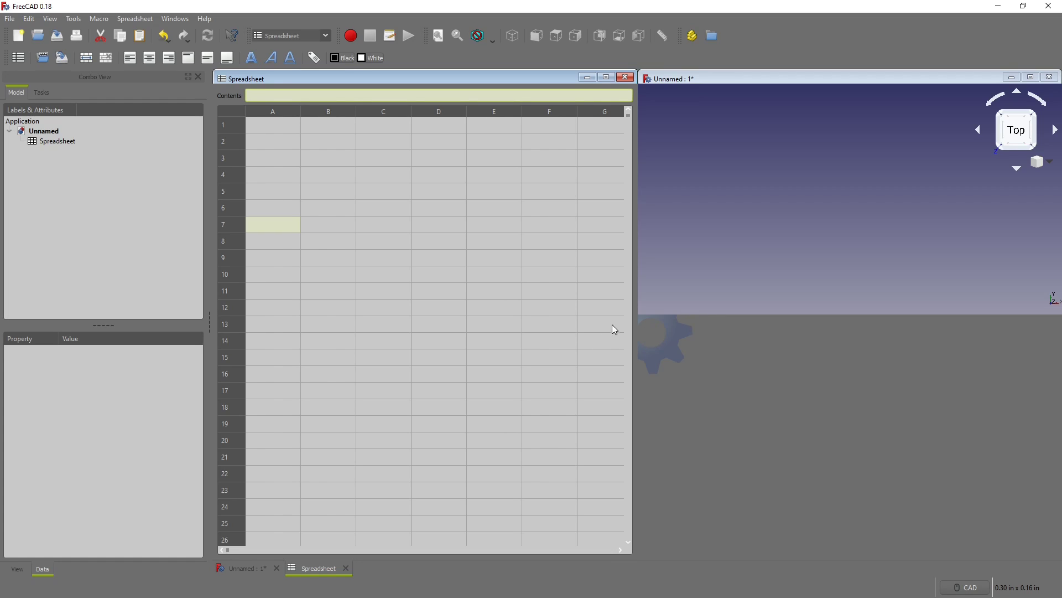
mouse_move(654, 321)
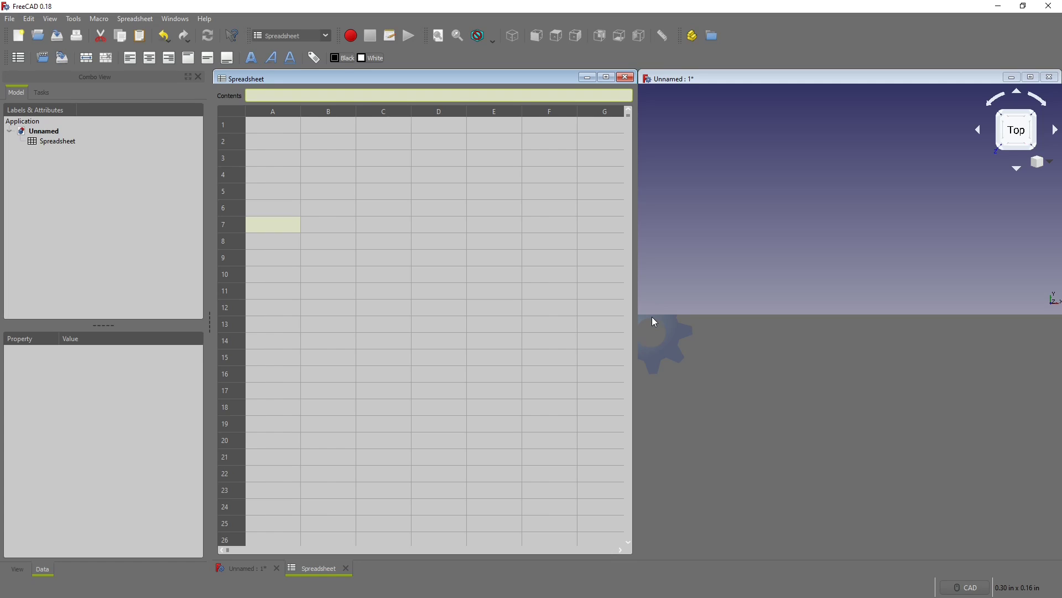
left_click(28, 18)
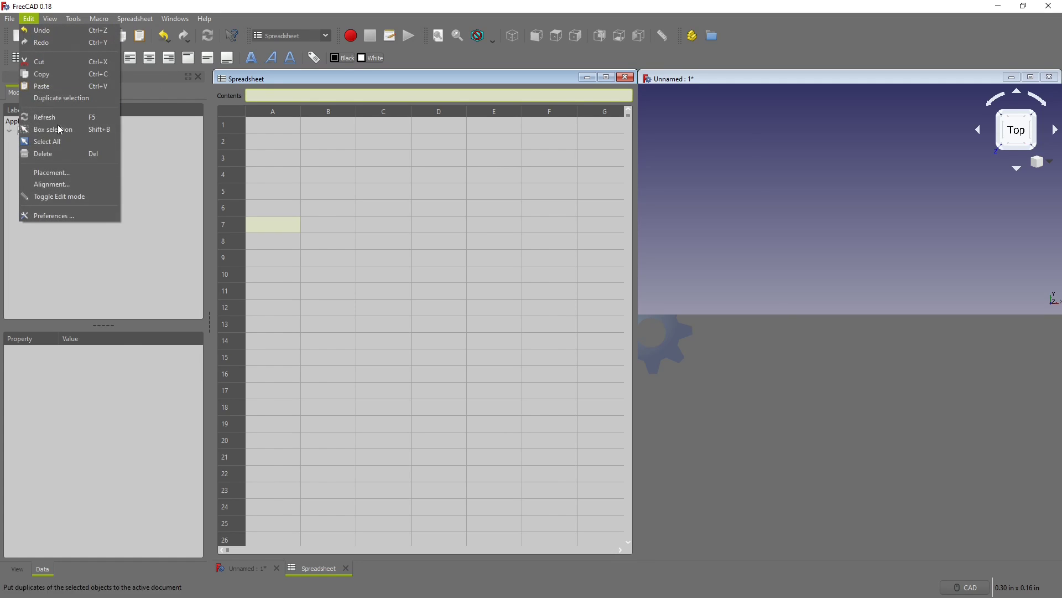
Step: Bring up the FreeCAD Preferences dialog from the Edit menu
left_click(53, 215)
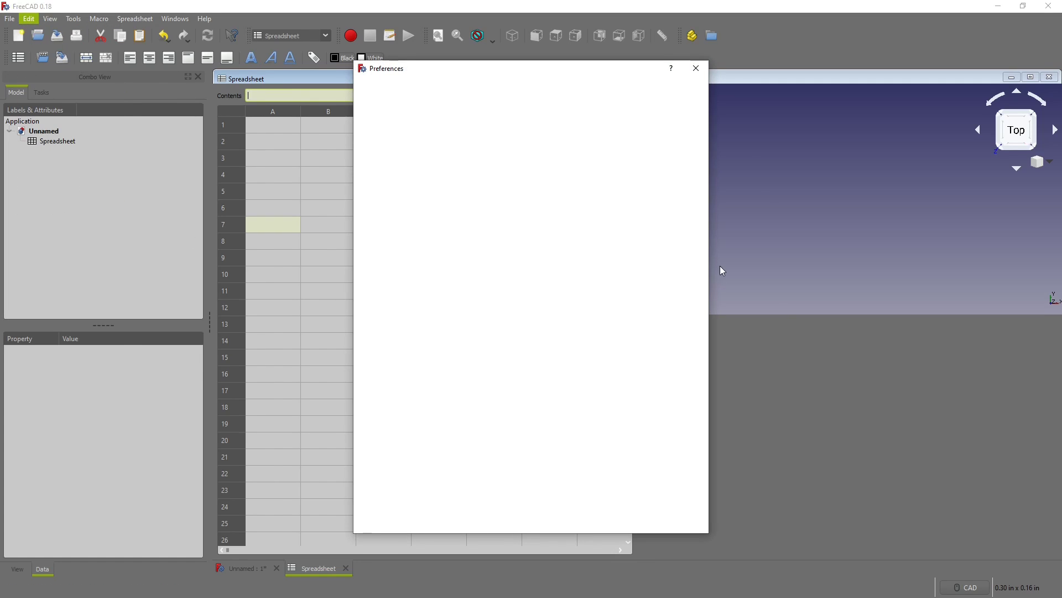
mouse_move(541, 230)
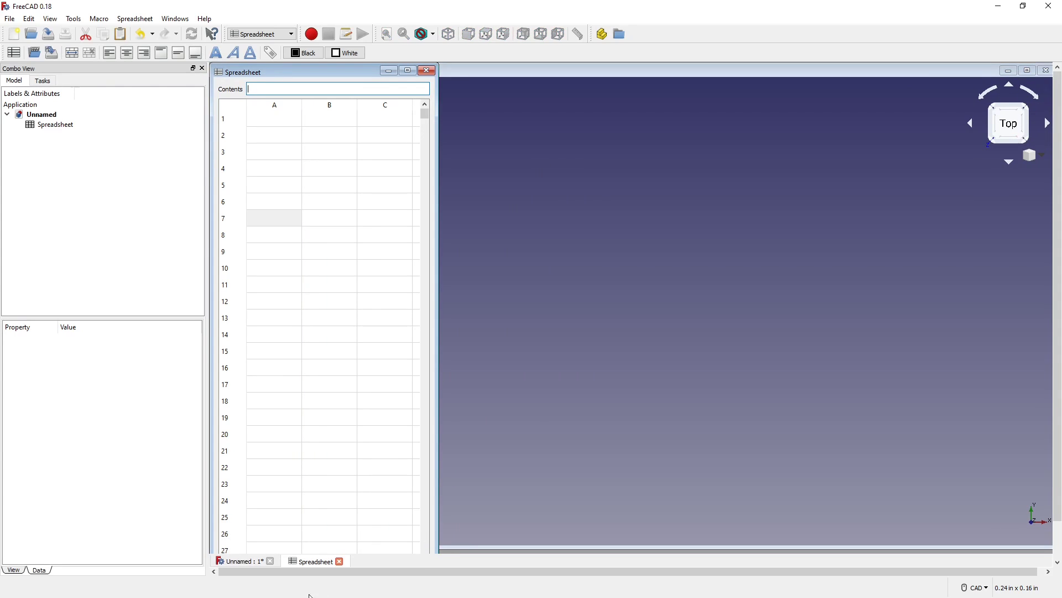
Step: Enter spreadsheet headers DESCRIPTION in A1 and VALUE in B1
left_click(274, 115)
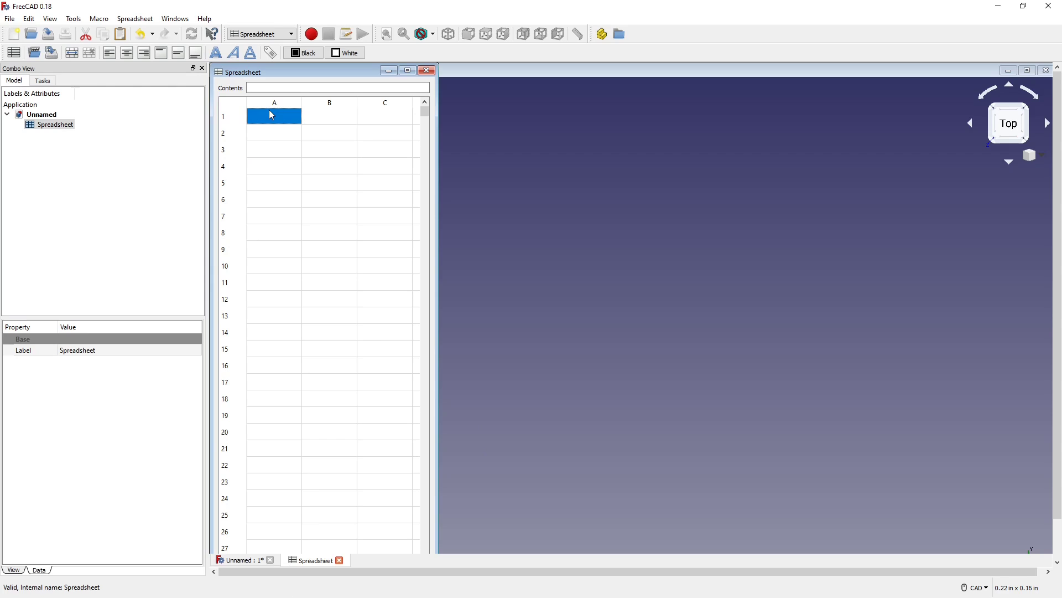
type("DESCRIPTION")
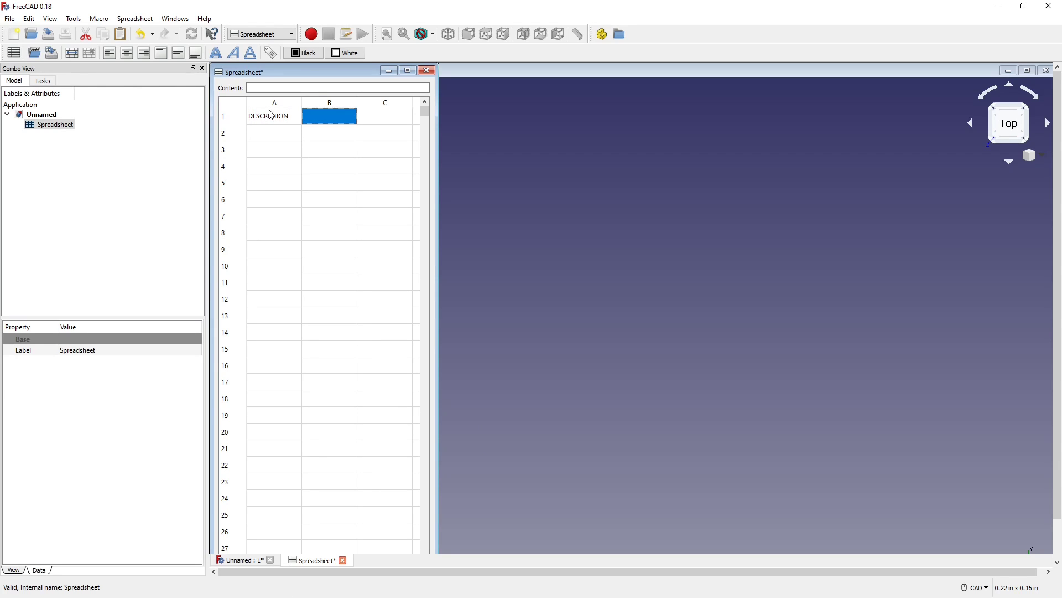
type("VALUE")
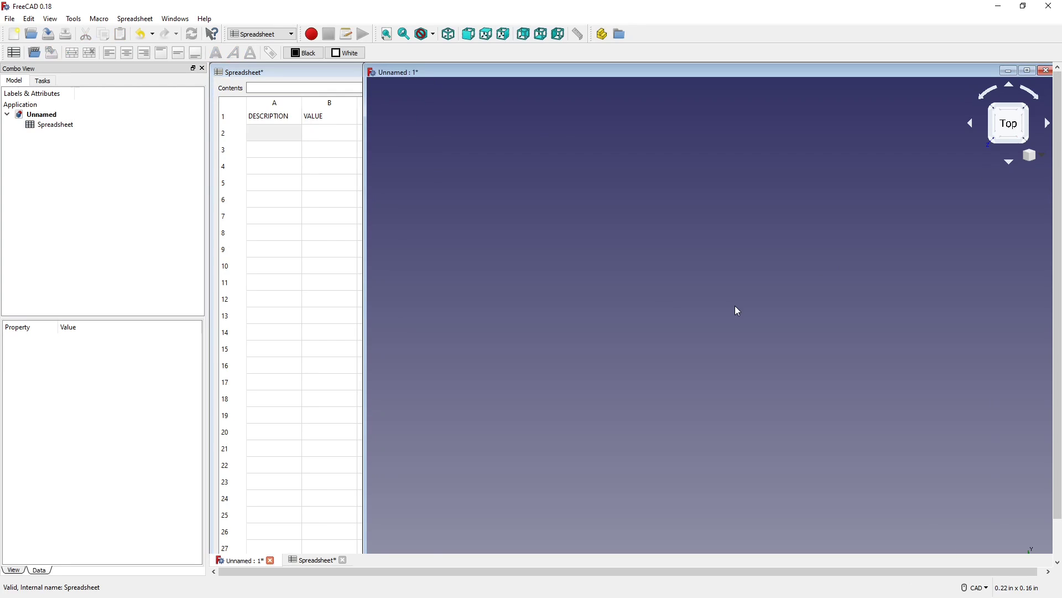
Step: Switch to Part Design and begin a new sketch on XZ_Plane
left_click(291, 34)
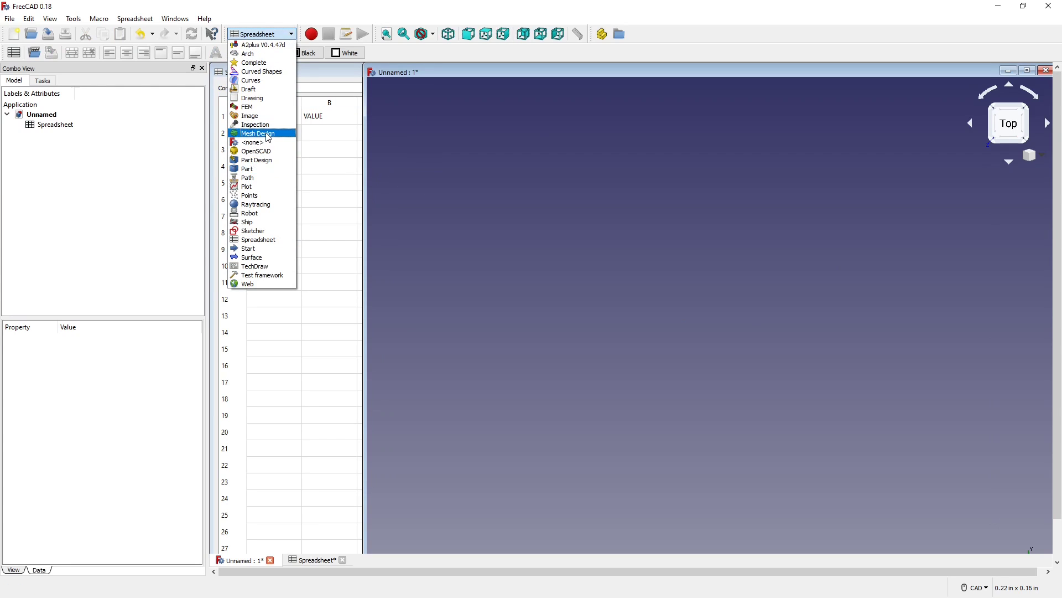
left_click(256, 160)
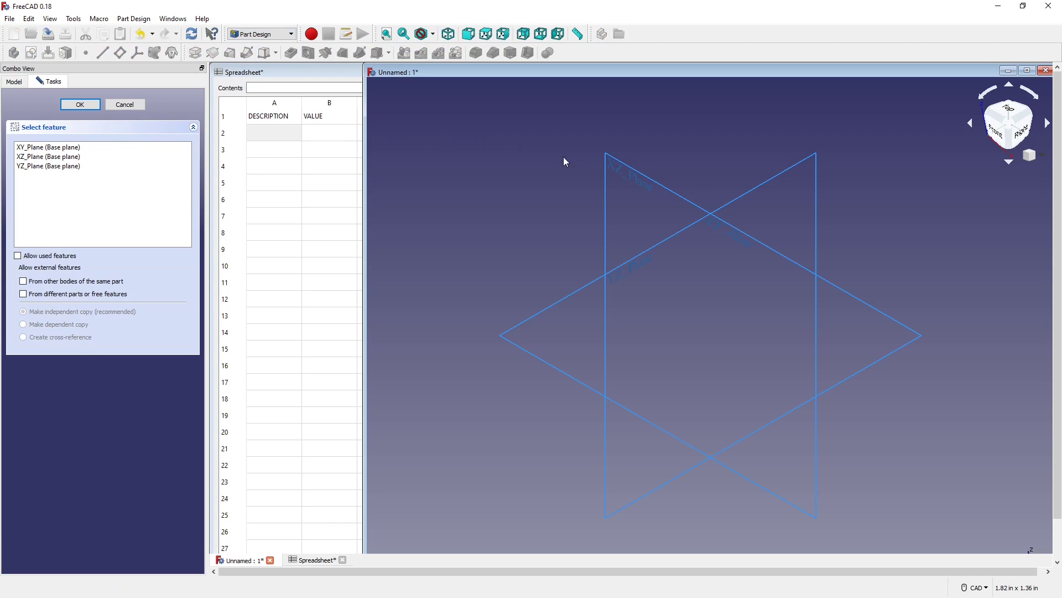
left_click(48, 156)
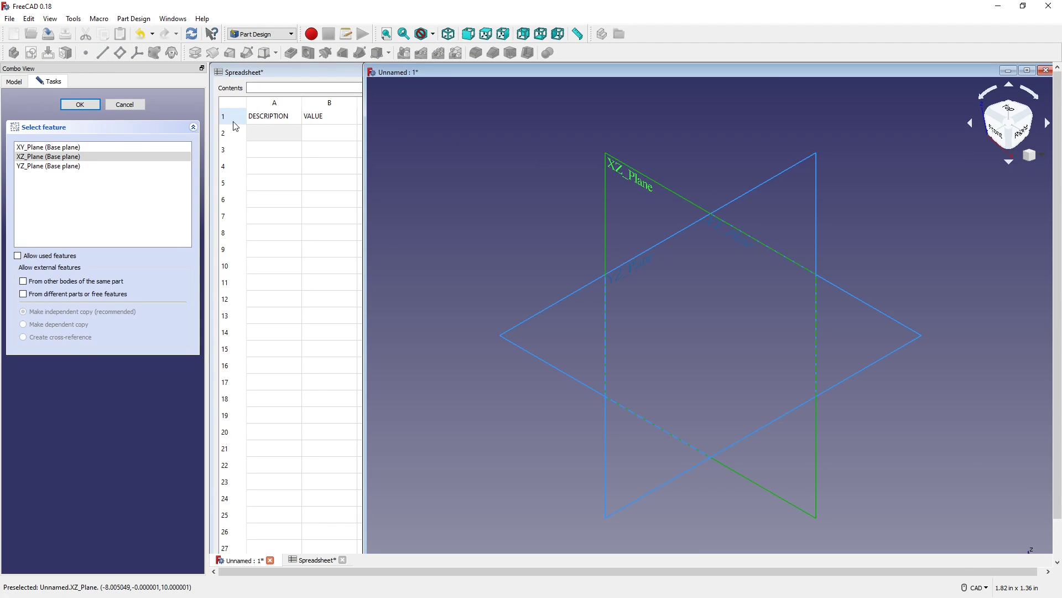
left_click(79, 103)
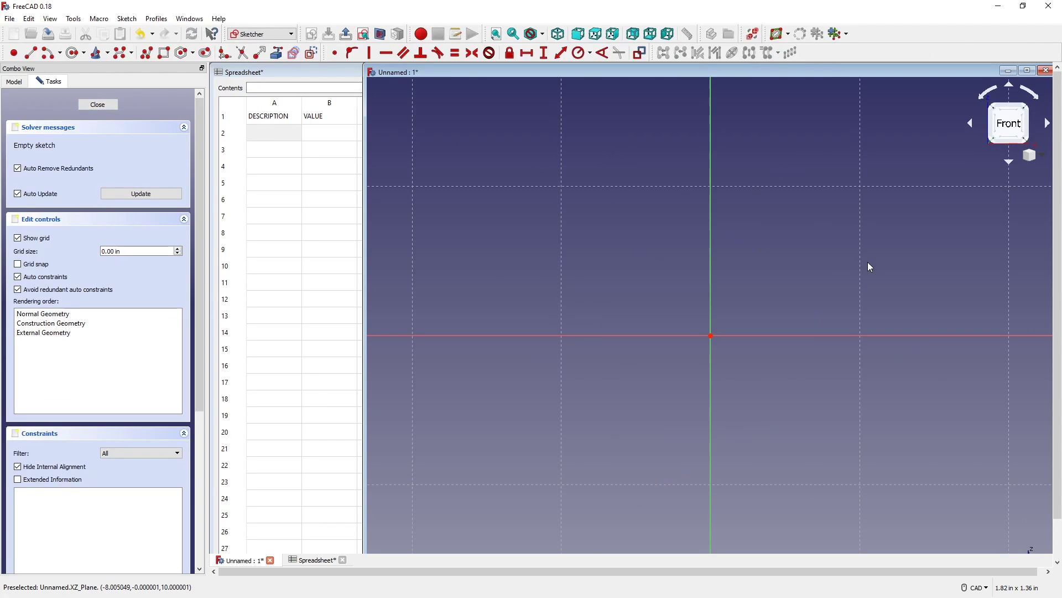
mouse_move(642, 181)
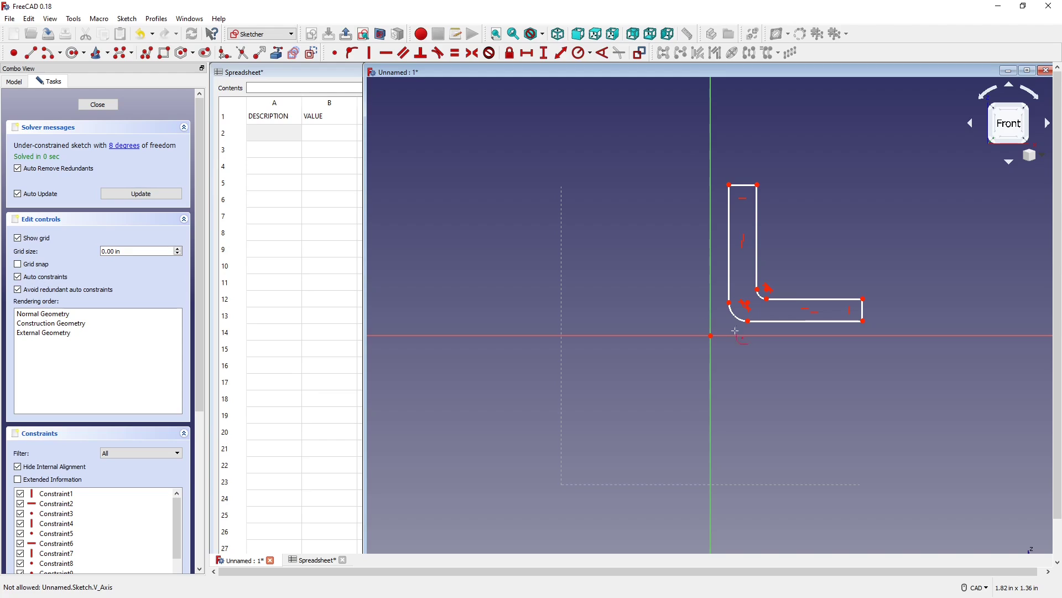
mouse_move(736, 332)
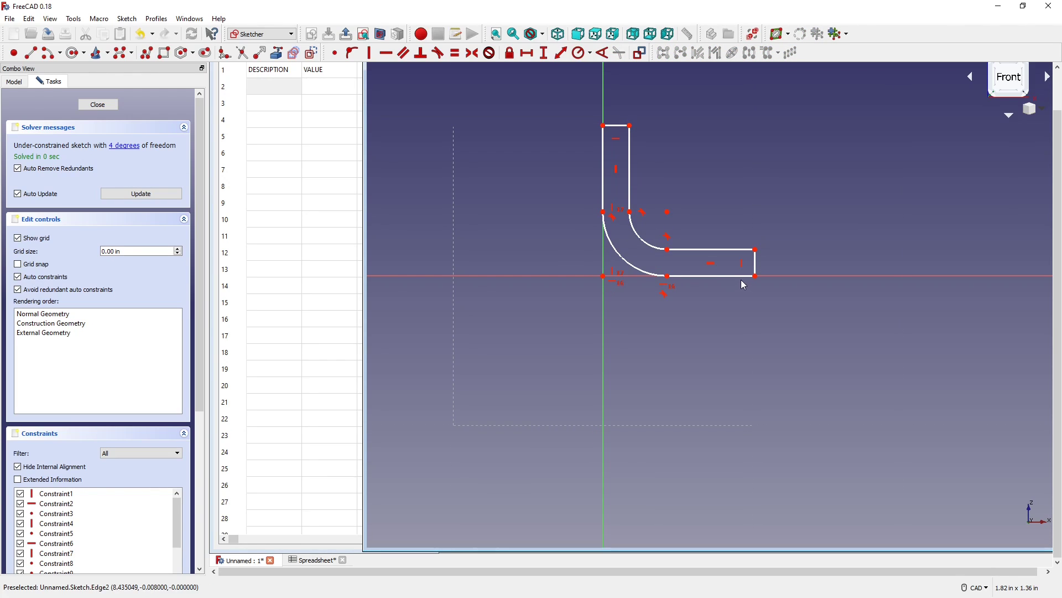
Step: Edit the L-shaped angle-iron sketch with rounded inner and outer corners
left_click(708, 276)
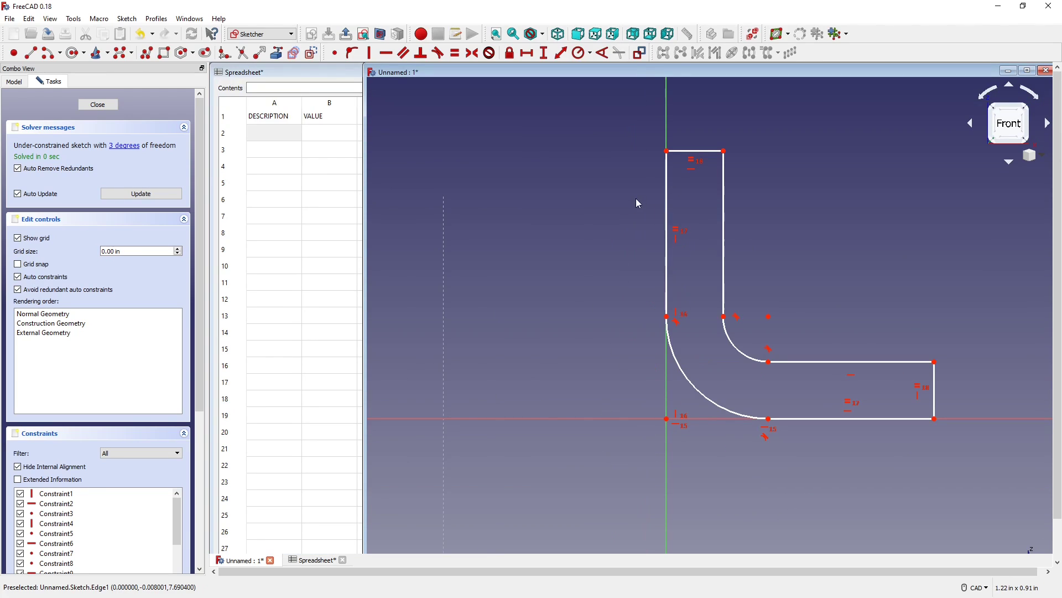
mouse_move(940, 433)
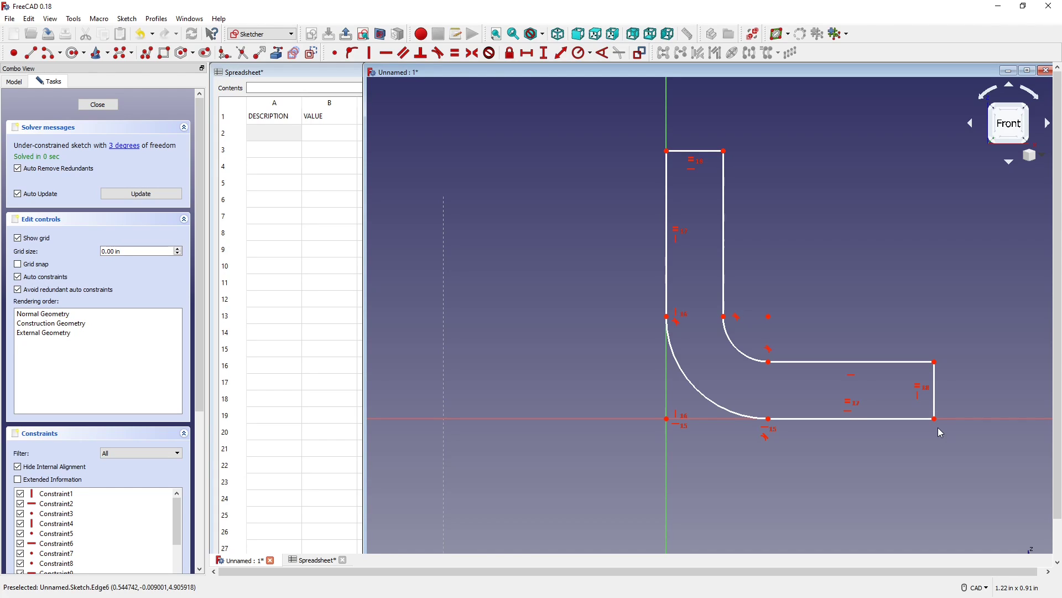
mouse_move(958, 464)
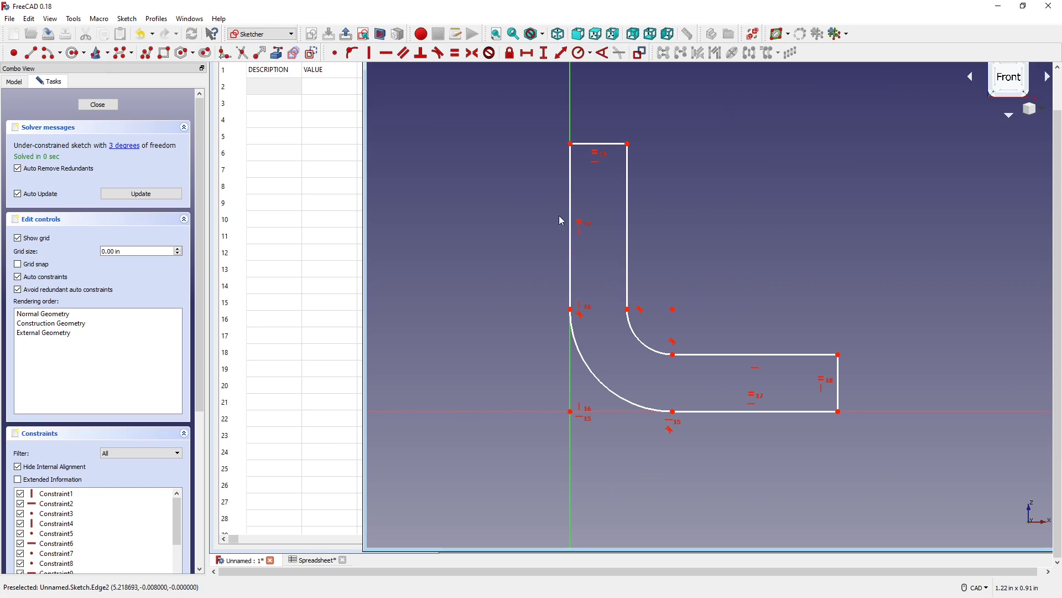
mouse_move(472, 182)
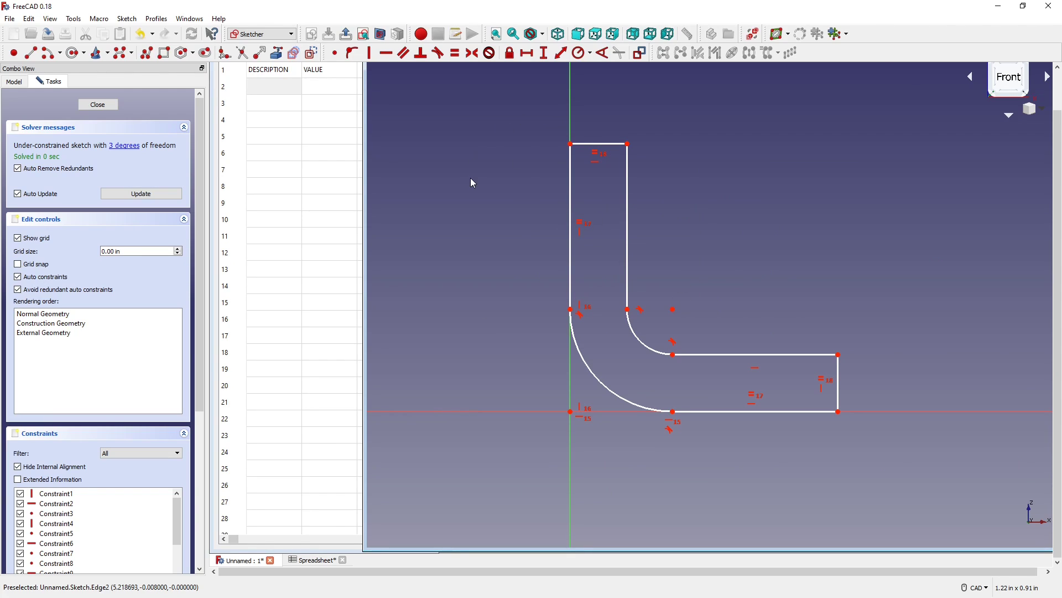
left_click(273, 87)
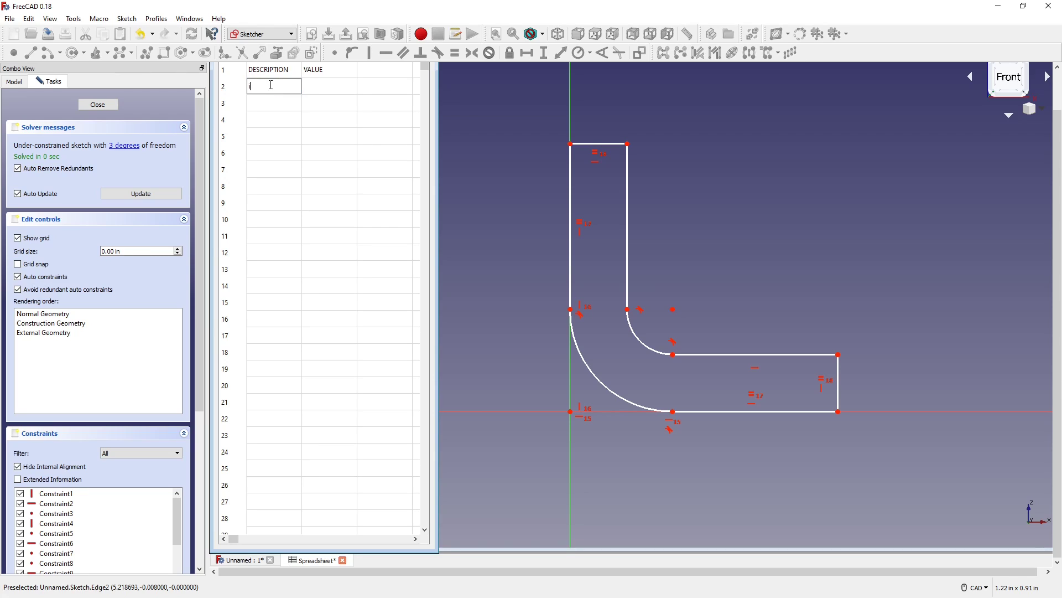
Step: Label spreadsheet rows INNER RADIUS, HEIGHT and THICKNESS in column A
type("INNER RADIUS")
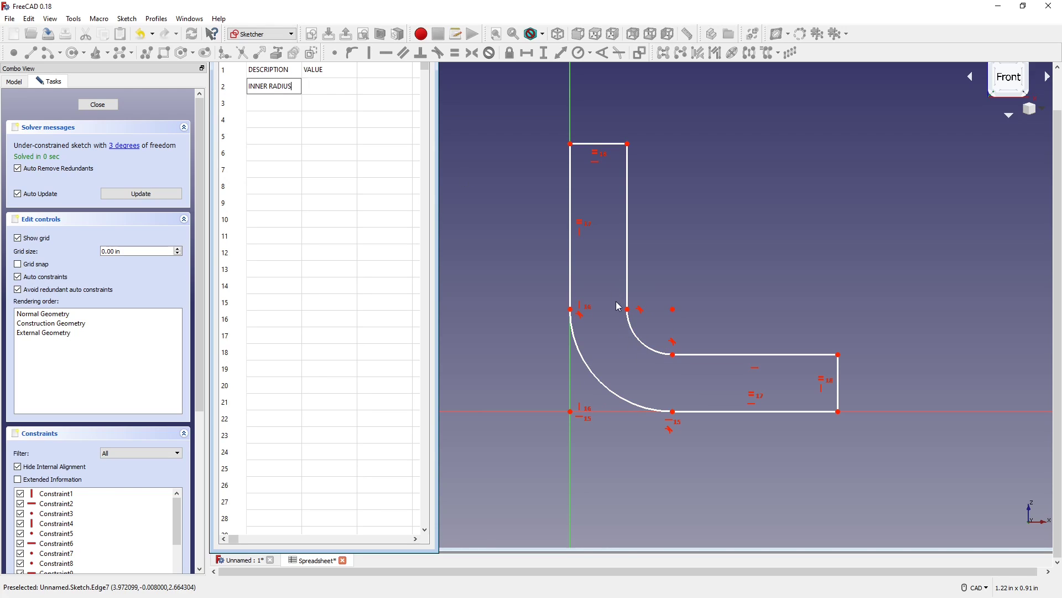
left_click(274, 103)
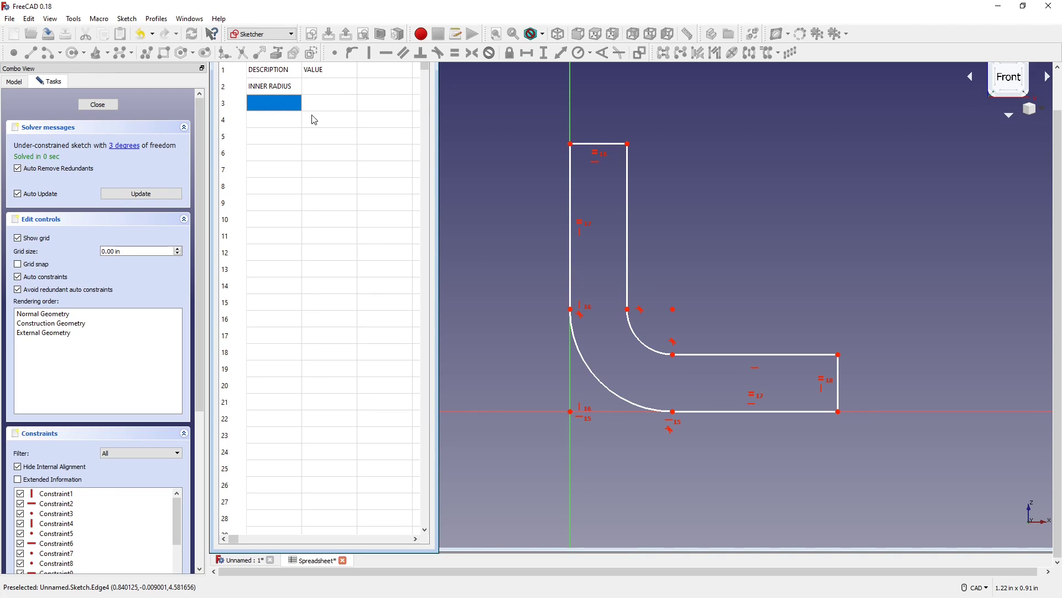
type("THIC")
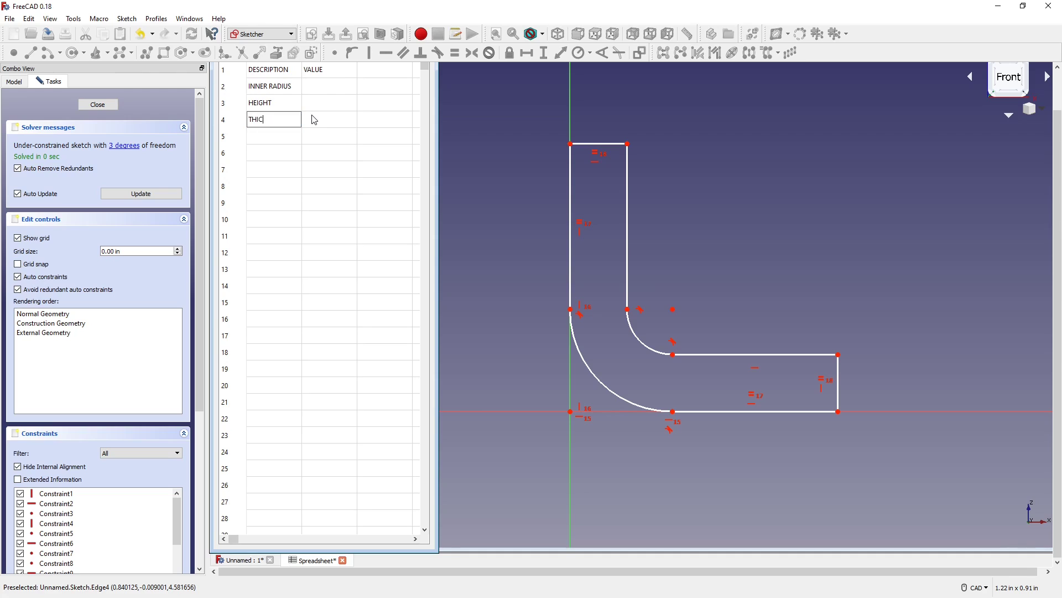
type("KN")
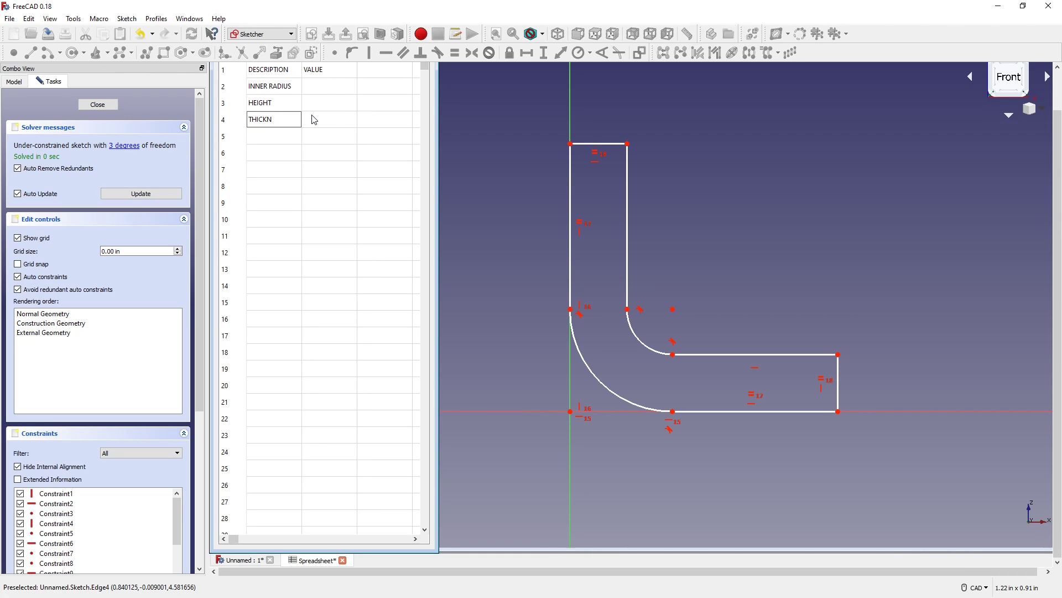
type("ESS")
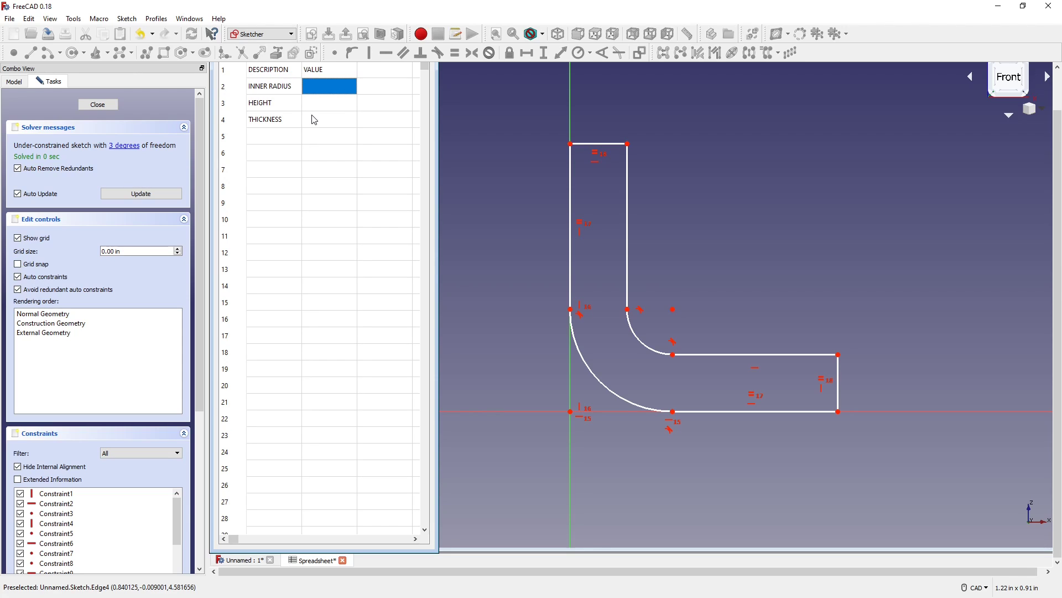
Step: Enter values 0.07, 2.00 and 0.25 in cells B2 to B4
type("0.07")
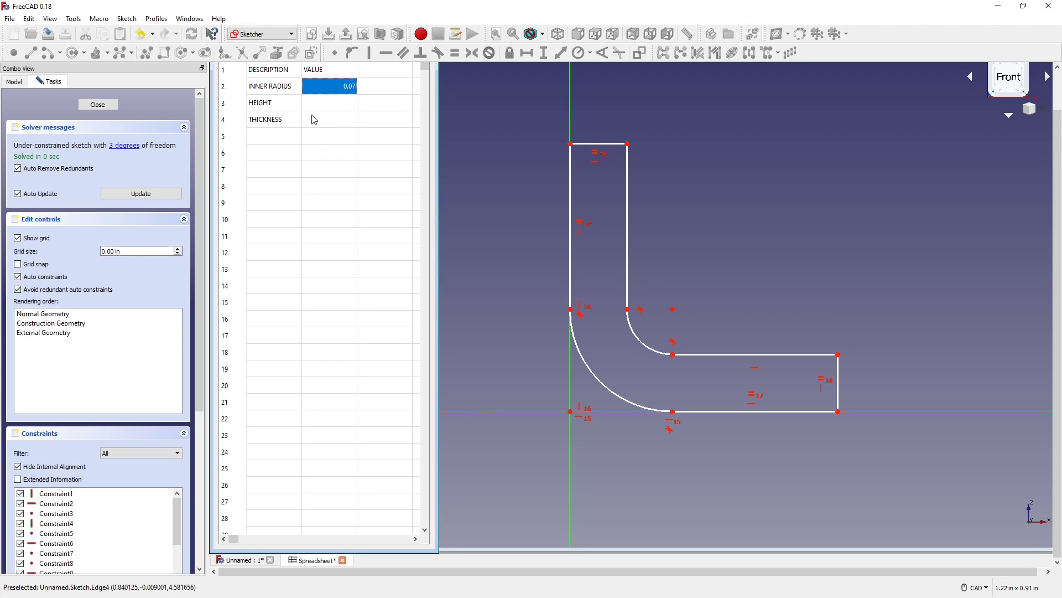
left_click(329, 102)
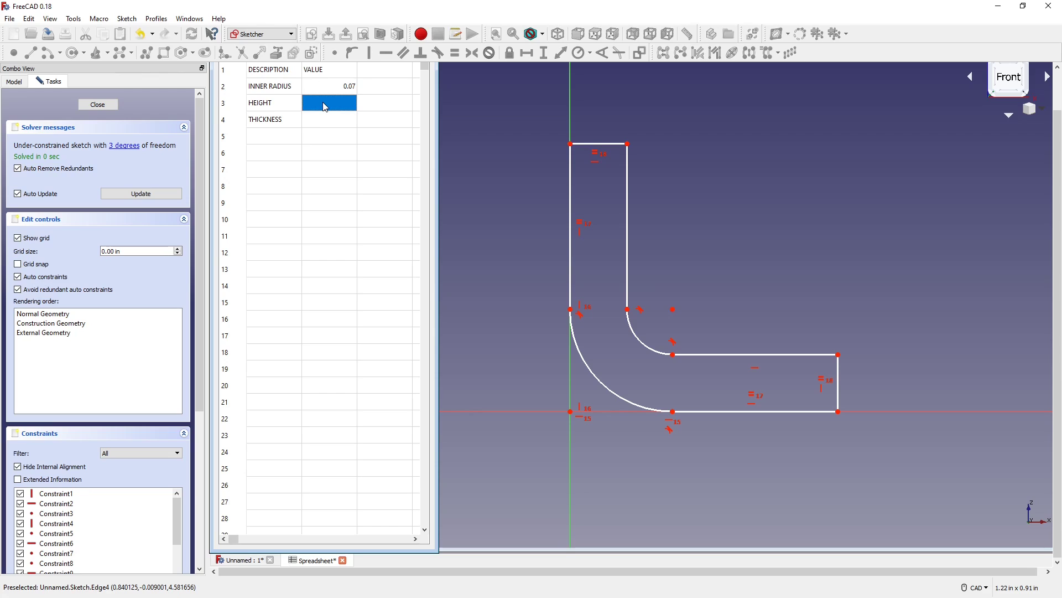
type("2.00")
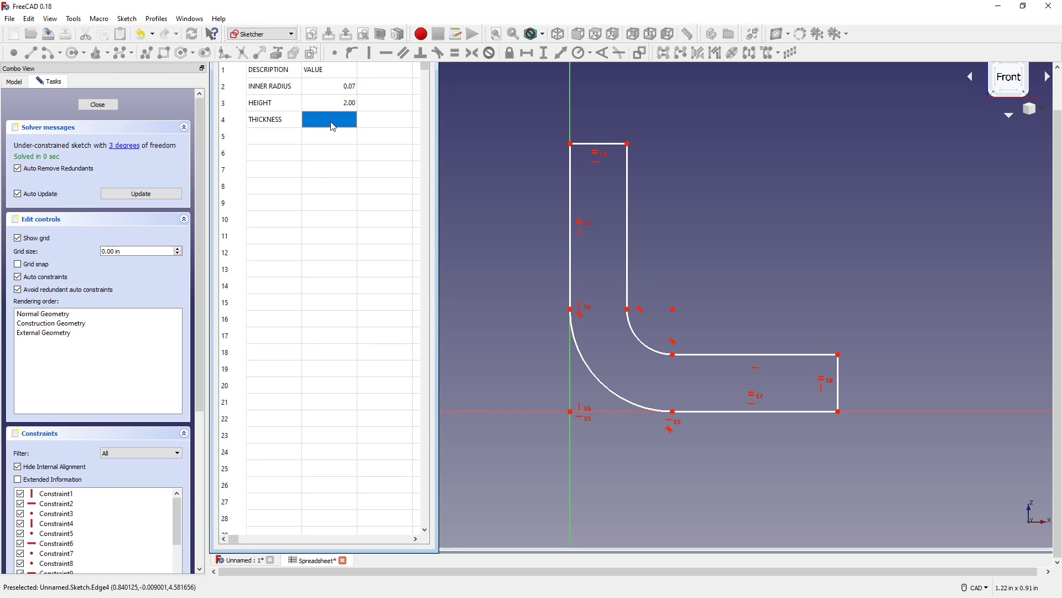
type(".25")
type("s")
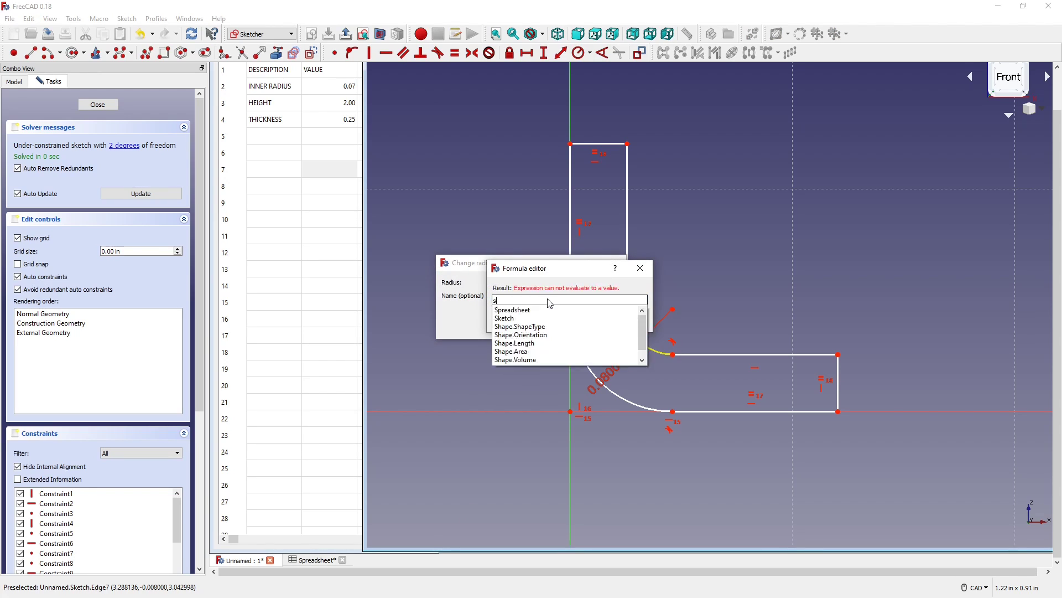
Step: Bind the inner arc's radius constraint to Spreadsheet.B2 through the formula editor
type("prad")
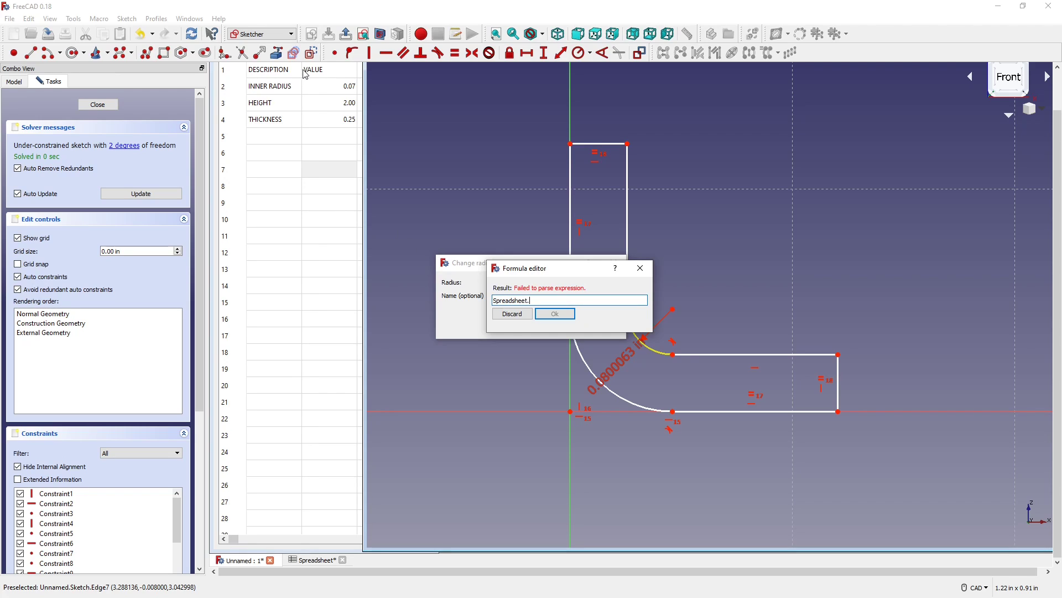
mouse_move(328, 93)
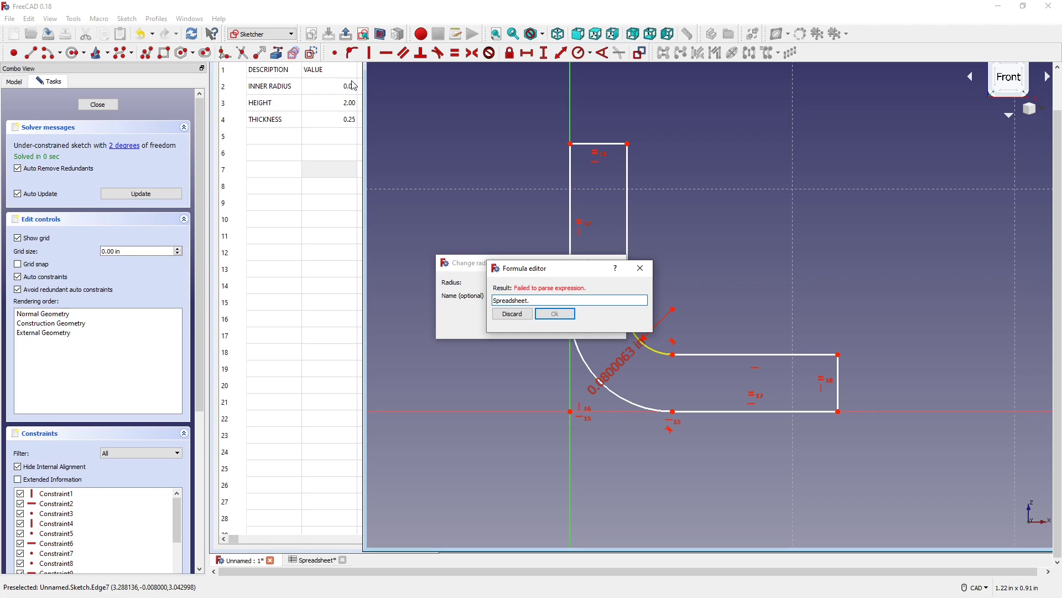
type("B2")
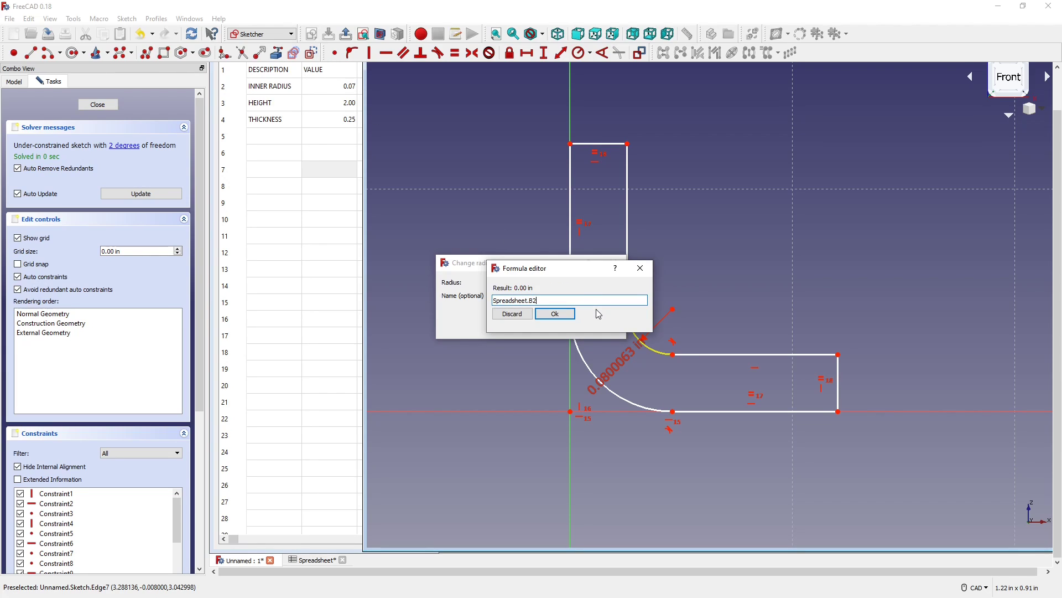
left_click(553, 313)
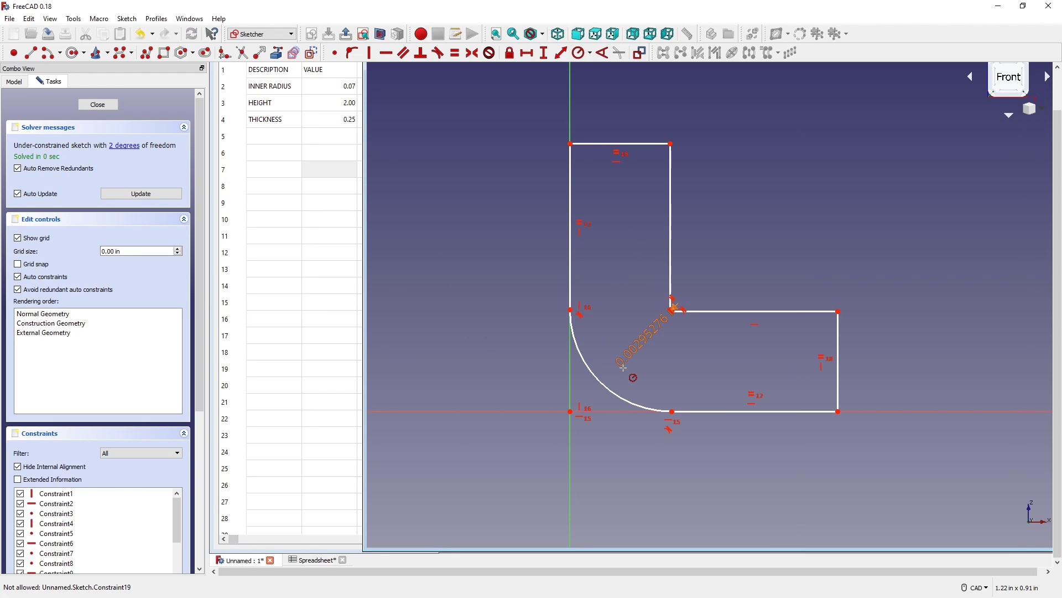
mouse_move(646, 361)
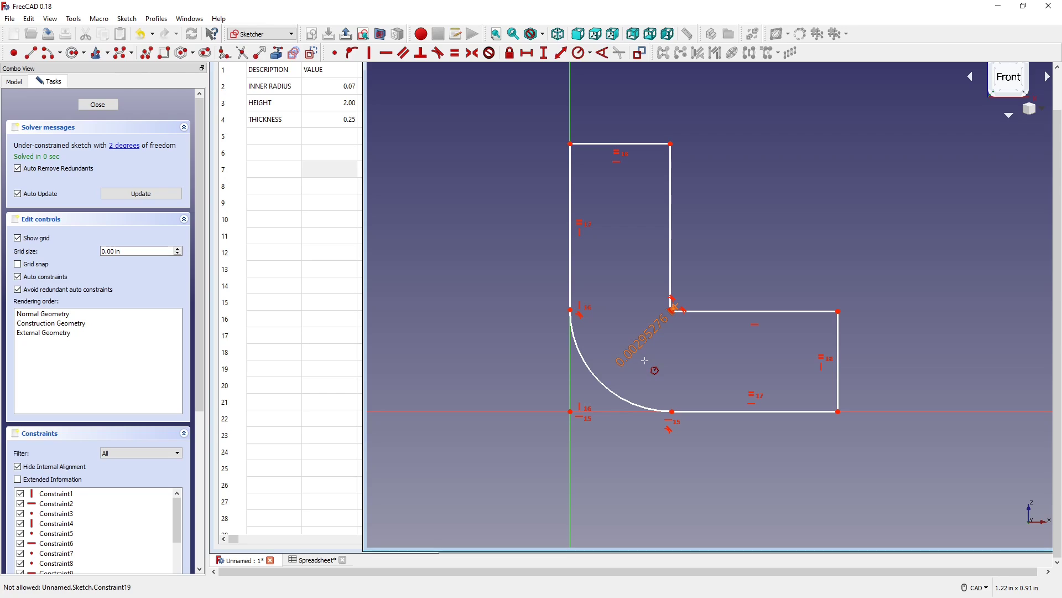
mouse_move(682, 341)
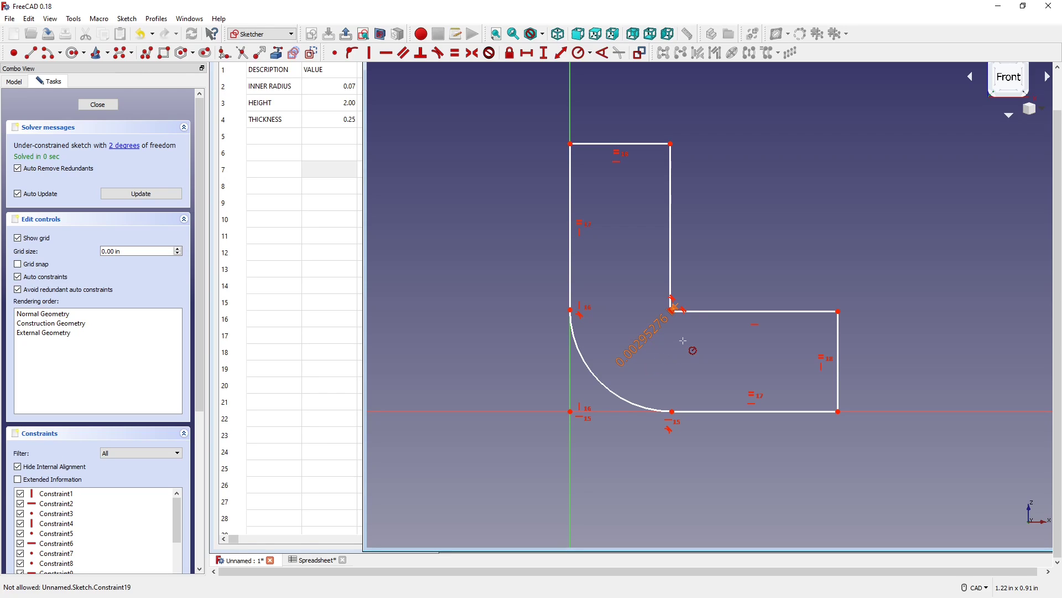
mouse_move(669, 330)
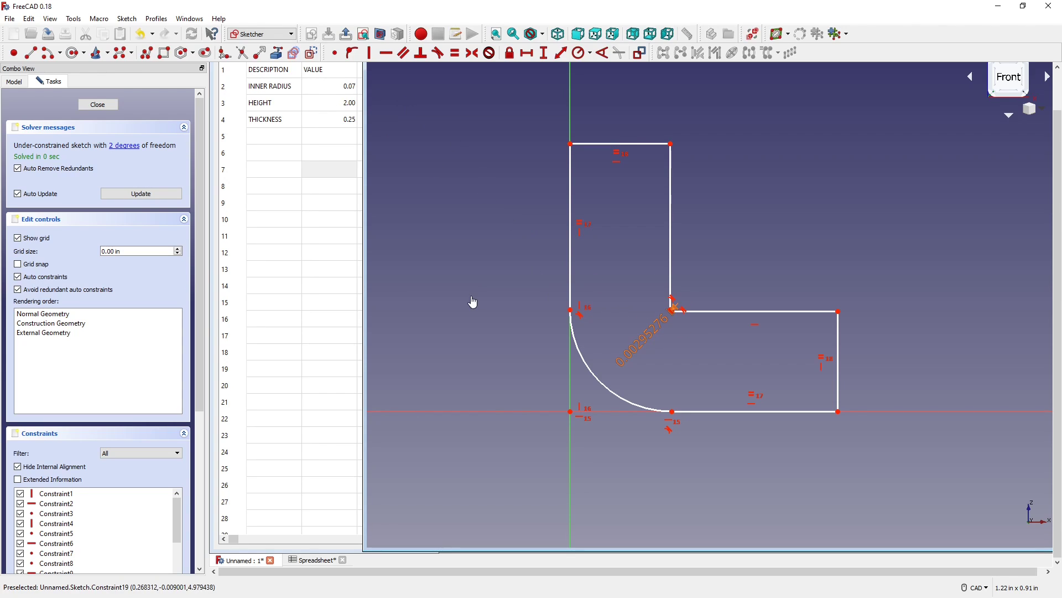
mouse_move(465, 300)
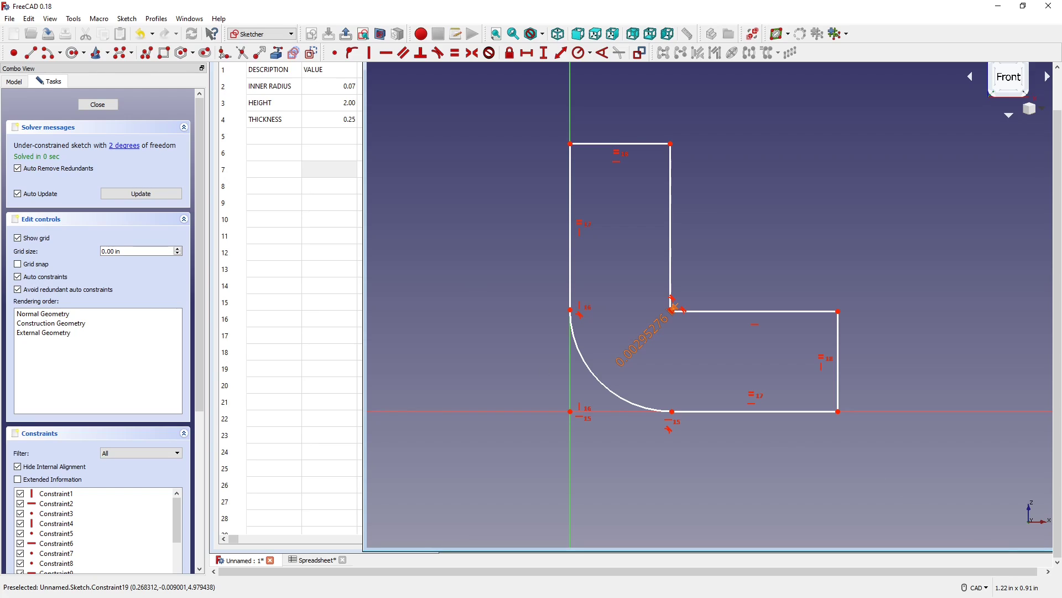
left_click(328, 86)
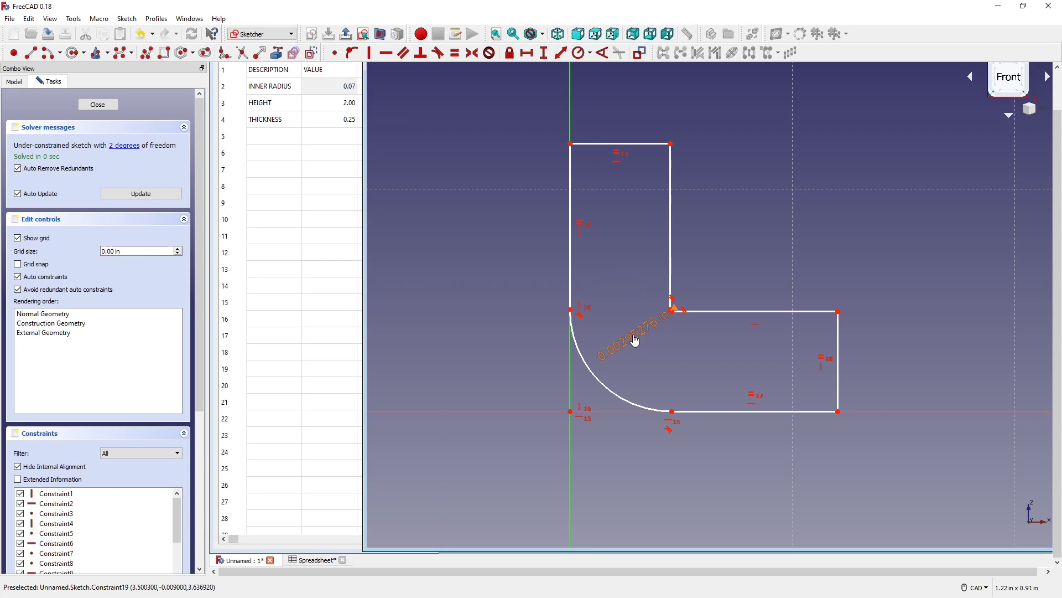
left_click(385, 69)
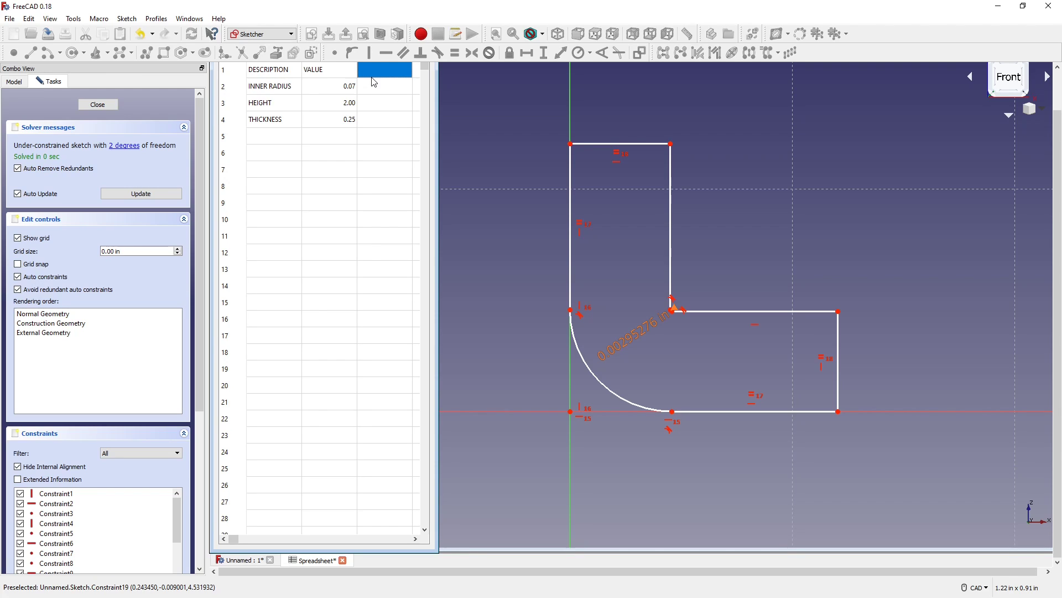
Step: Add the column heading 'VALUE mm' in cell C1
type("M")
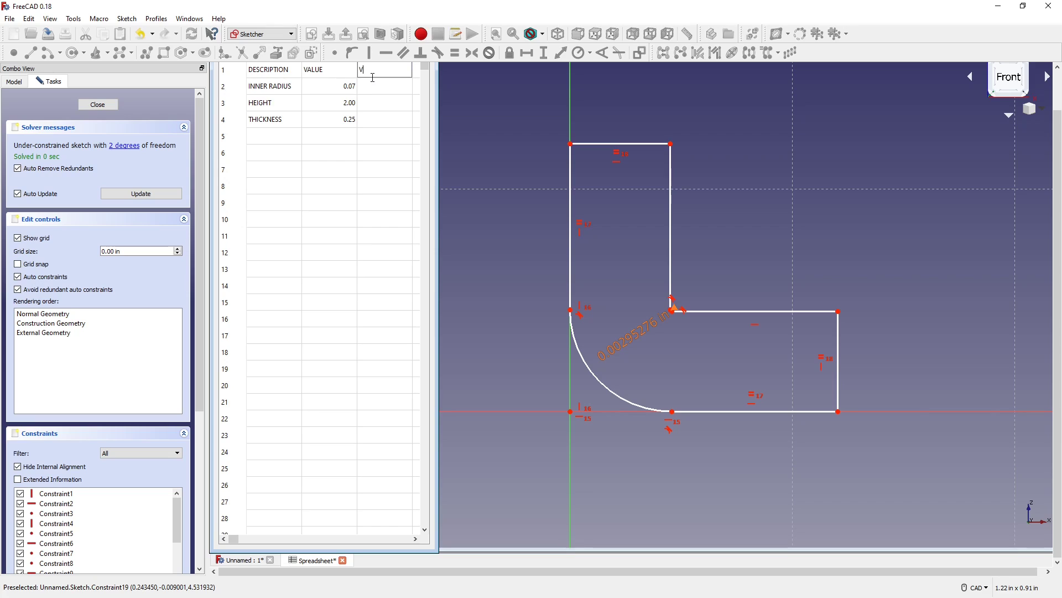
type("ALUE mm")
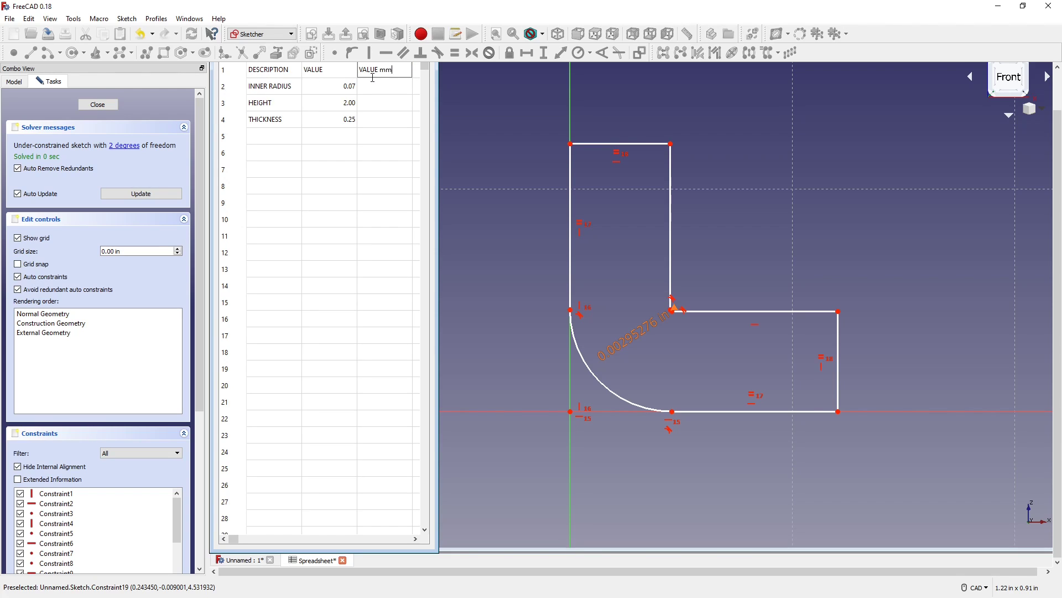
left_click(384, 86)
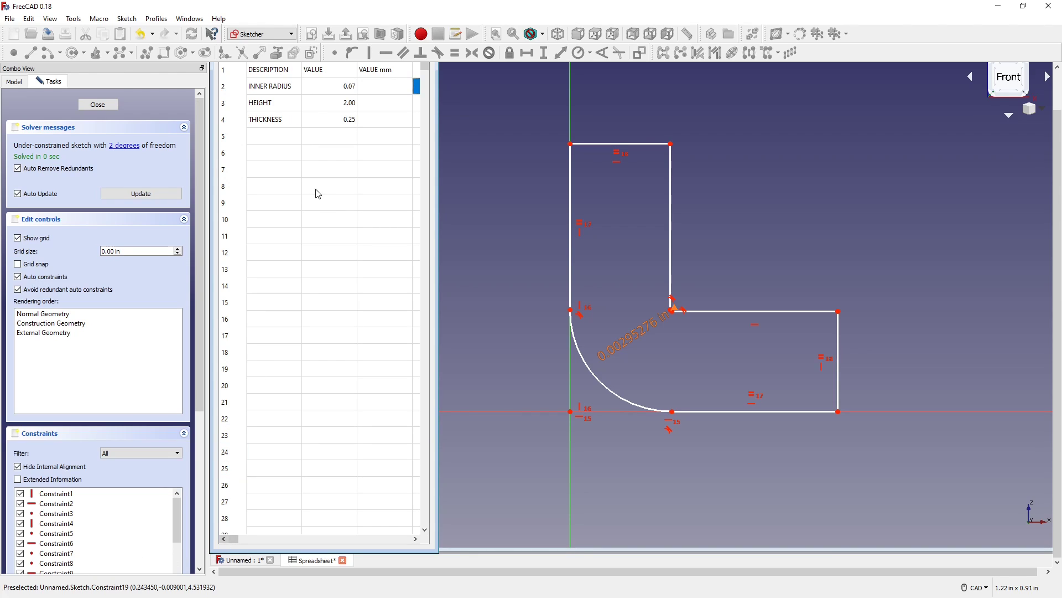
Step: Enter formulas =B2*25.4, =B3*2 and =B4 in cells C2 to C4
left_click(385, 87)
type("=B2")
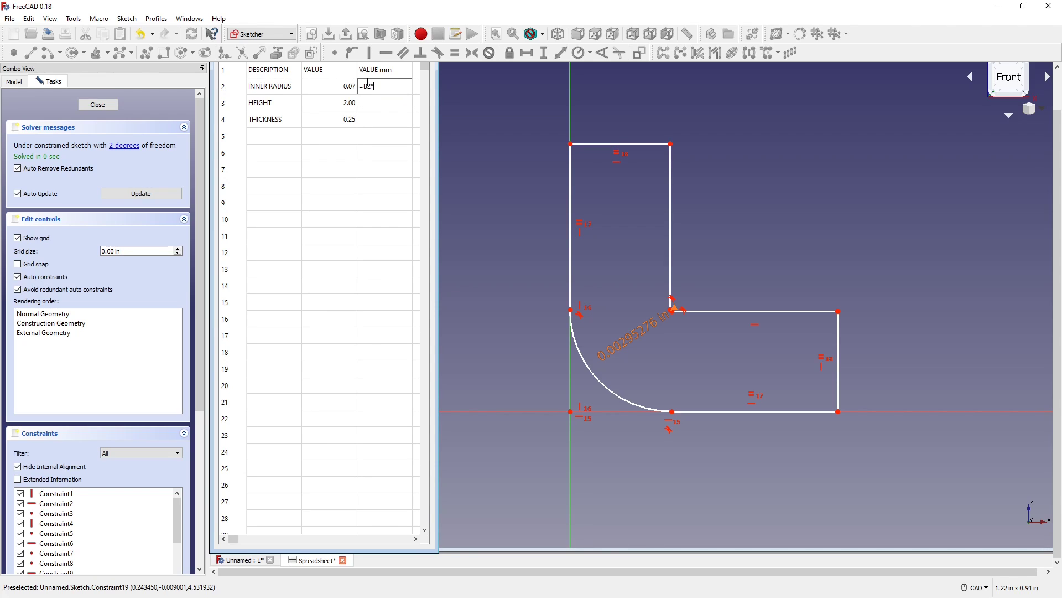
type("*25.4")
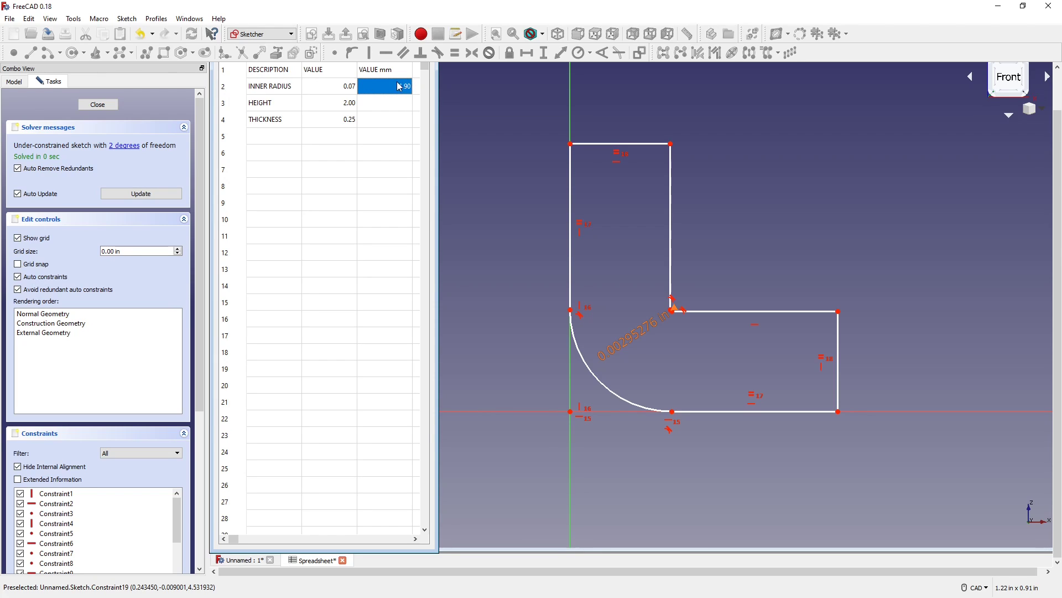
left_click(385, 103)
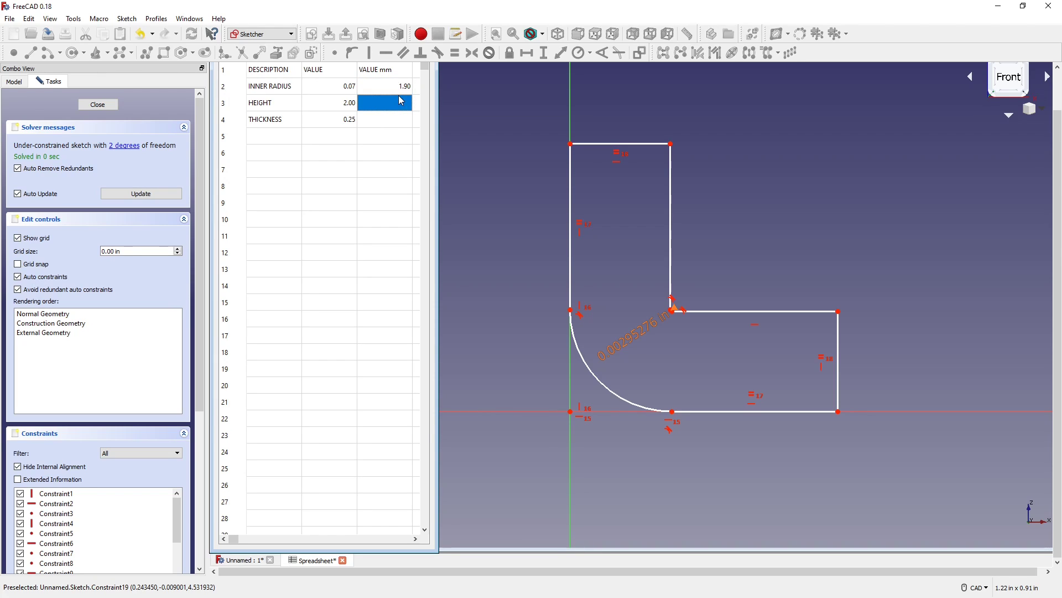
type("=B3*2")
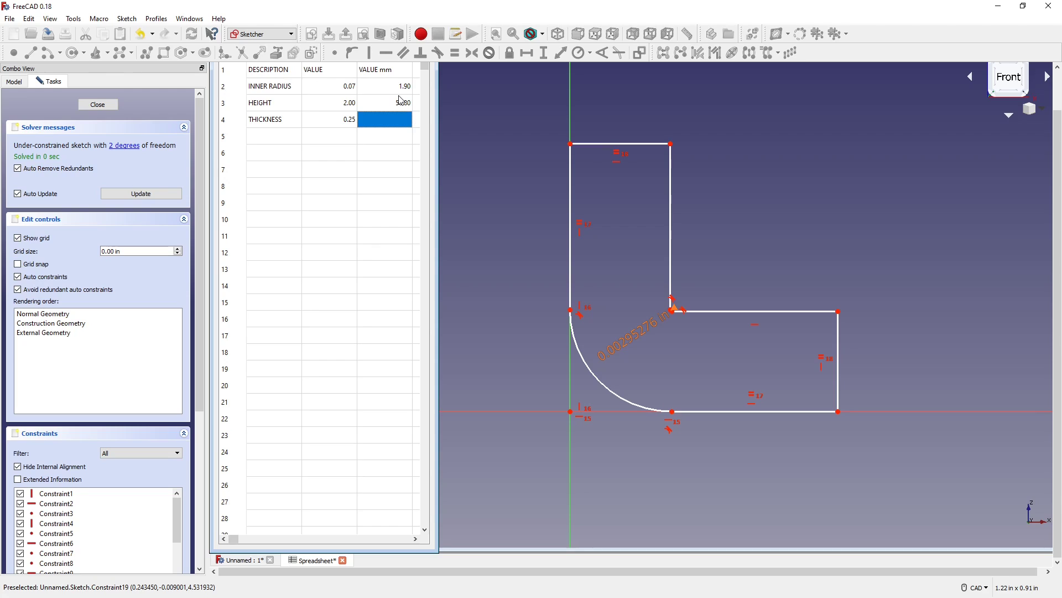
type("=B4")
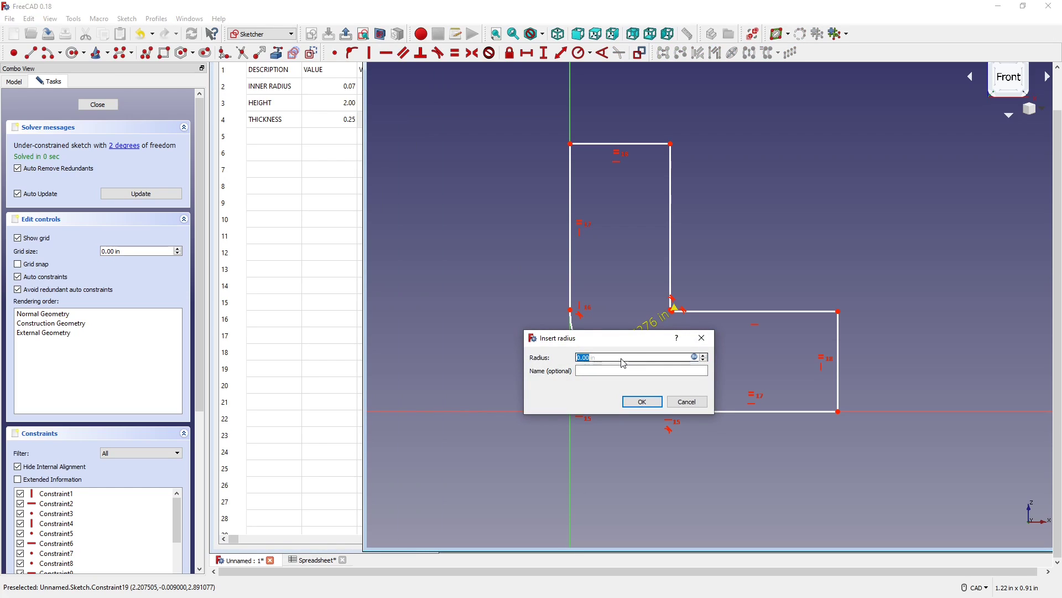
Step: Link the inner corner arc radius to Spreadsheet.C2 and review the inner-radius value cells
left_click(694, 357)
type("Spreadsheet.C2")
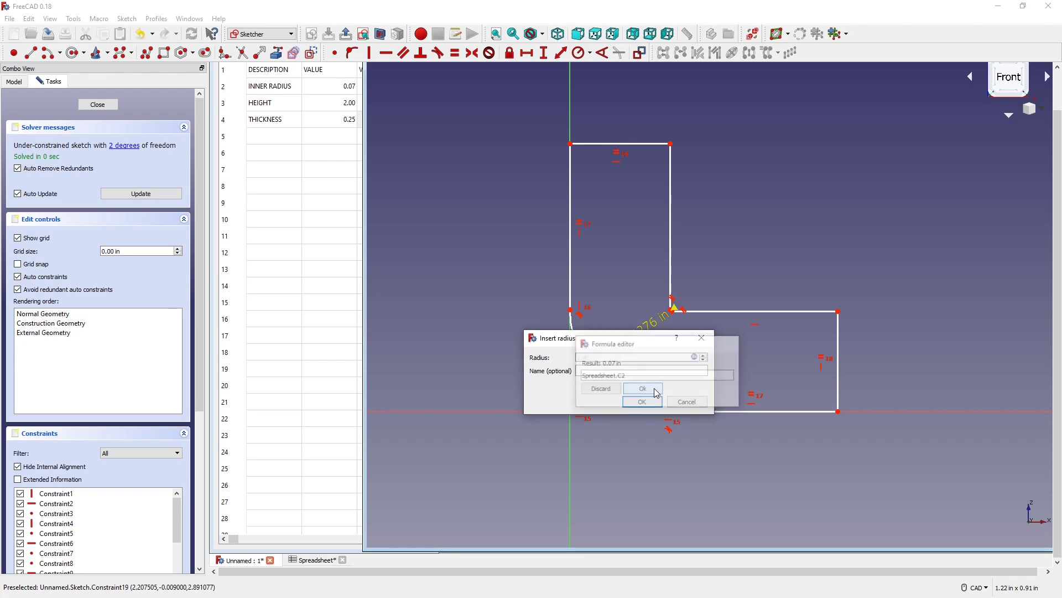
left_click(641, 388)
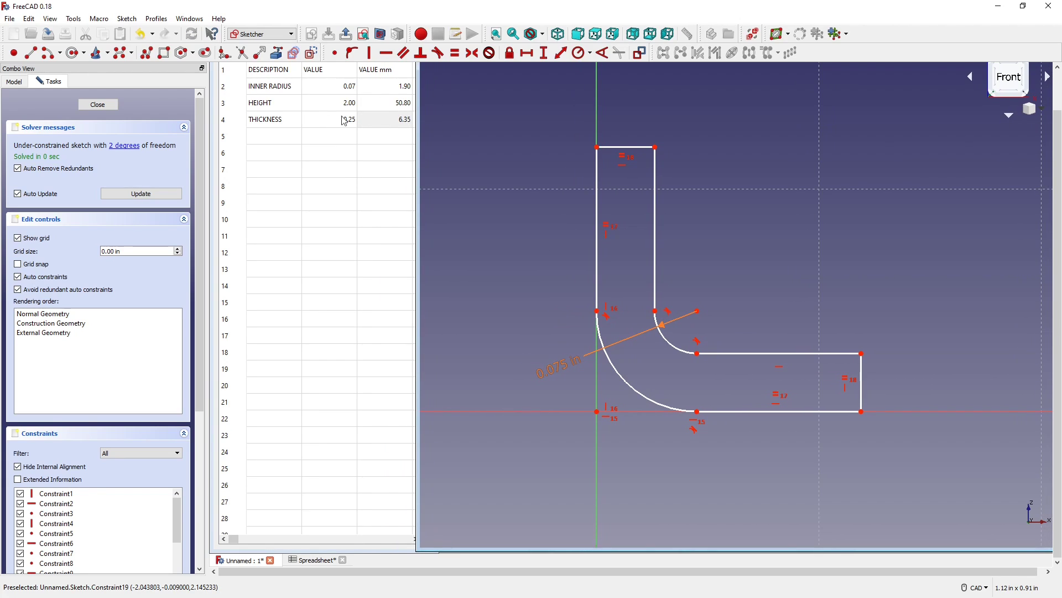
mouse_move(446, 100)
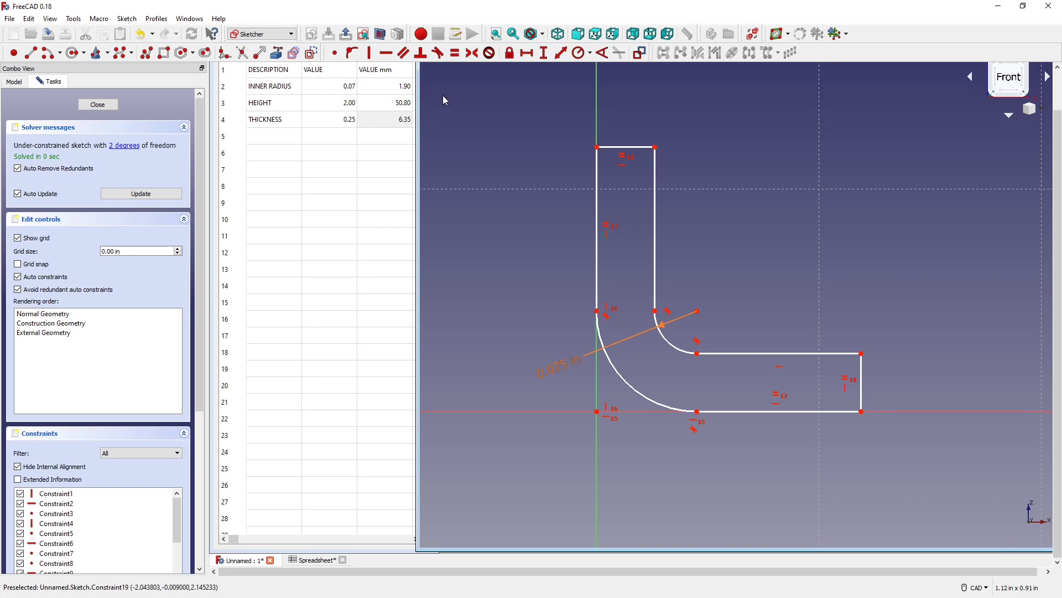
left_click(384, 86)
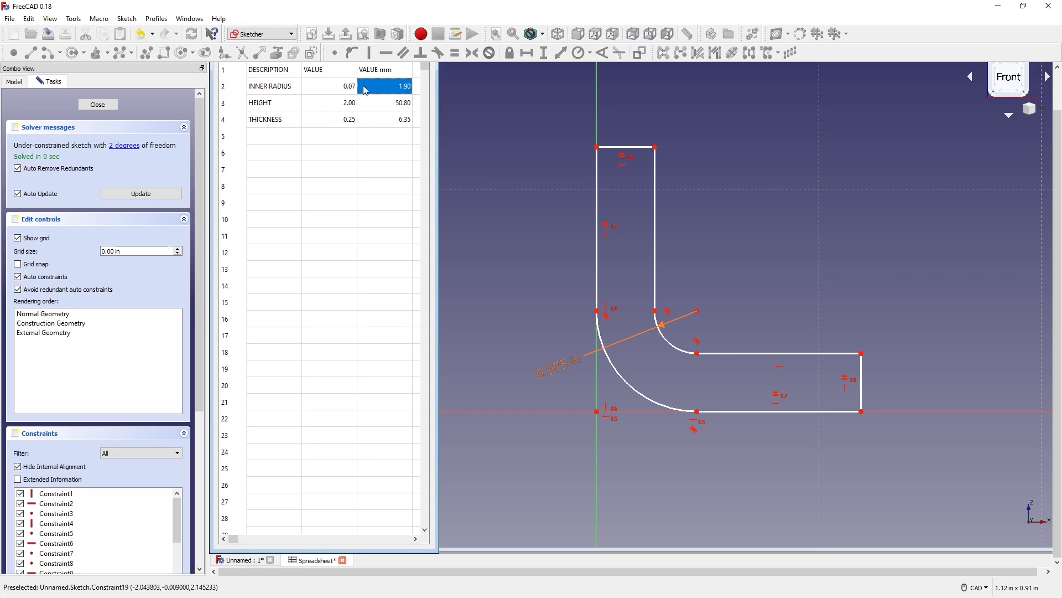
left_click(330, 86)
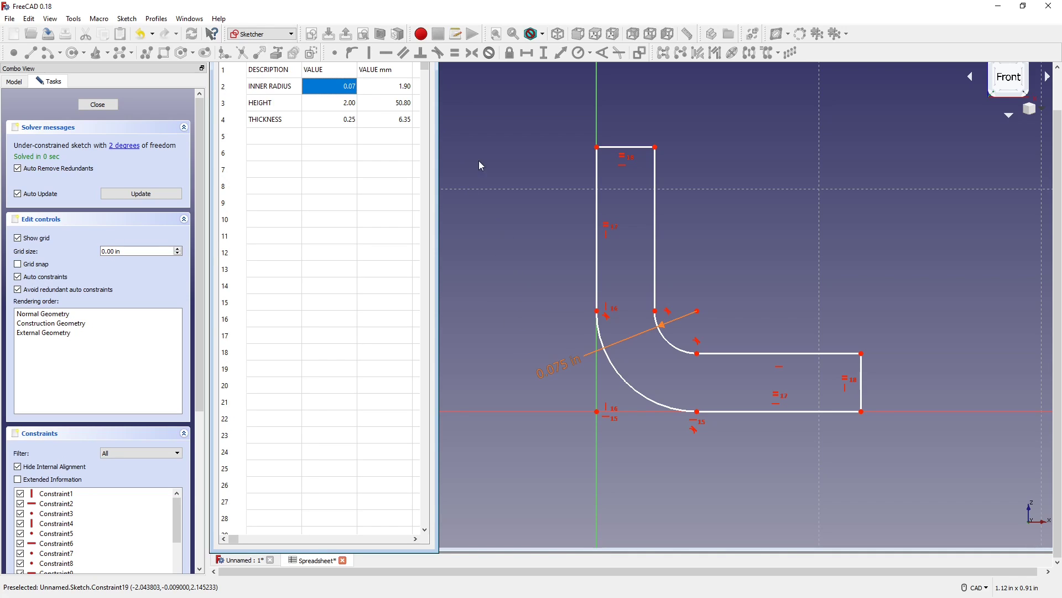
mouse_move(596, 190)
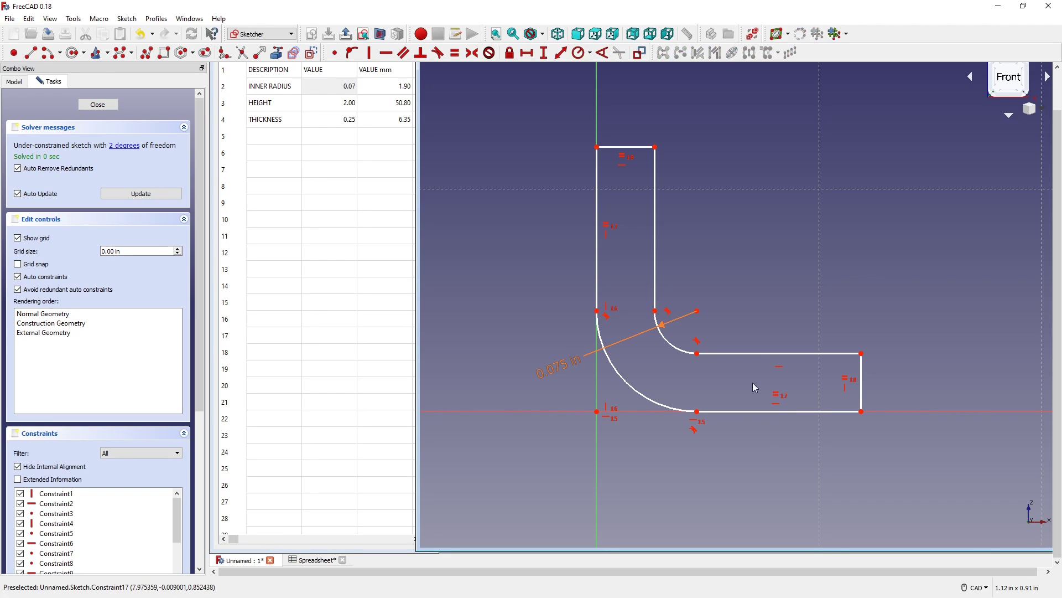
mouse_move(947, 406)
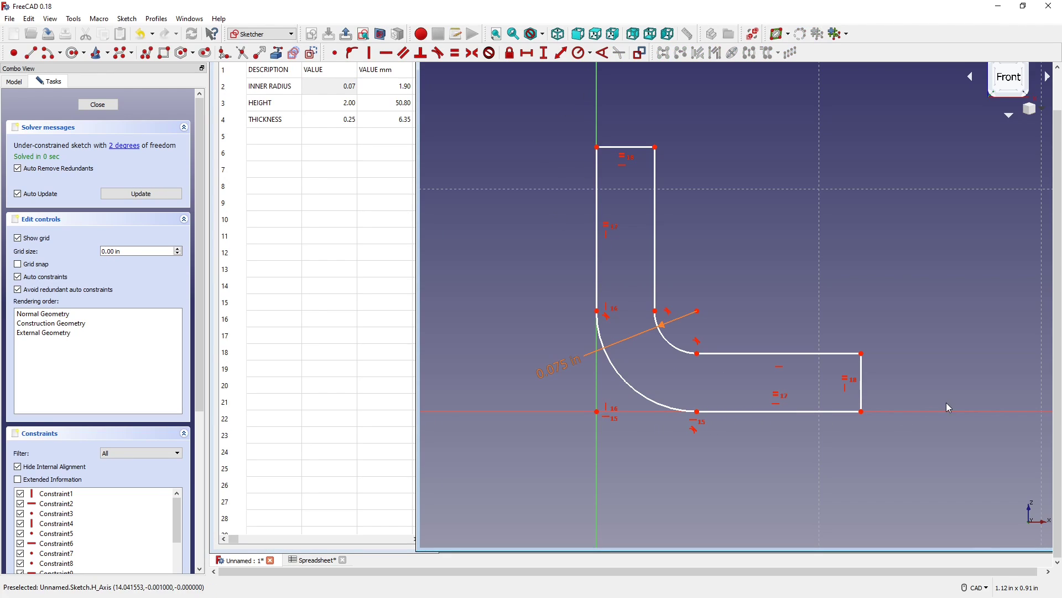
mouse_move(616, 302)
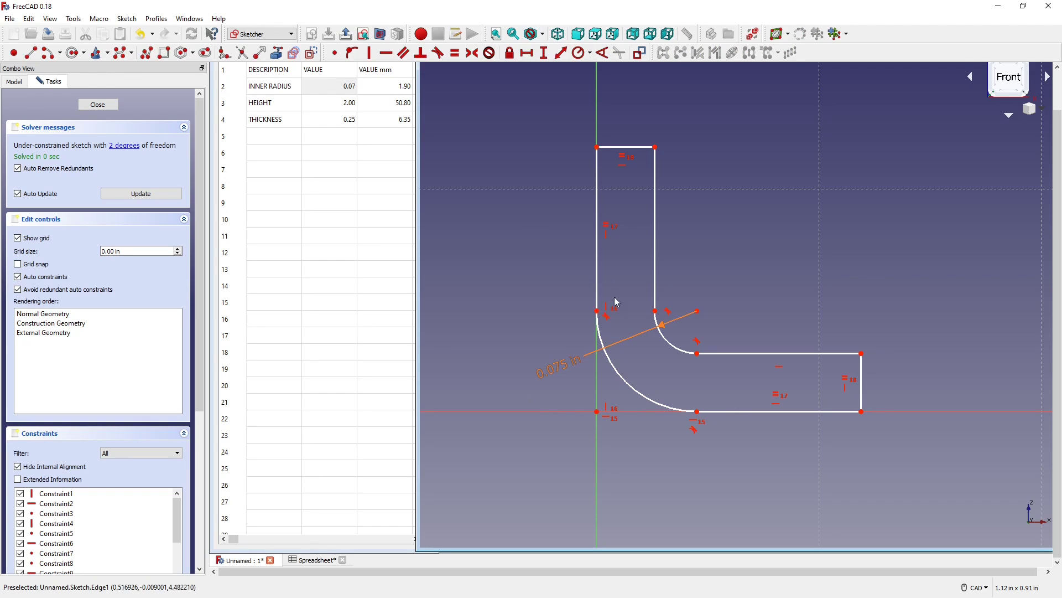
mouse_move(698, 412)
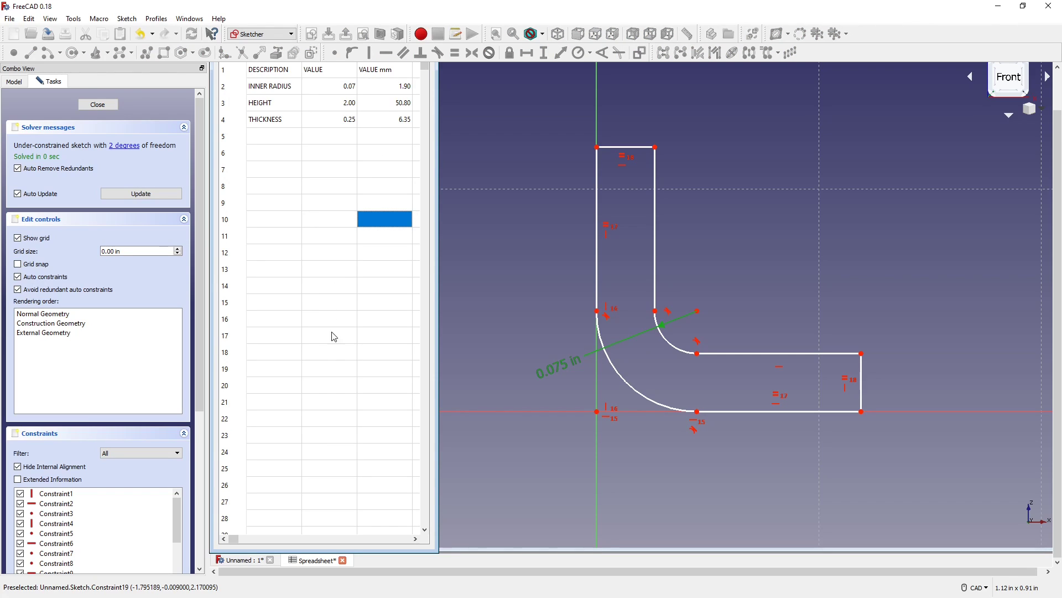
mouse_move(381, 90)
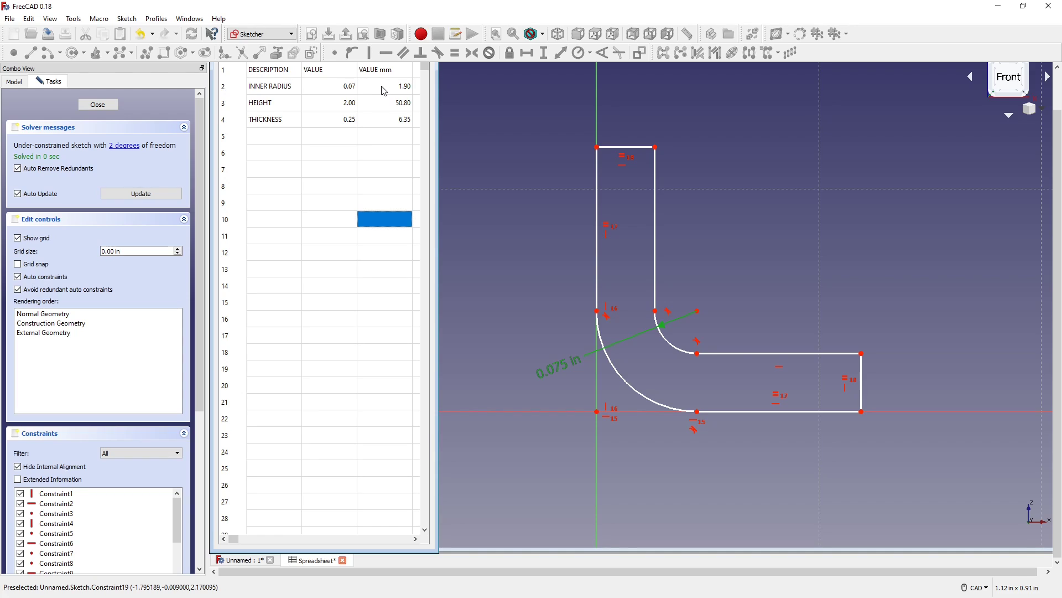
Step: Set the alias IR on the VALUE mm cell for INNER RADIUS in Cell Properties
right_click(384, 87)
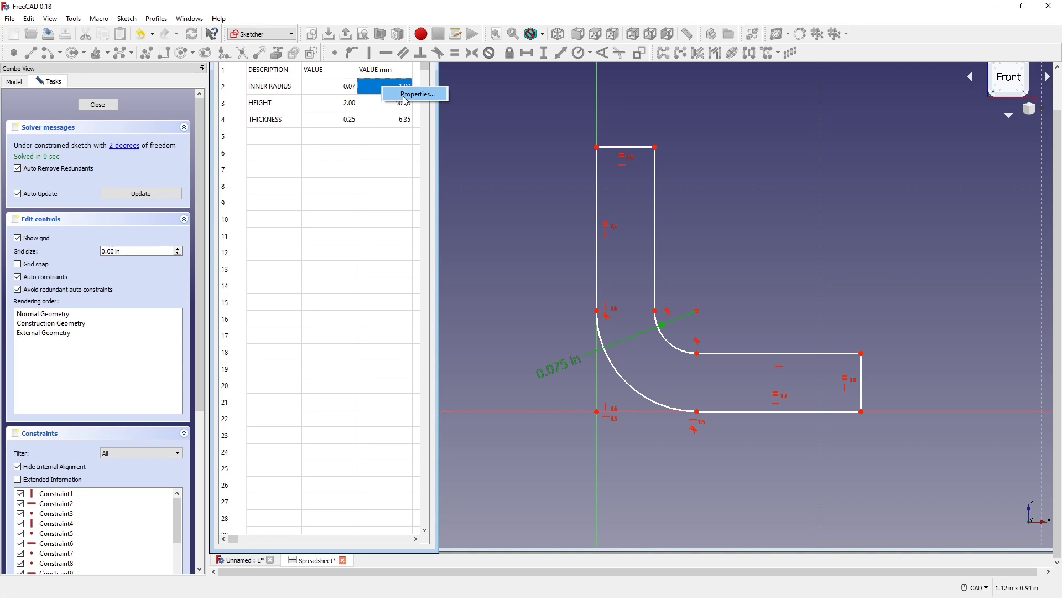
left_click(417, 94)
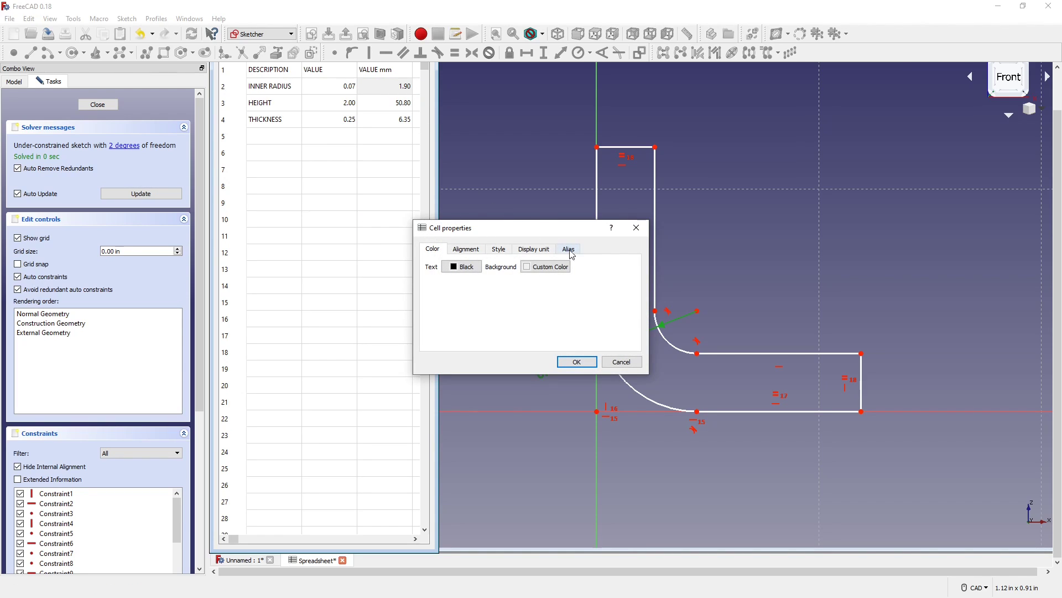
left_click(568, 249)
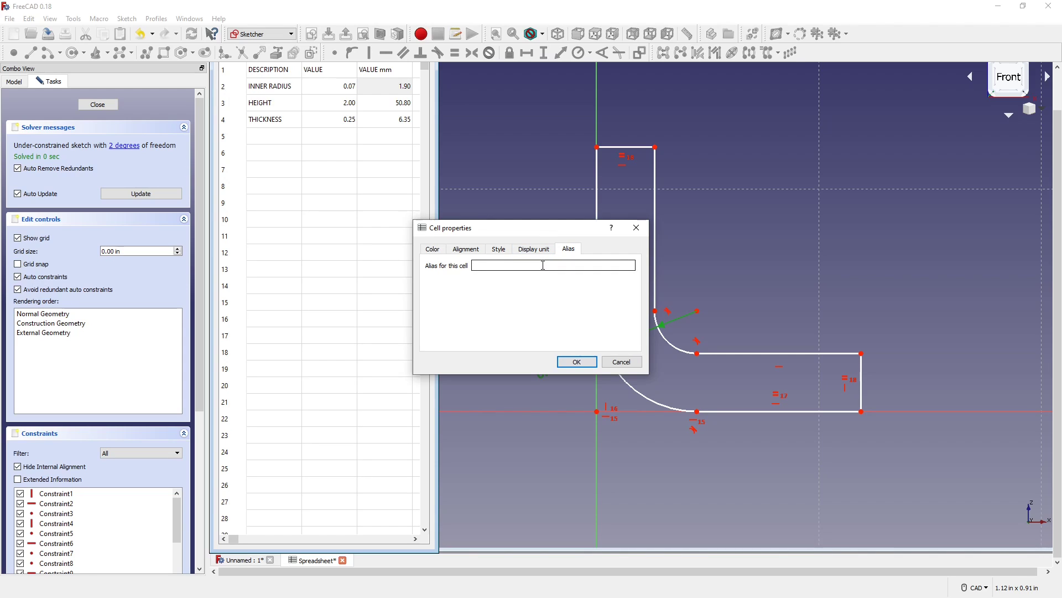
type("ir")
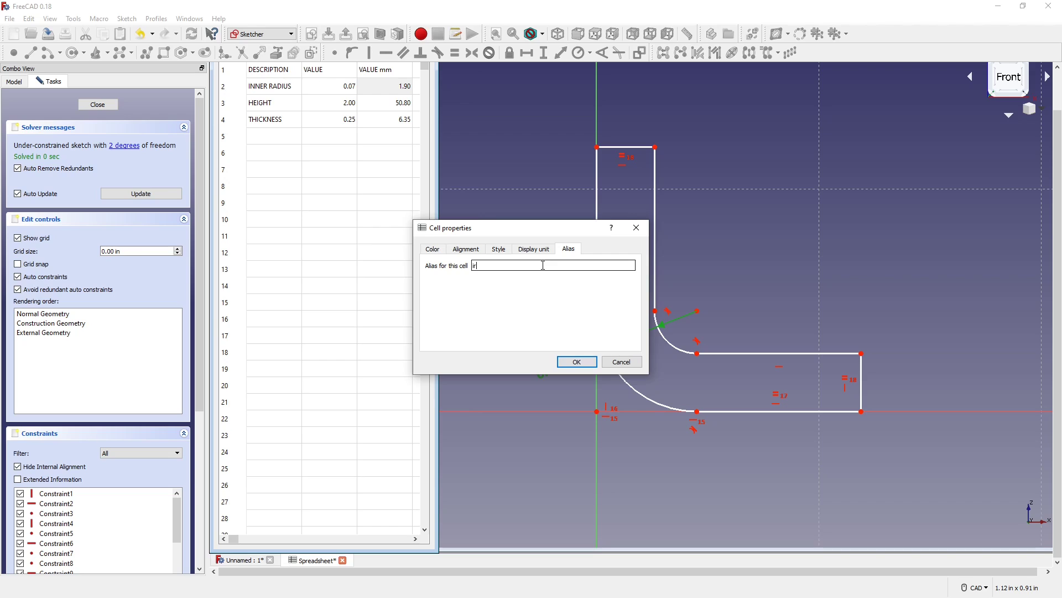
type("IR")
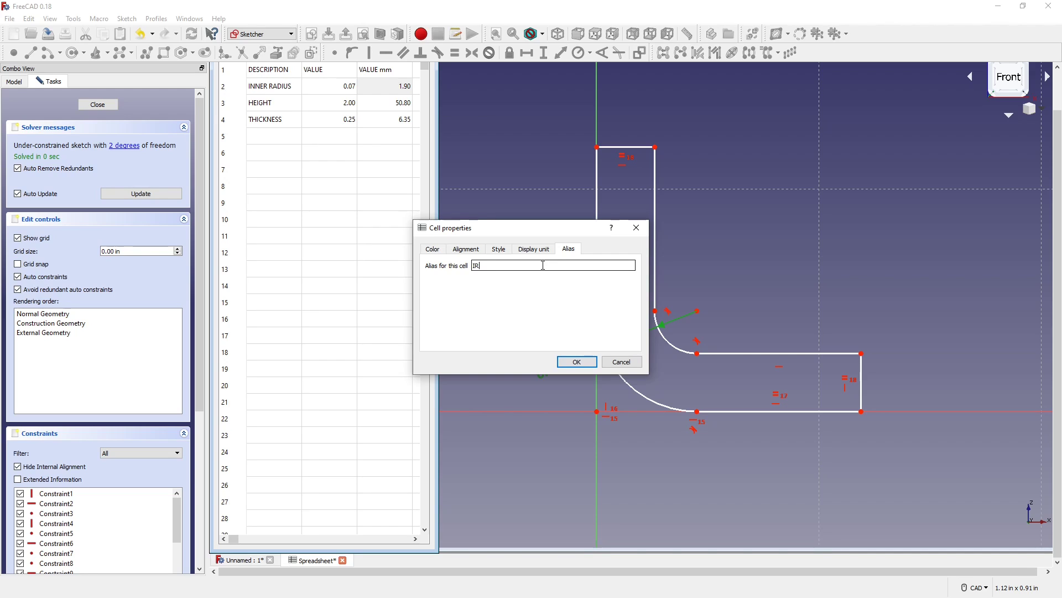
left_click(576, 361)
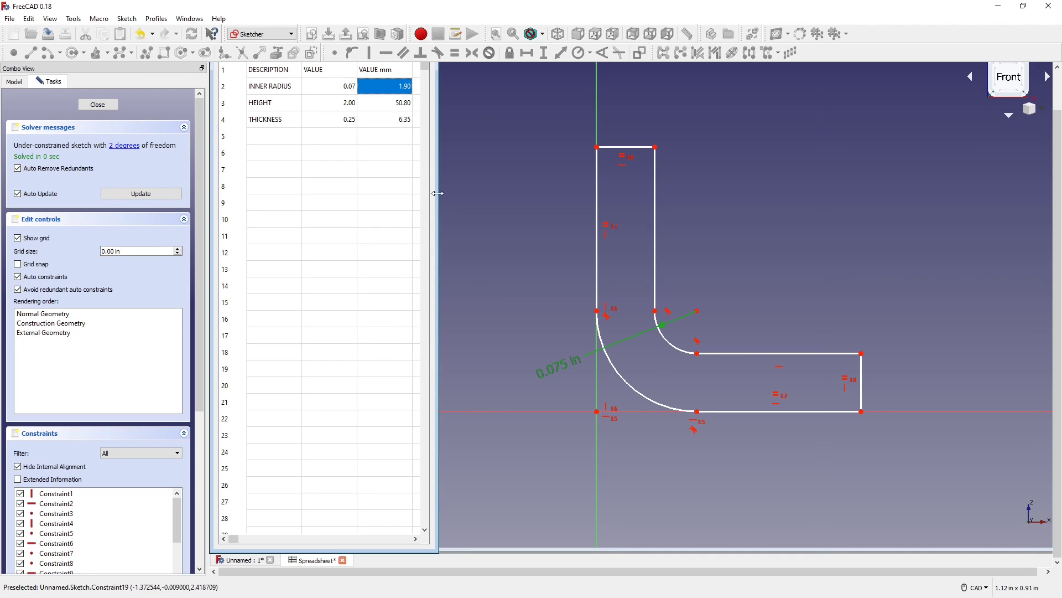
Step: Change the corner radius constraint's expression to Spreadsheet.IR
right_click(556, 369)
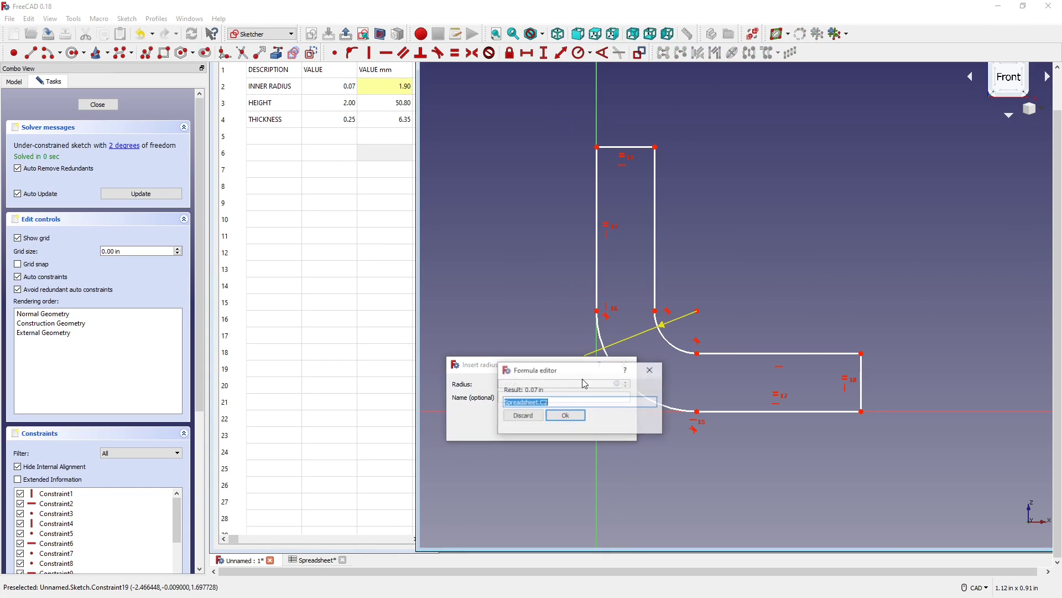
type("Spreadsheet.")
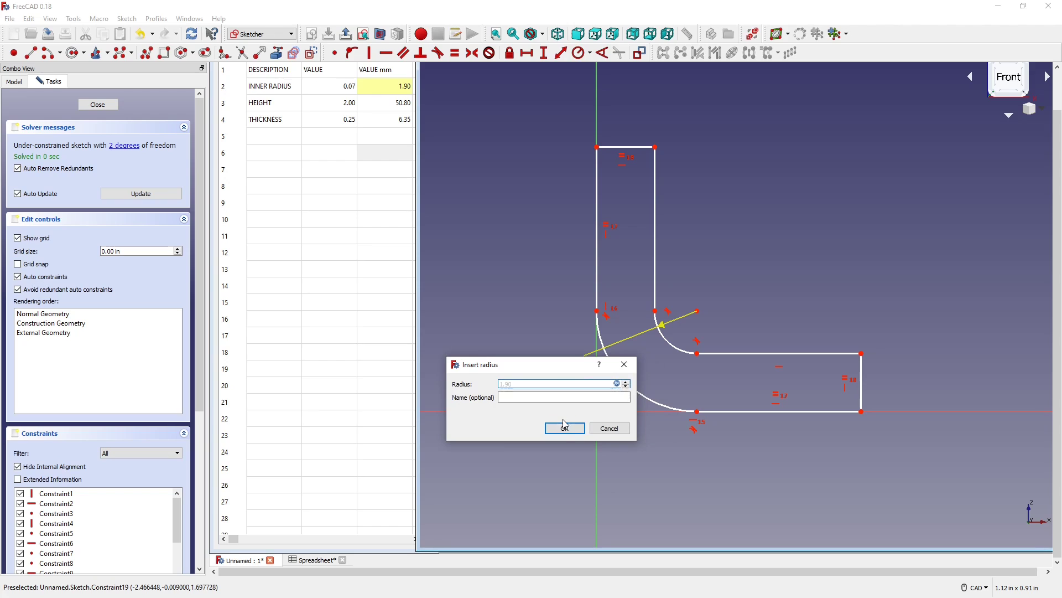
left_click(564, 428)
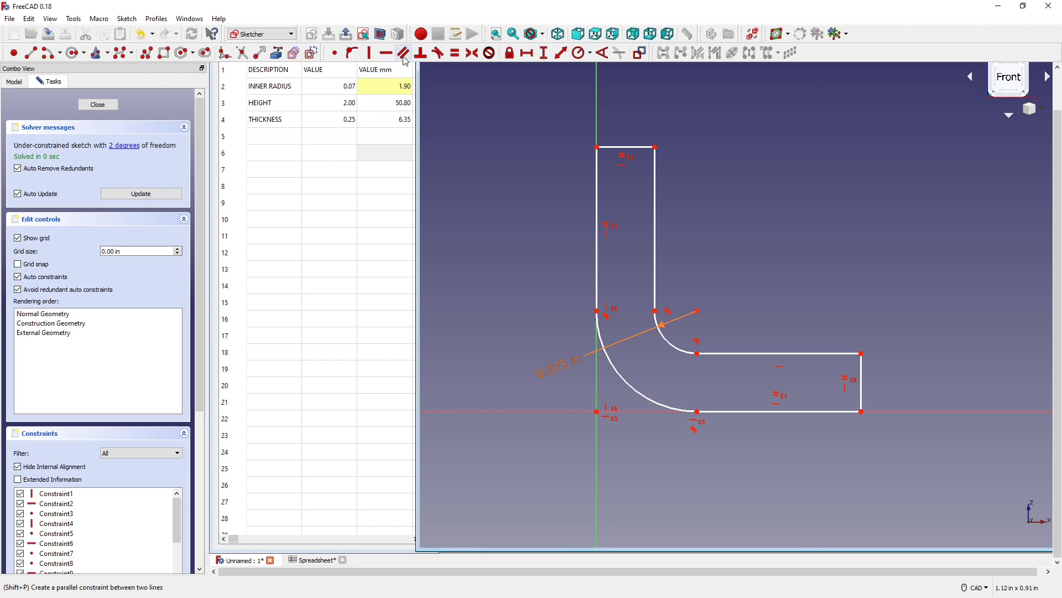
Step: Give the millimetre HEIGHT value cell the alias HEIGHT
right_click(403, 102)
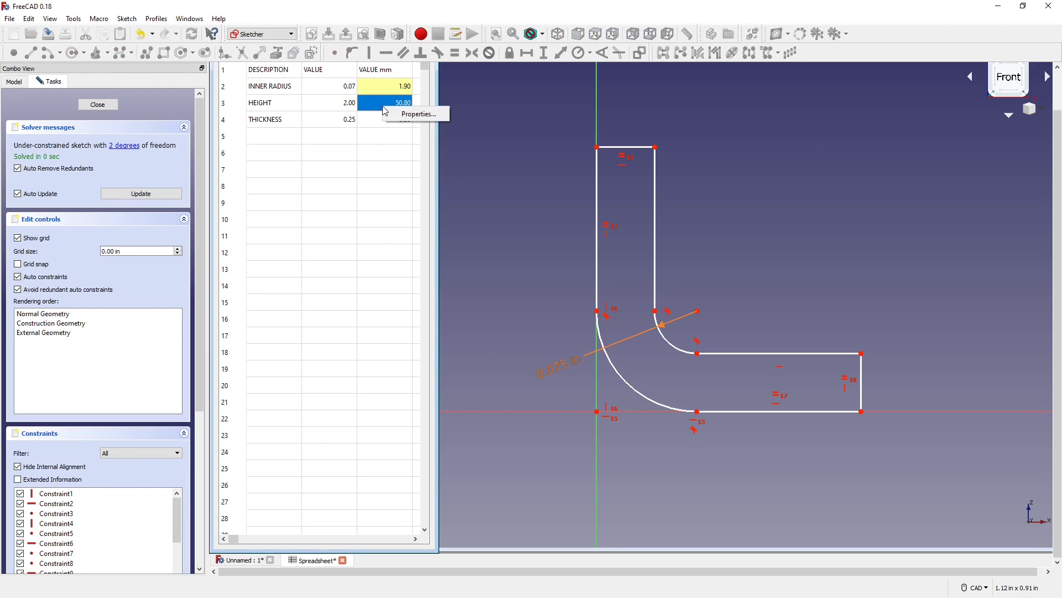
left_click(417, 113)
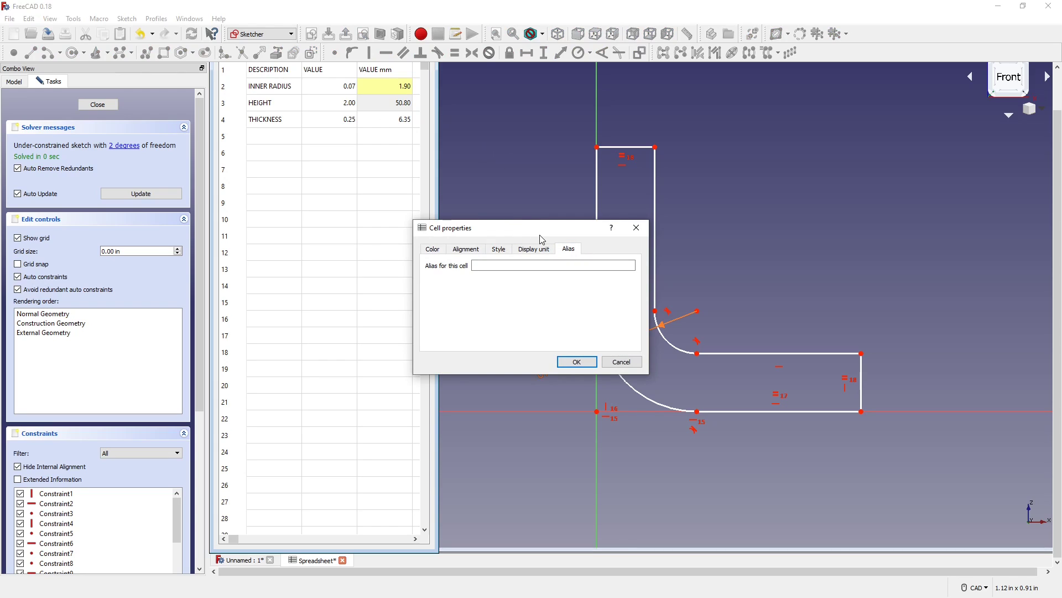
left_click(552, 265)
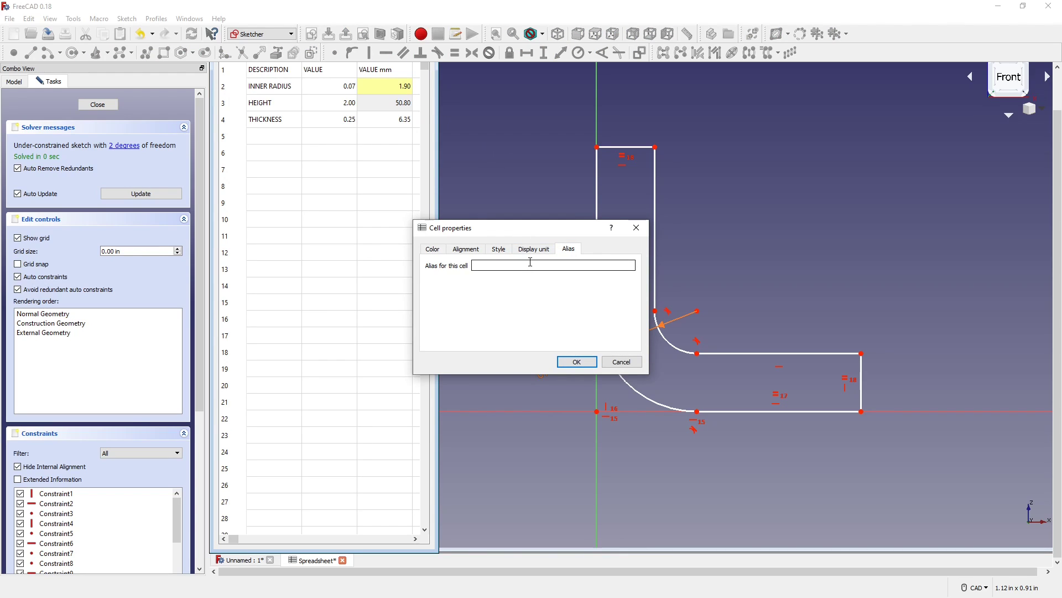
type("HEIGHT")
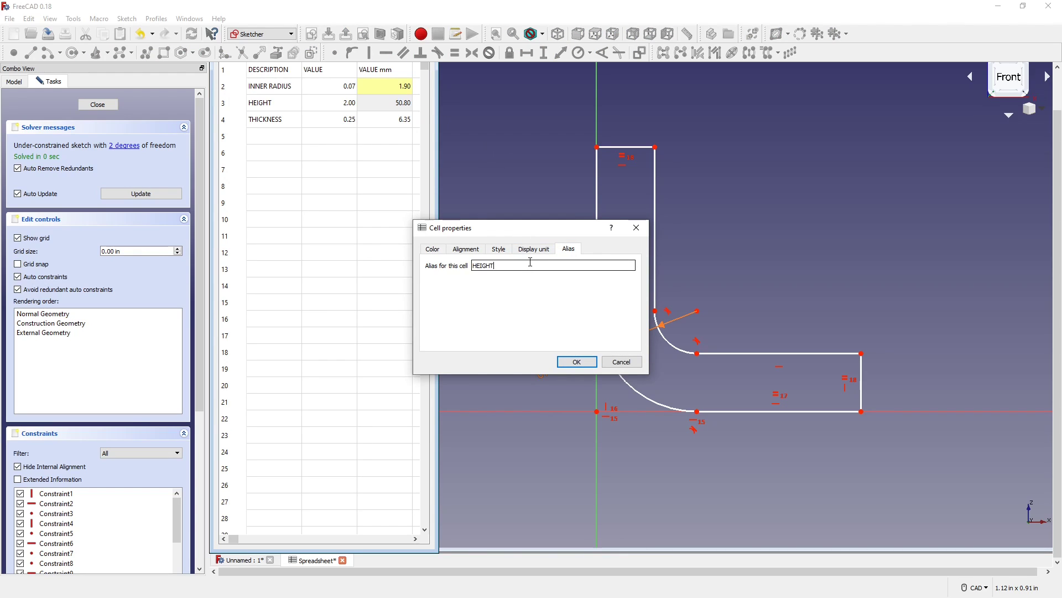
left_click(575, 362)
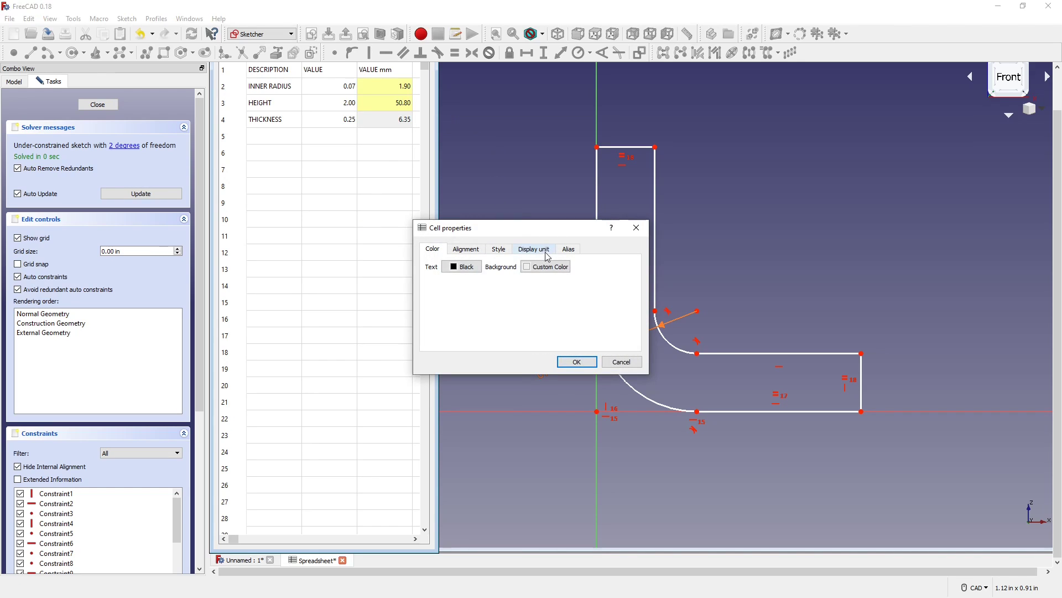
Step: Give the millimetre THICKNESS value cell the alias THICKNESS
left_click(568, 249)
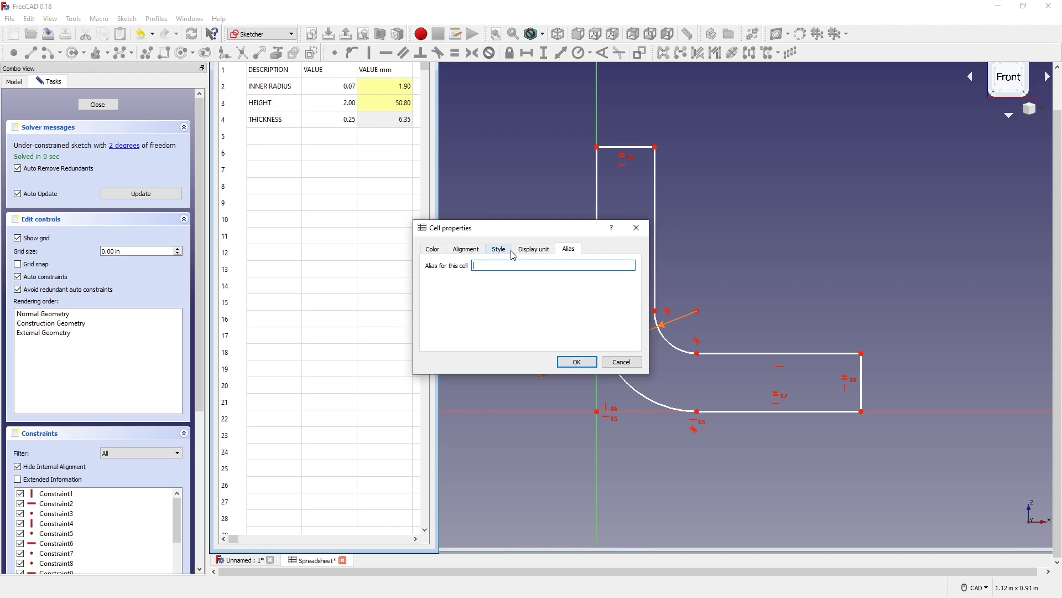
type("THICKNESS")
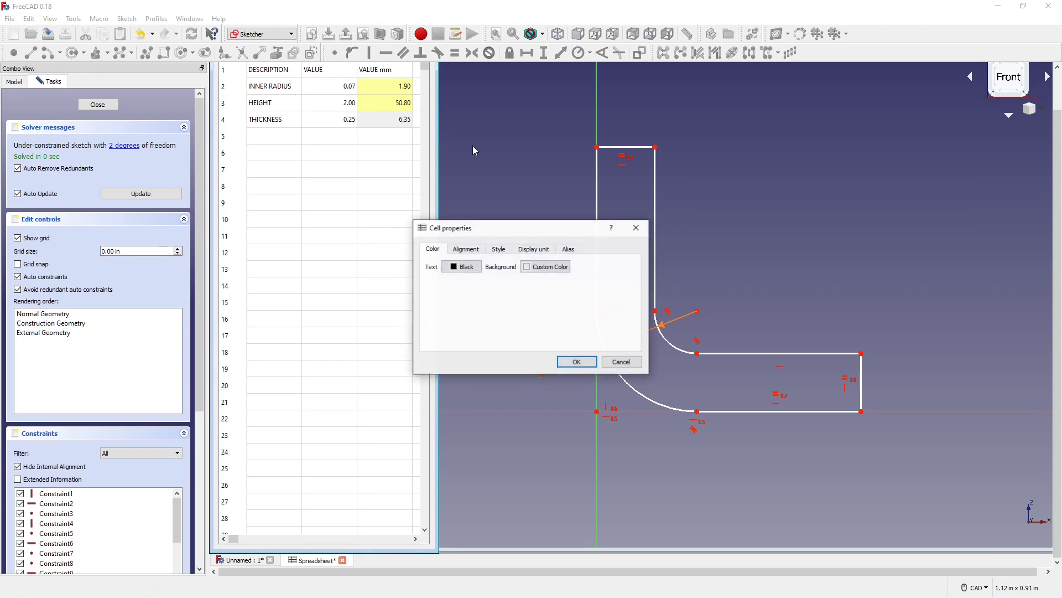
left_click(568, 248)
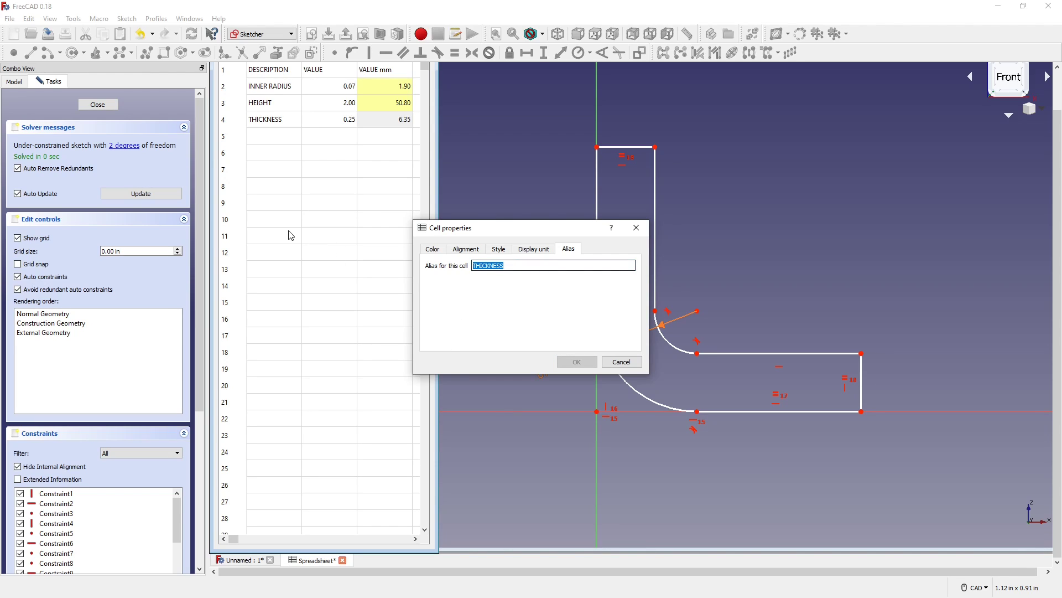
type("THI")
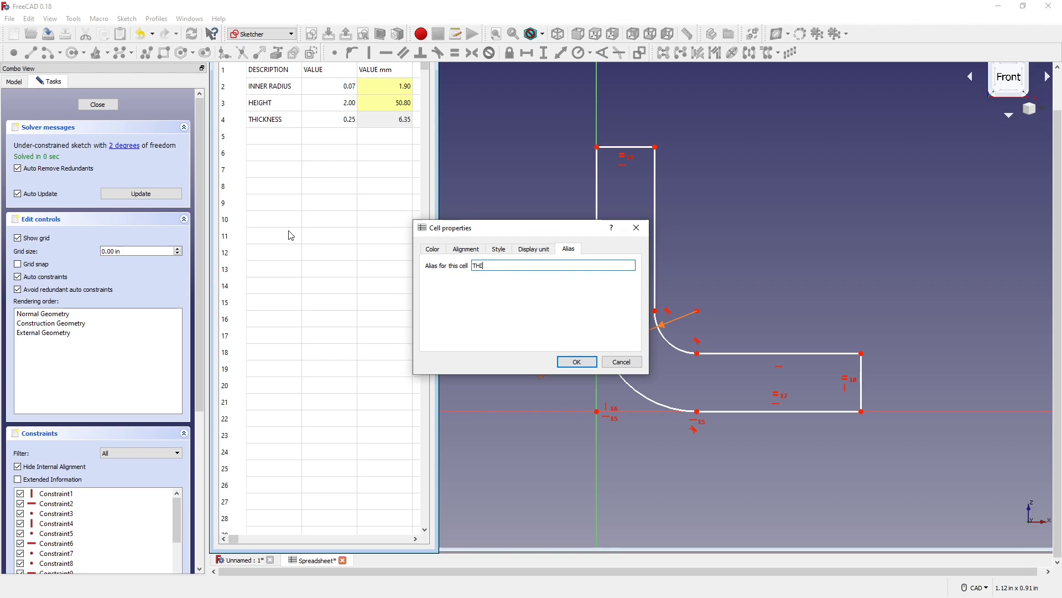
left_click(575, 361)
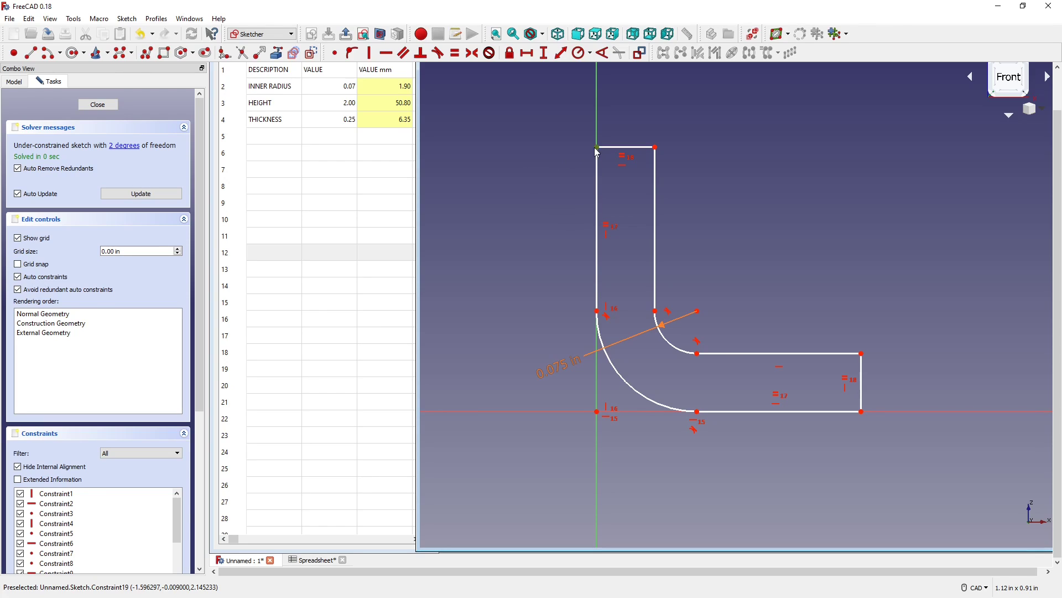
mouse_move(697, 414)
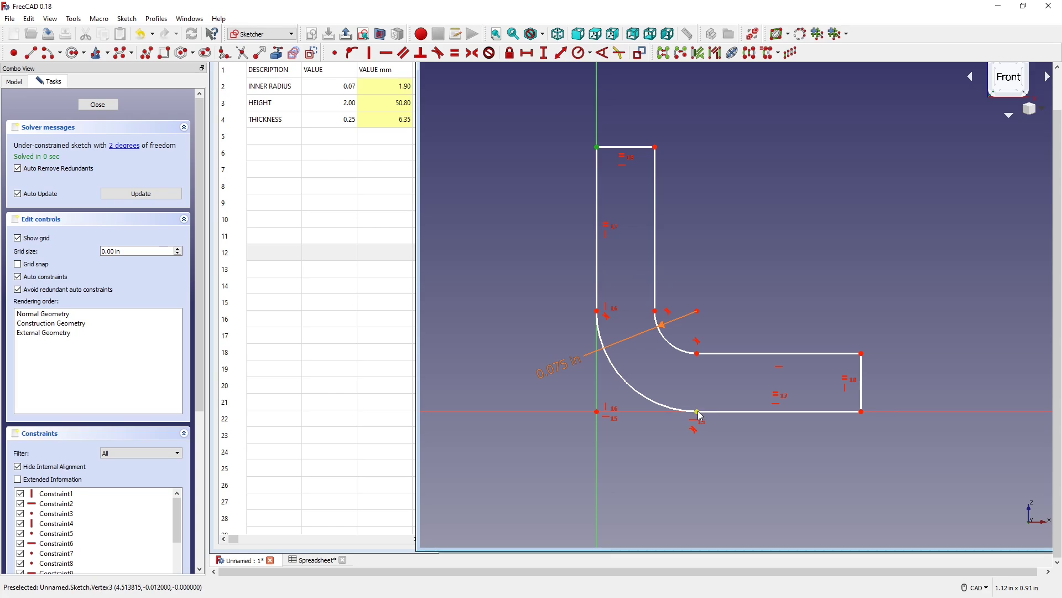
mouse_move(744, 319)
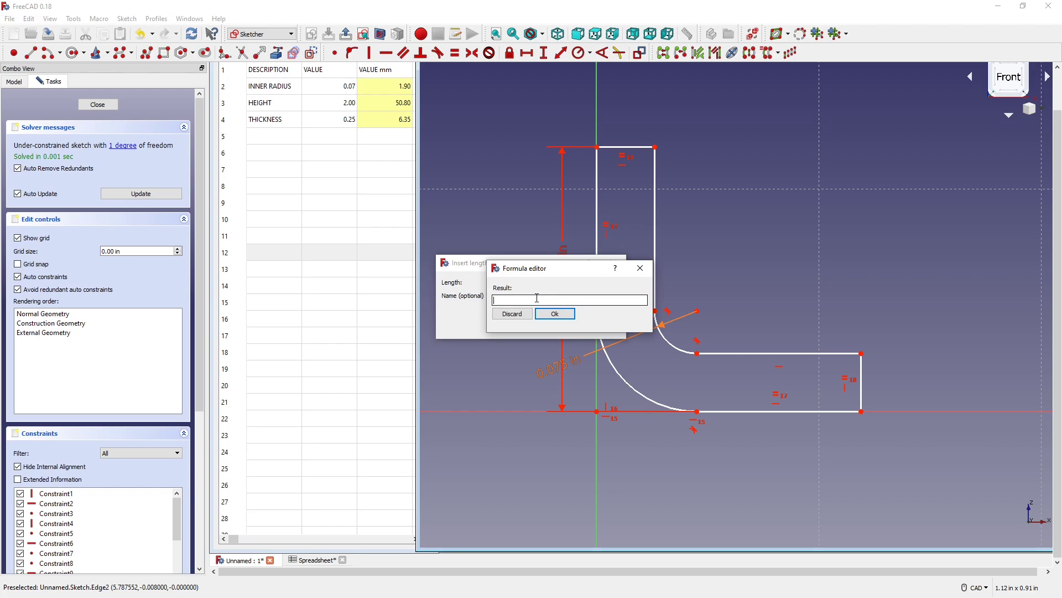
Step: Drive the height and wall-thickness constraints with Spreadsheet.HEIGHT and Spreadsheet.THICKNESS
type("Spreadsheet.")
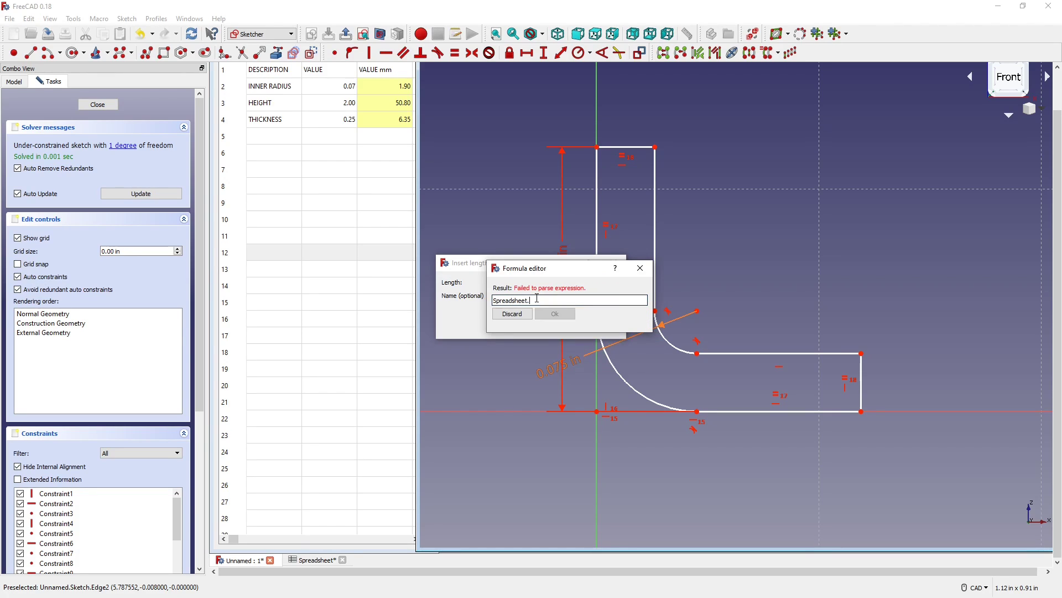
type("HEIGHT")
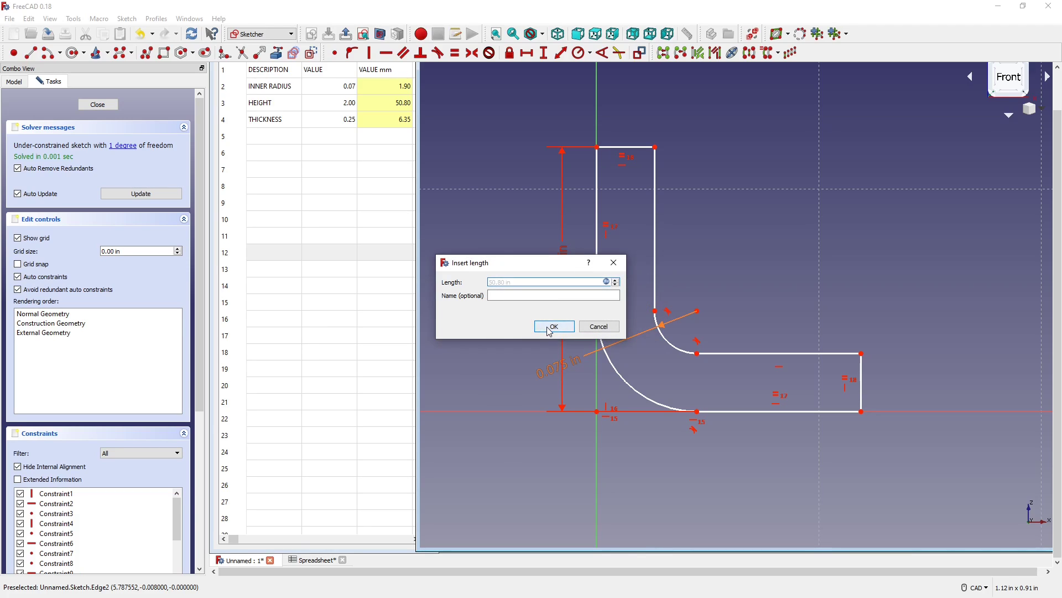
left_click(552, 326)
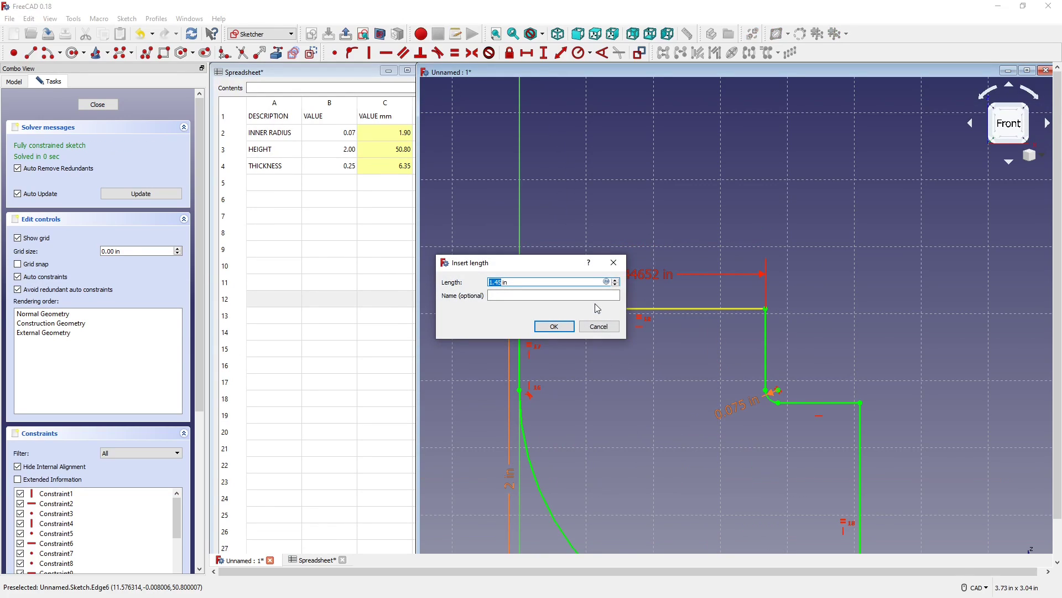
left_click(607, 281)
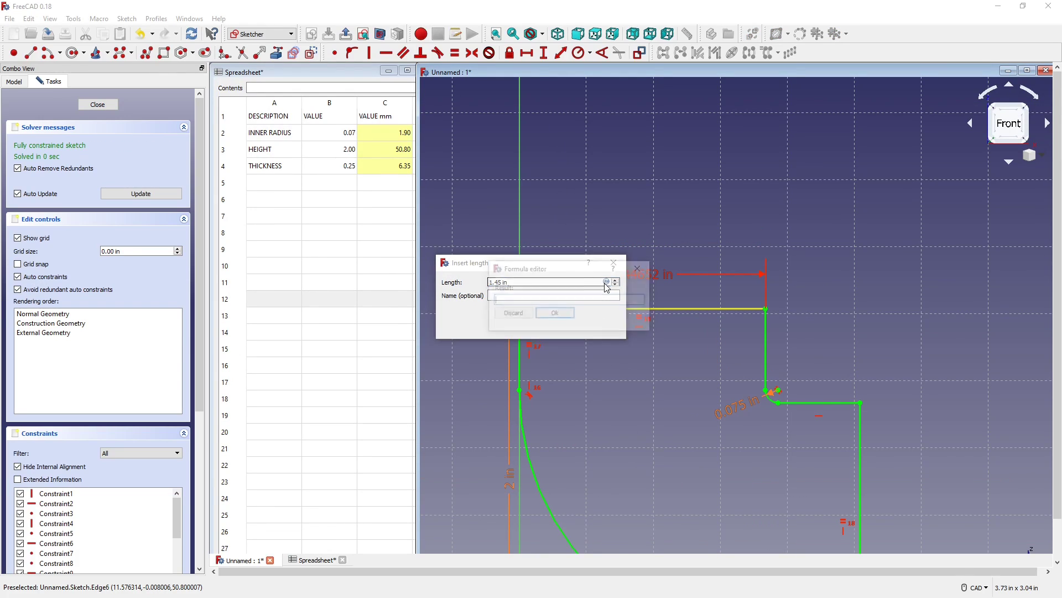
type("Spreadsheet.")
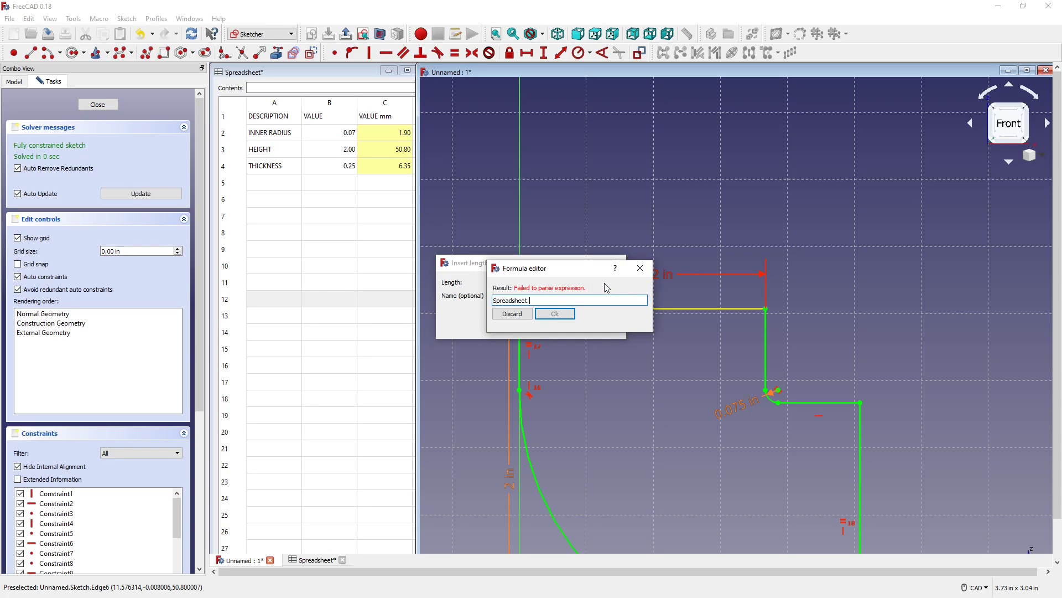
type("THI")
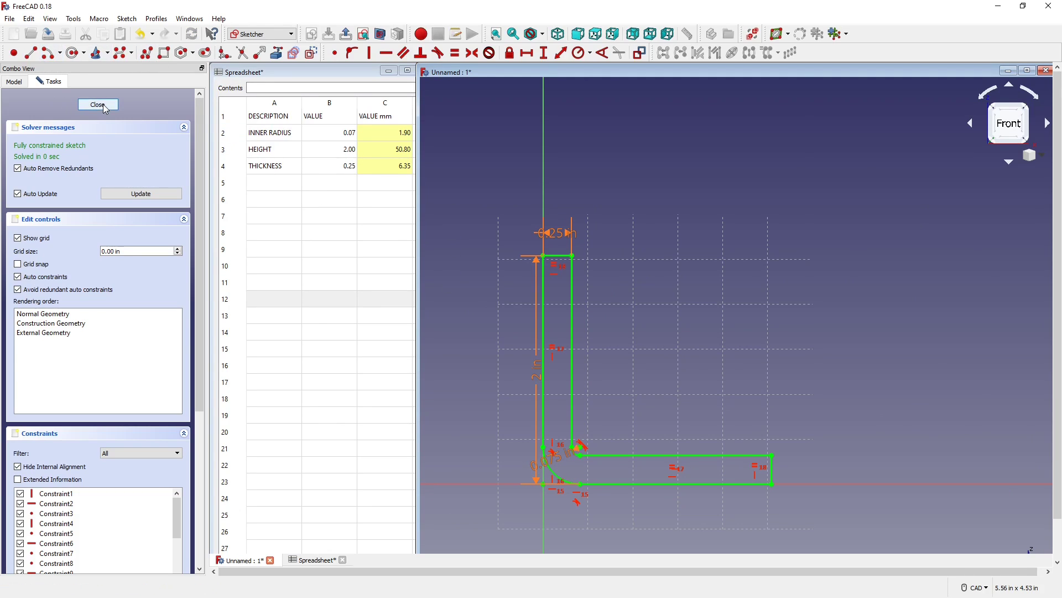
Step: Close the sketch and add a Length row: 25 in B5, =B5*25.4 in C5
left_click(97, 105)
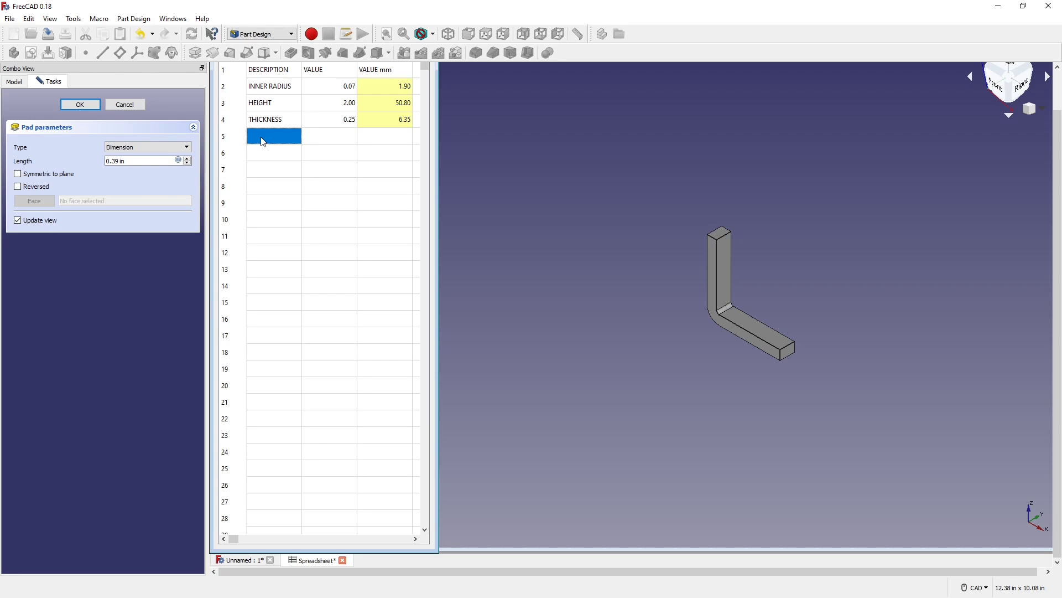
type("Length")
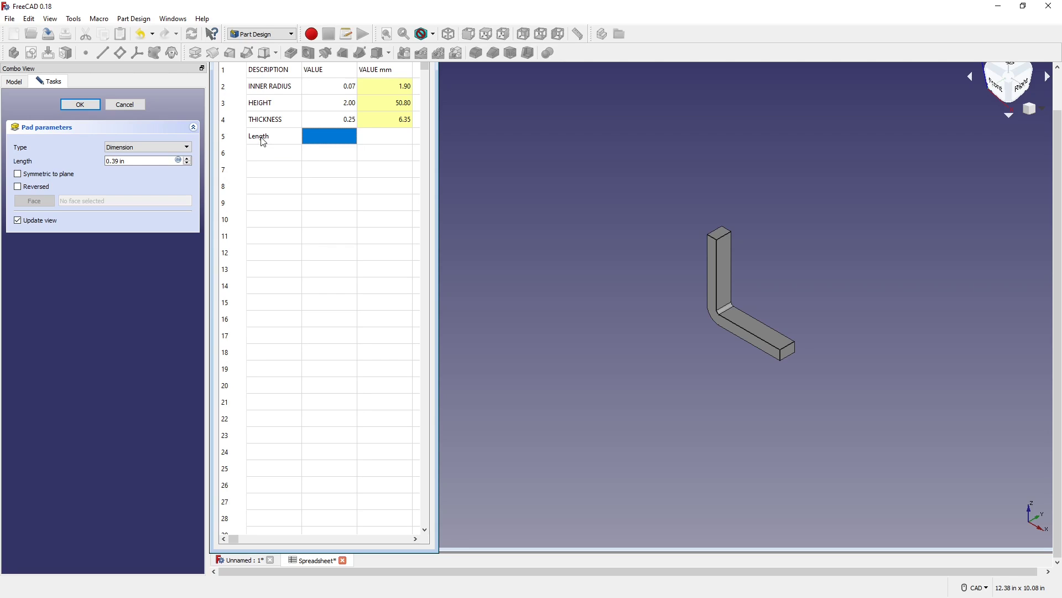
type("25.00")
left_click(384, 135)
type("=")
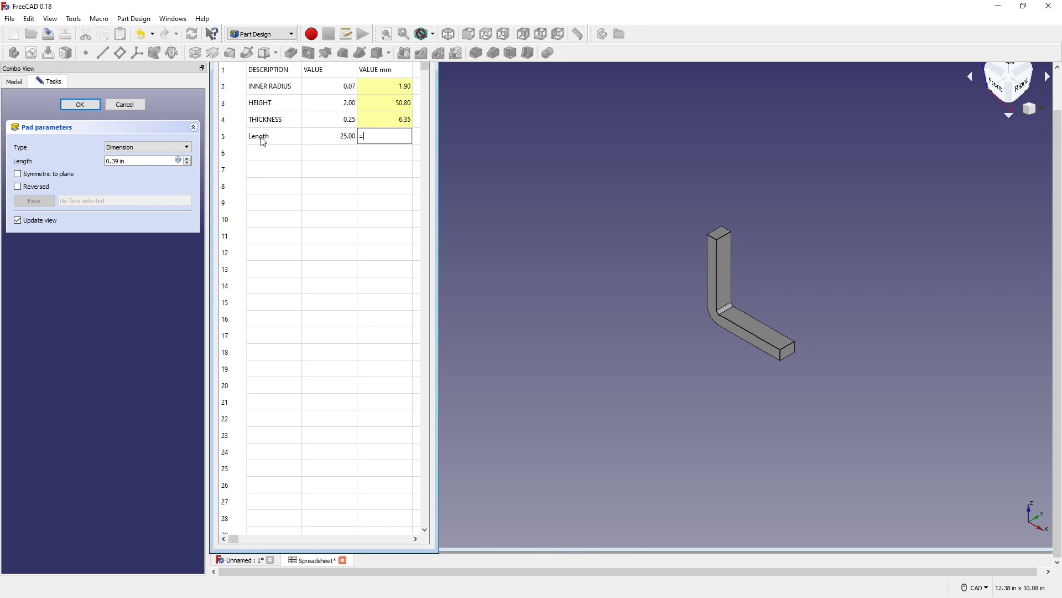
type("B")
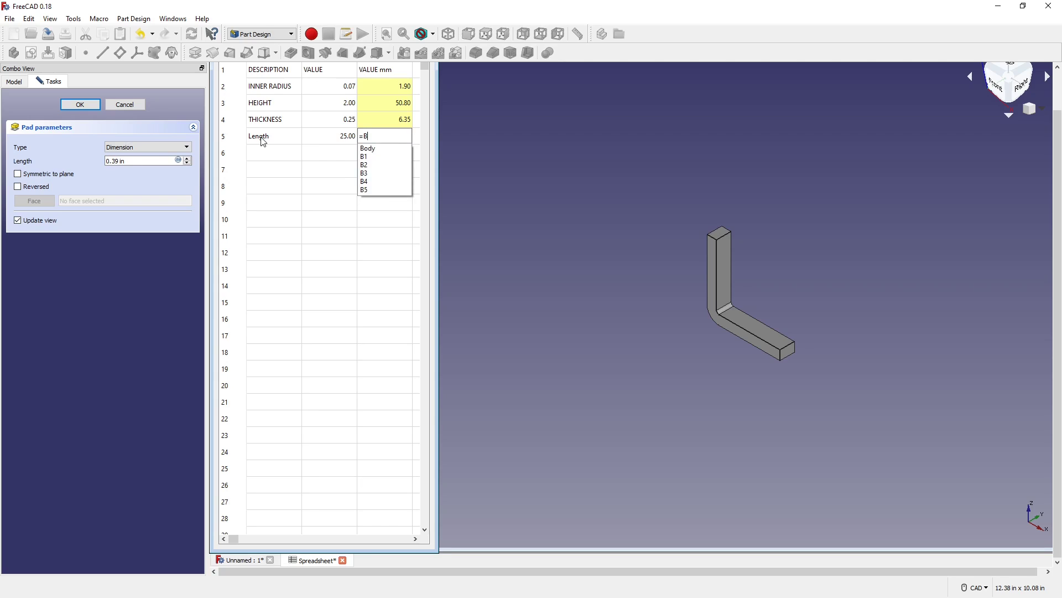
left_click(364, 190)
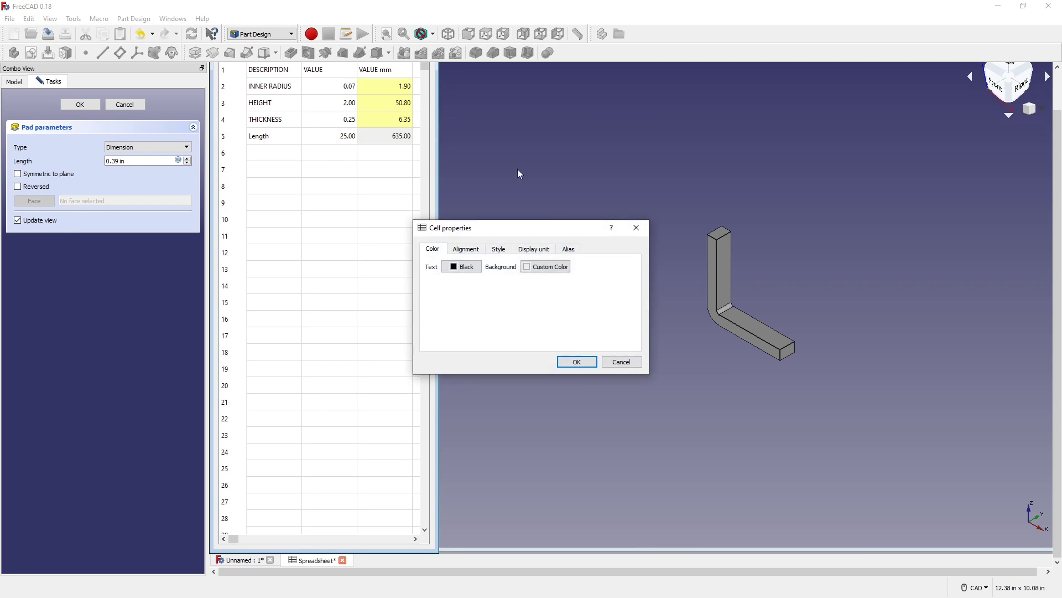
Step: Give the 635 mm length cell the alias LENGTH
left_click(568, 248)
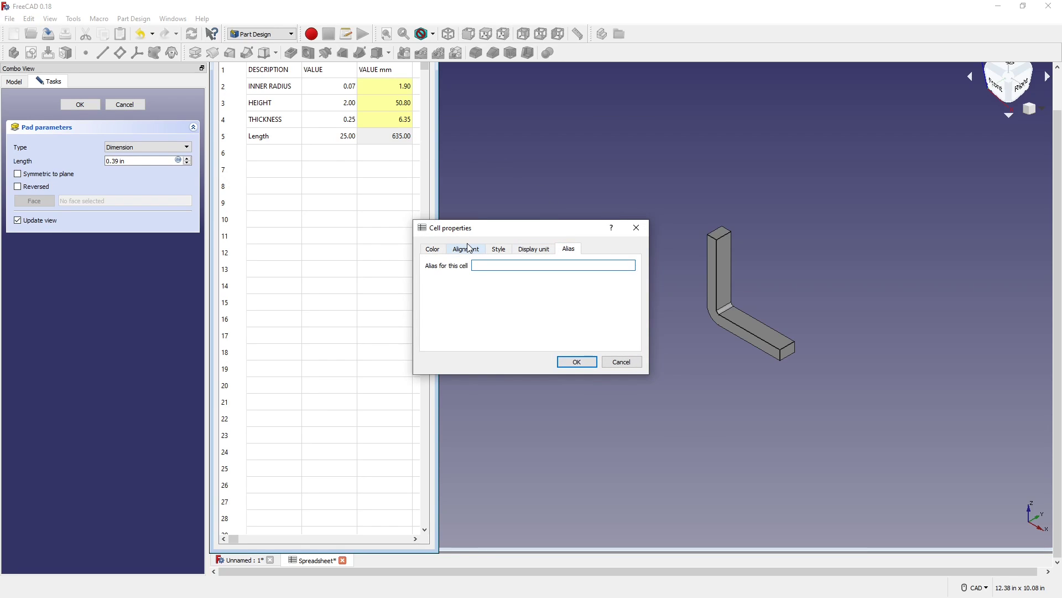
type("LENGTH")
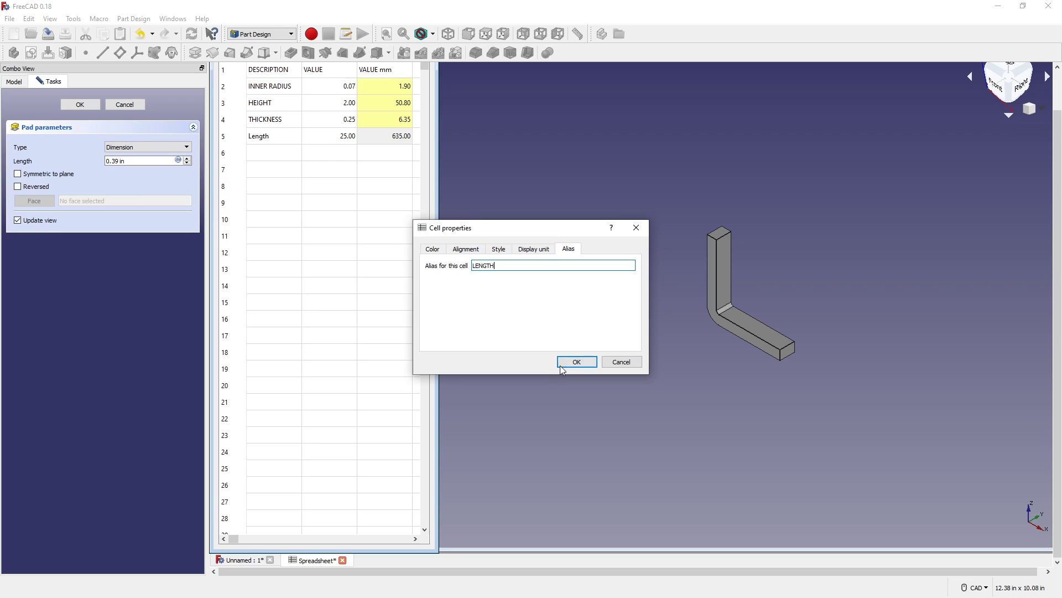
left_click(576, 361)
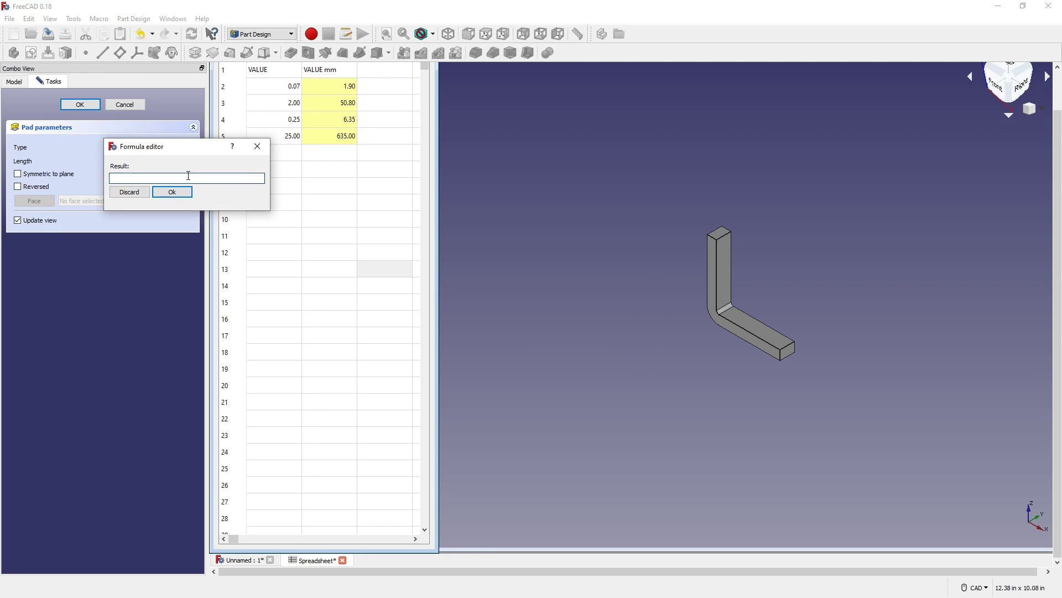
Step: Set the pad length to the expression Spreadsheet.LENGTH (635 mm)
type("Spreadsheet.")
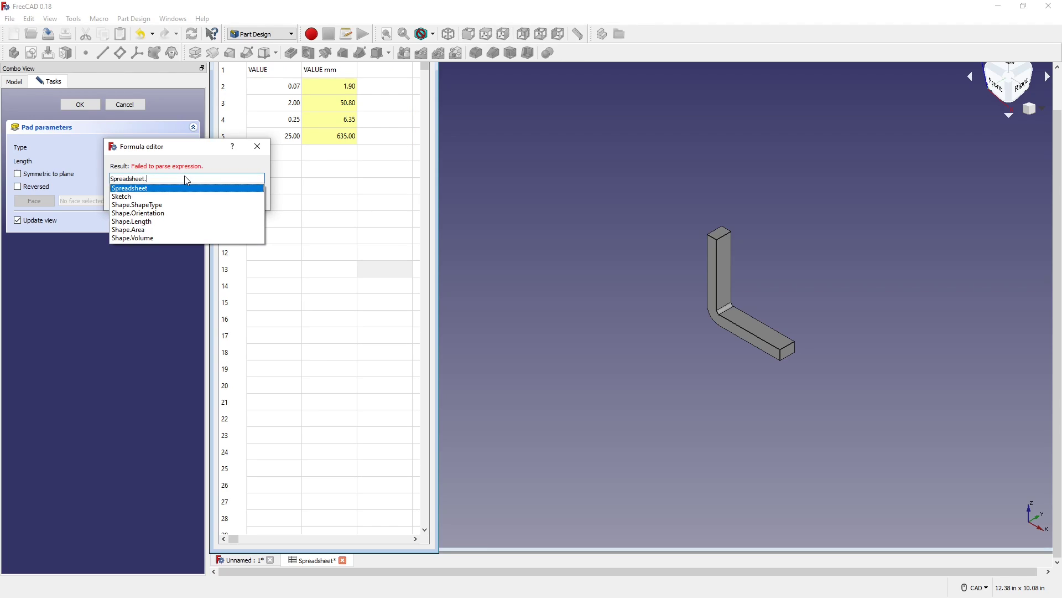
type("L")
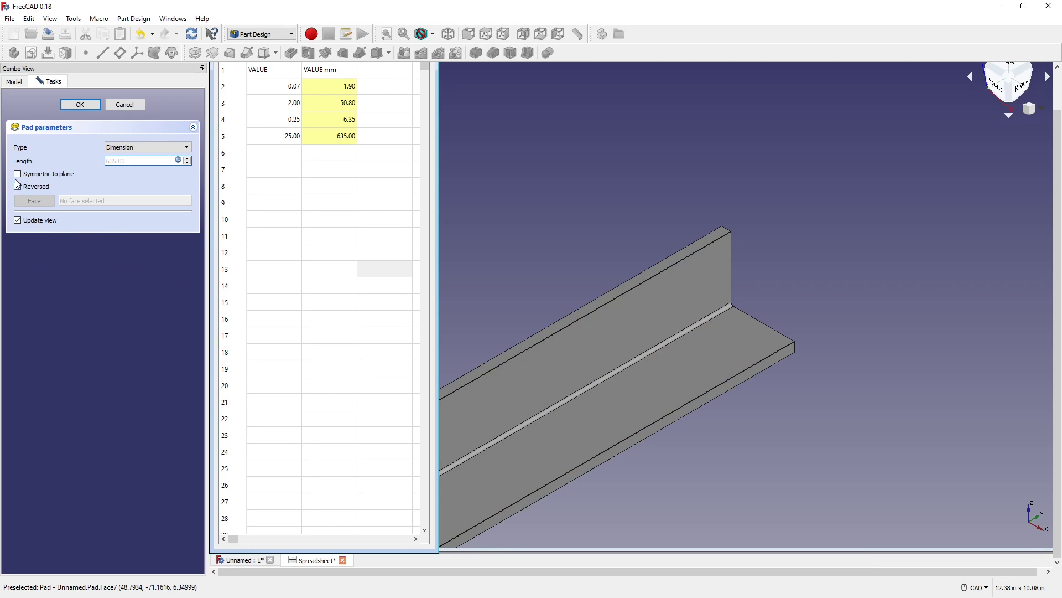
left_click(79, 105)
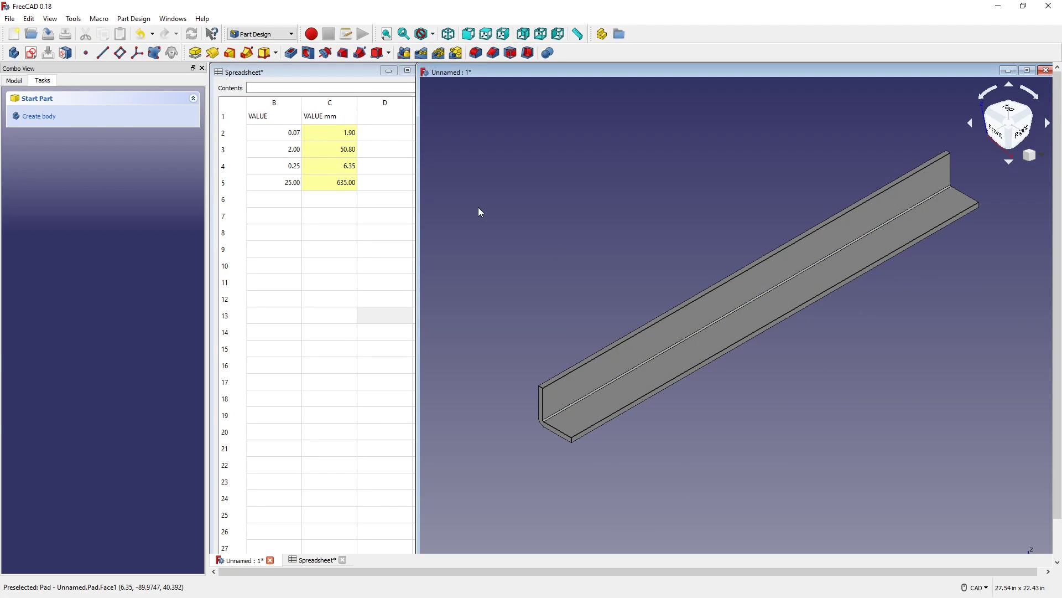
mouse_move(324, 259)
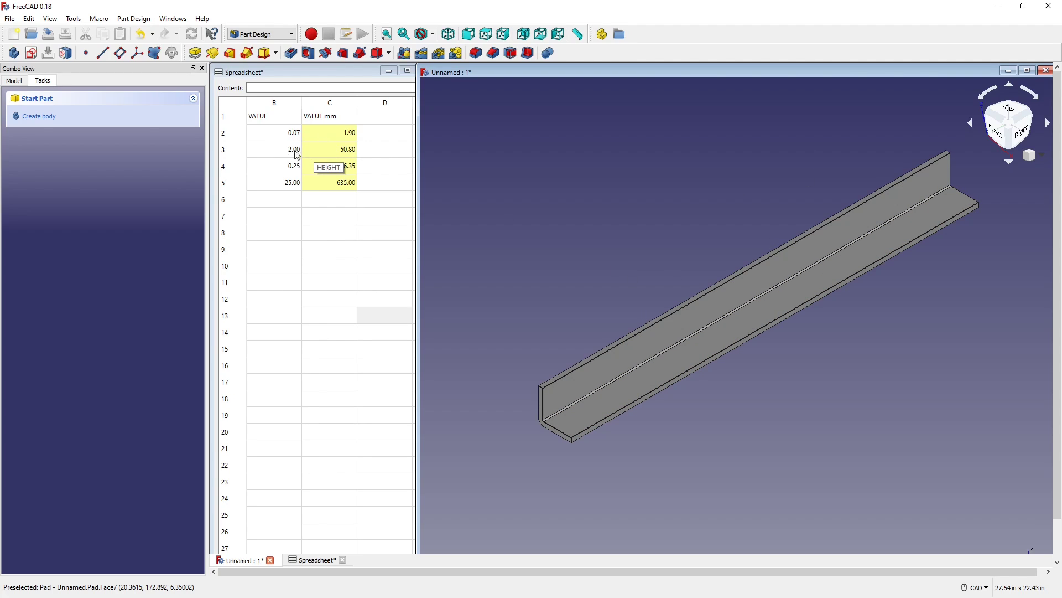
Step: Change the spreadsheet height to 3, inner radius to .125 and length to 30
left_click(274, 149)
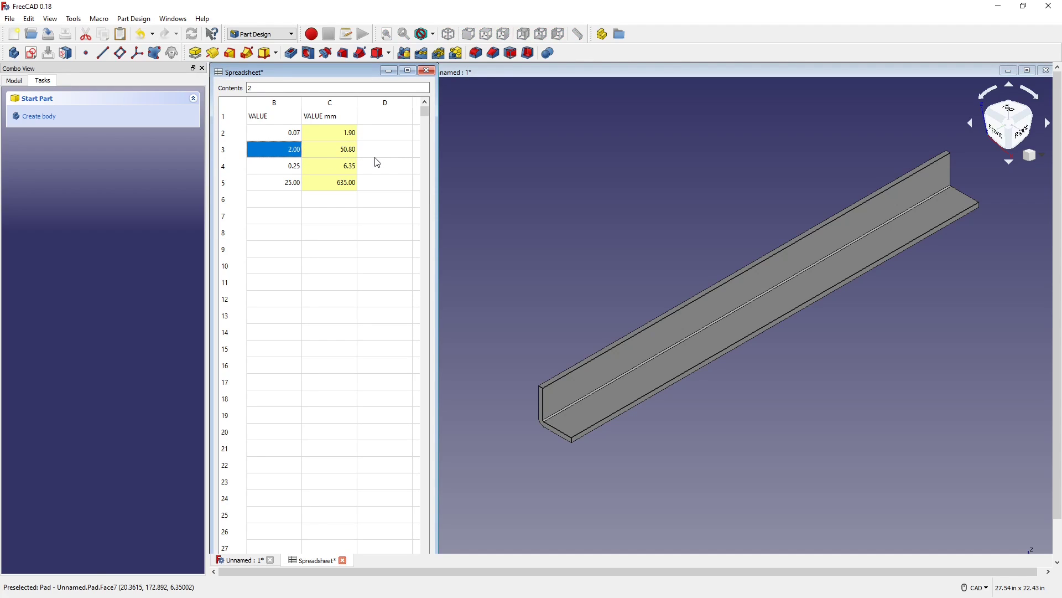
type("3")
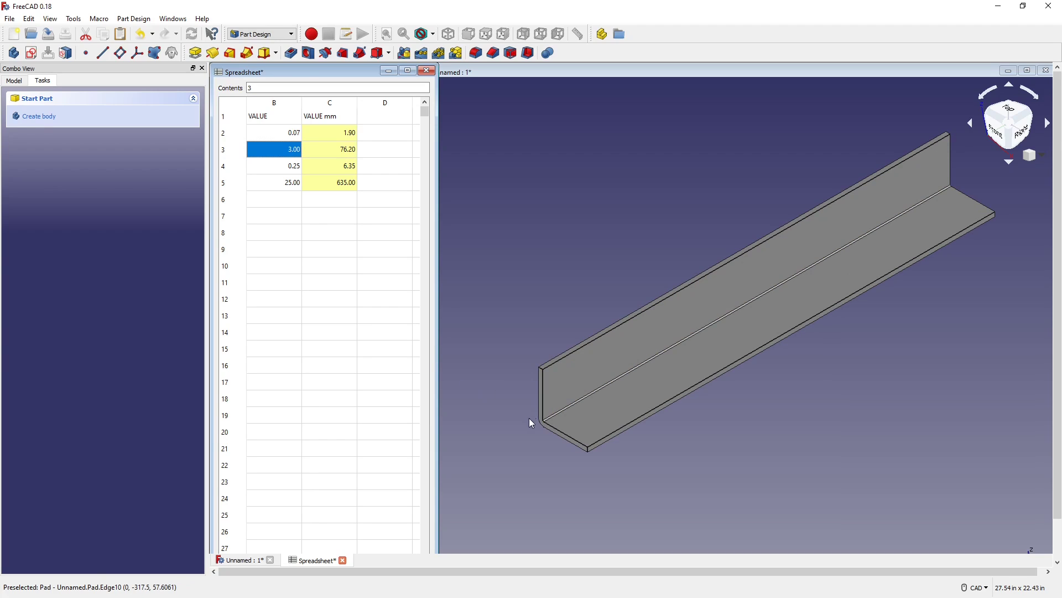
left_click(328, 231)
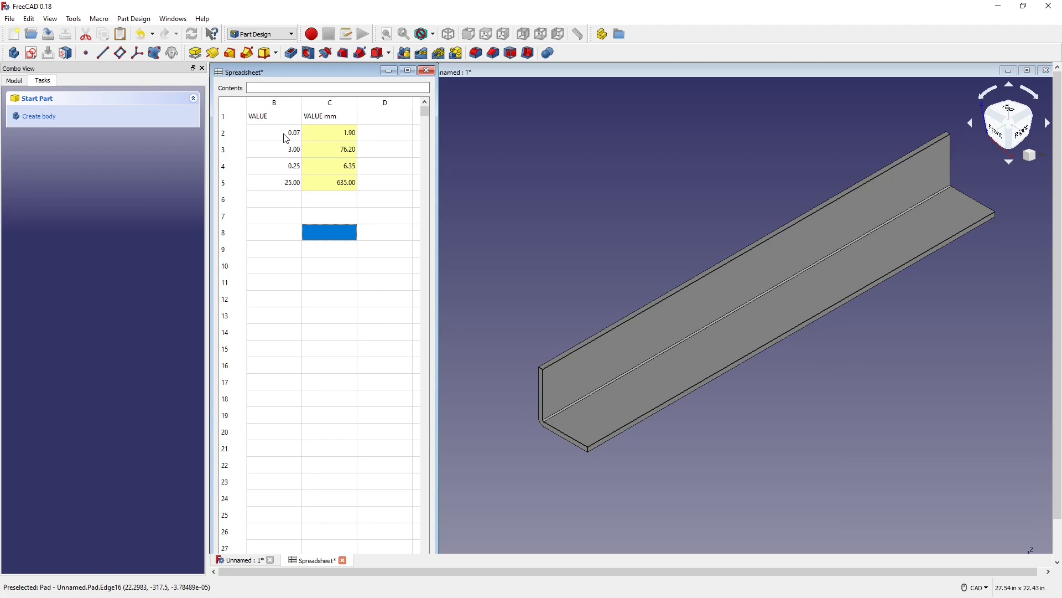
type("0.075")
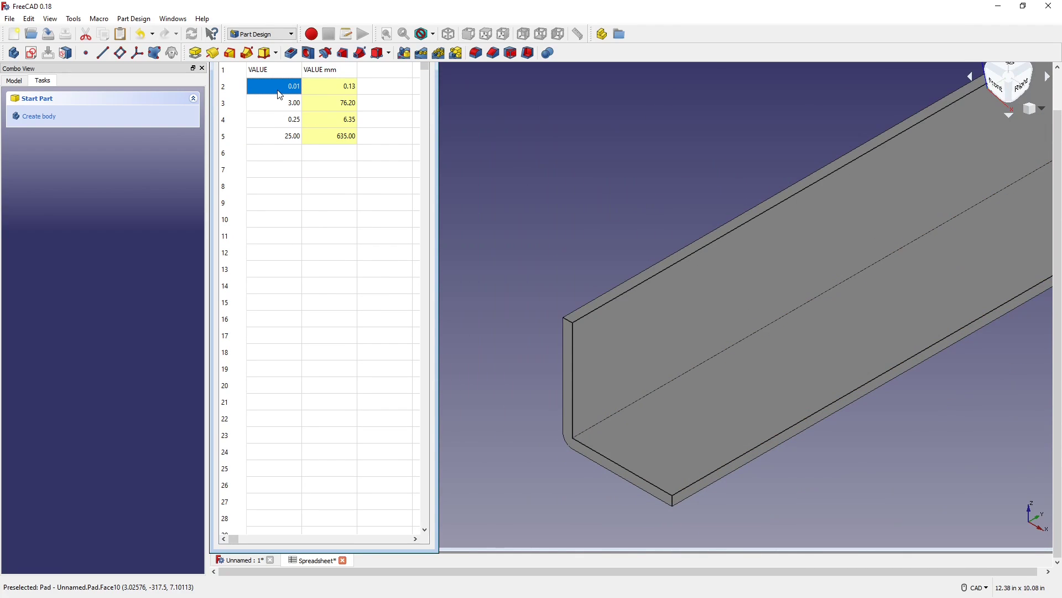
type(".125")
left_click(274, 135)
type("30")
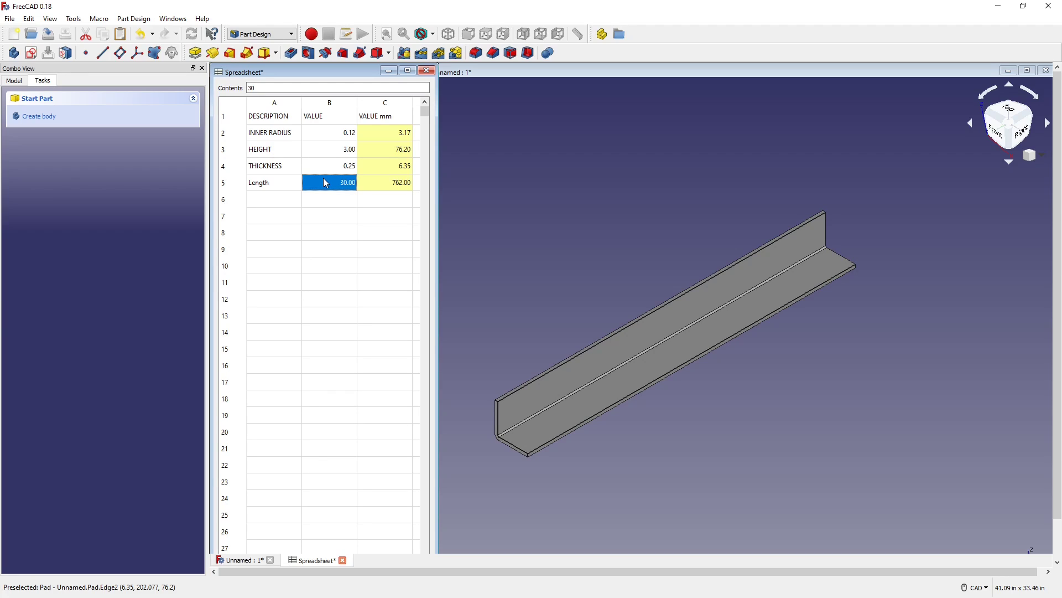
mouse_move(320, 233)
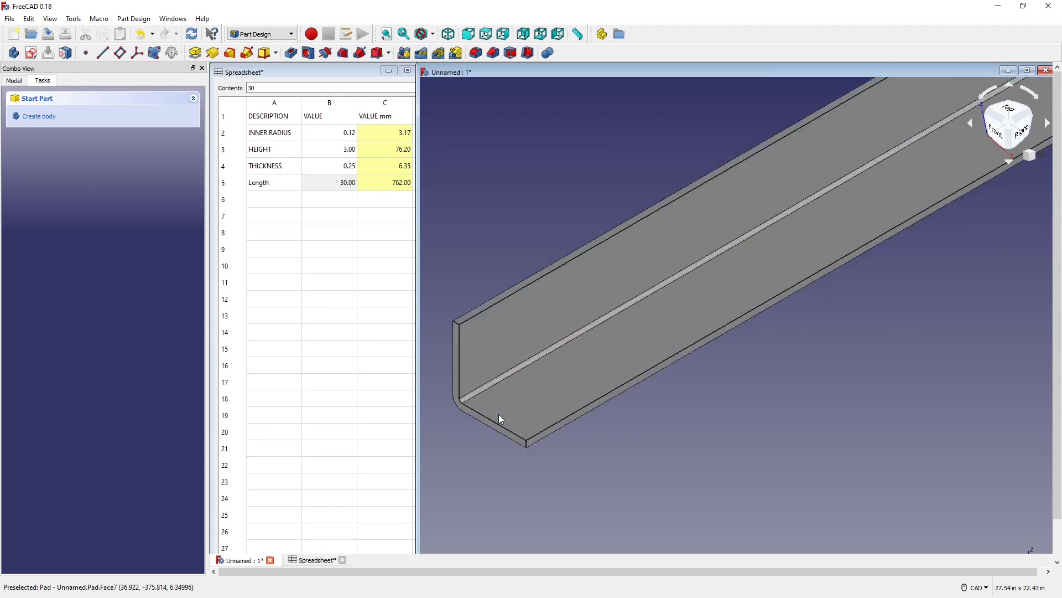
left_click(569, 432)
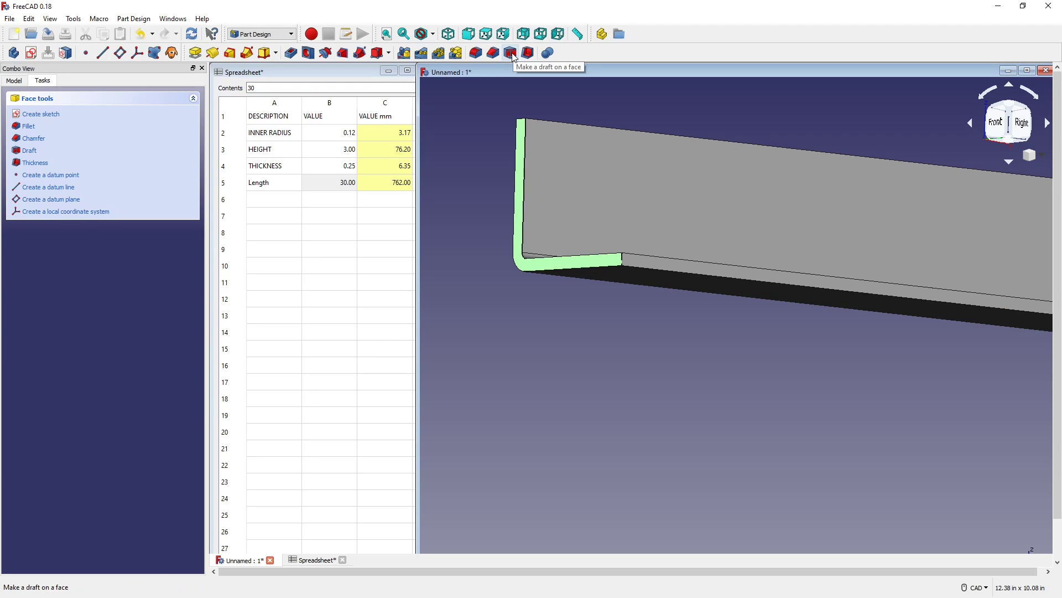
Step: Add a Draft on the selected end face and set its angle to 45°
left_click(510, 53)
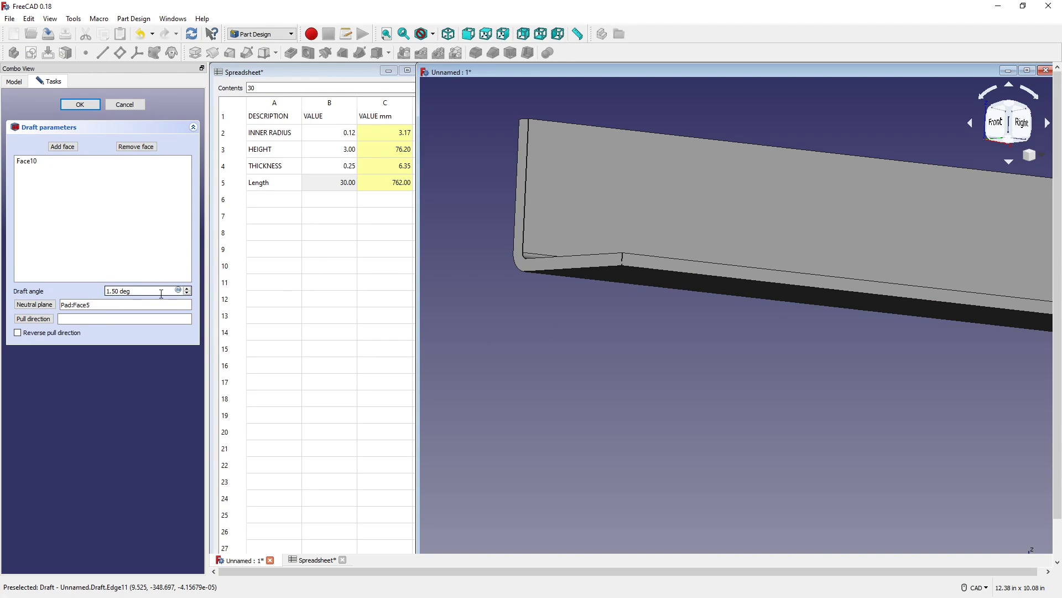
left_click(79, 103)
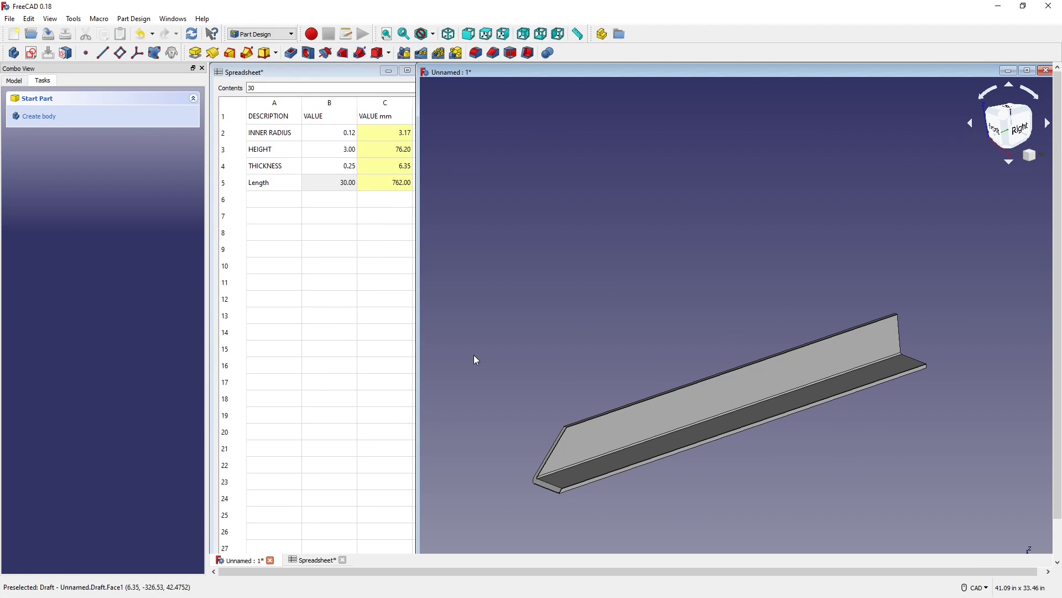
mouse_move(468, 354)
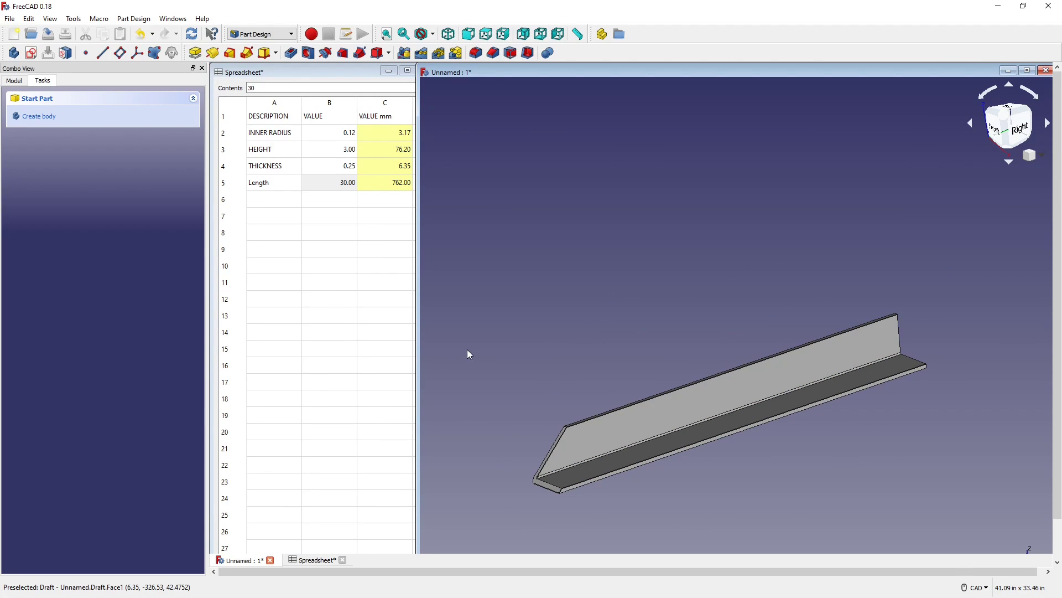